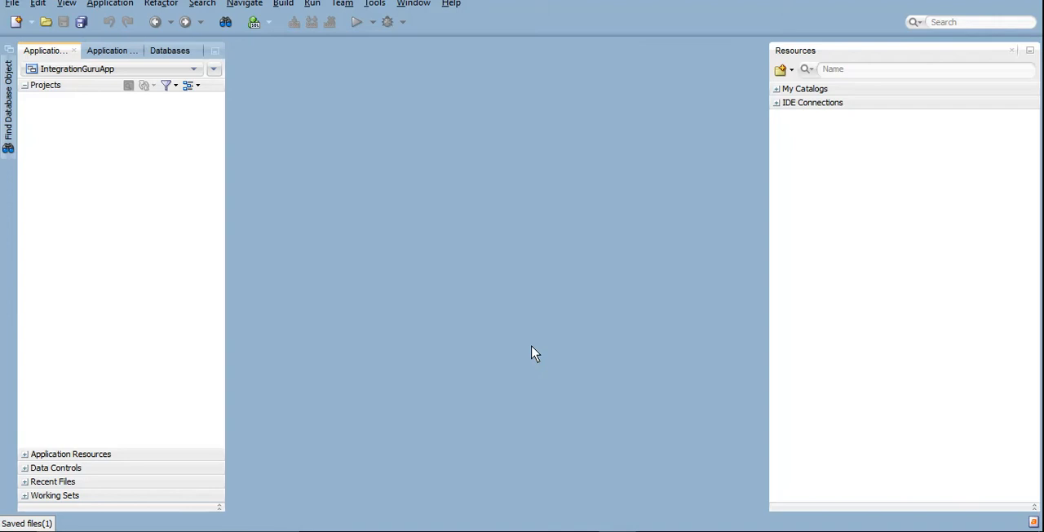
mouse_move(830, 448)
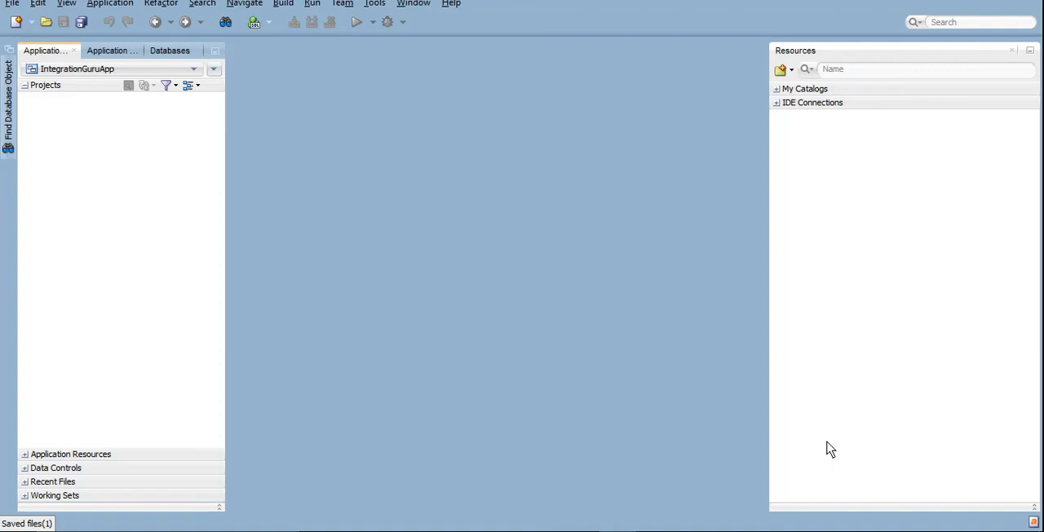
mouse_move(749, 452)
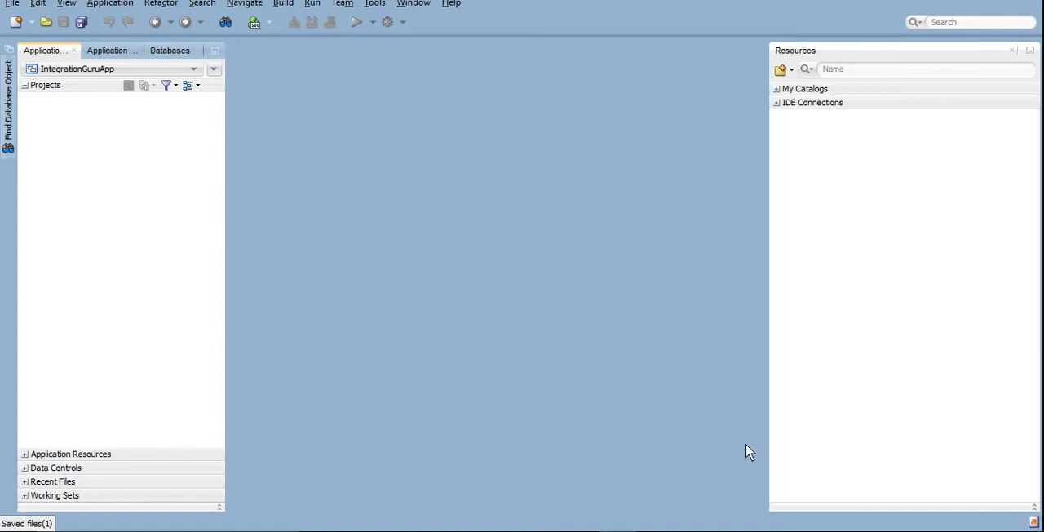
mouse_move(492, 263)
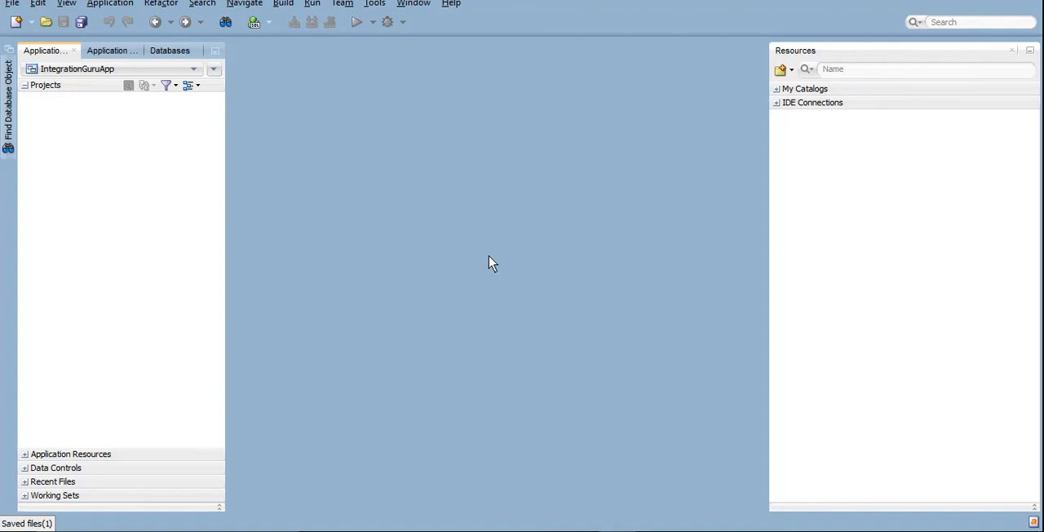
mouse_move(701, 314)
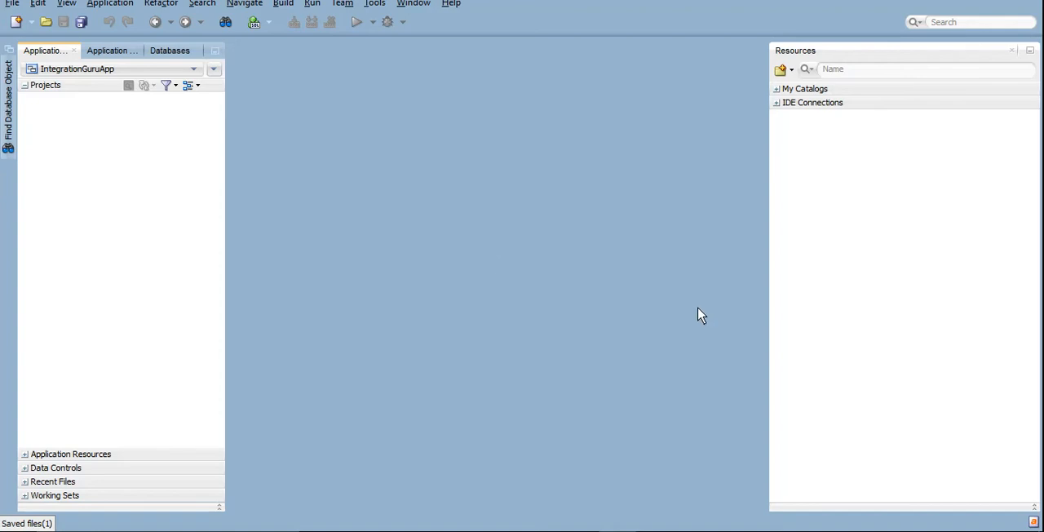
mouse_move(955, 407)
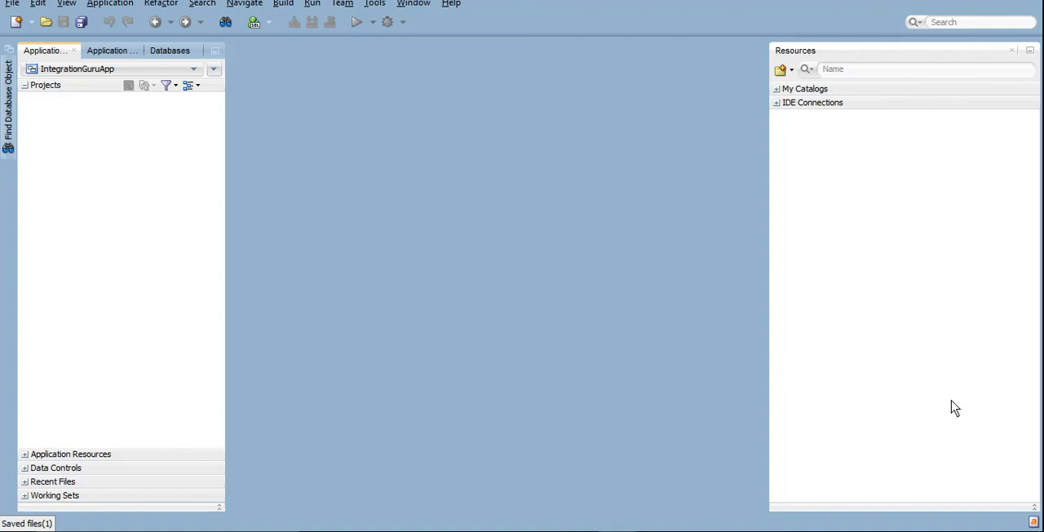
mouse_move(957, 430)
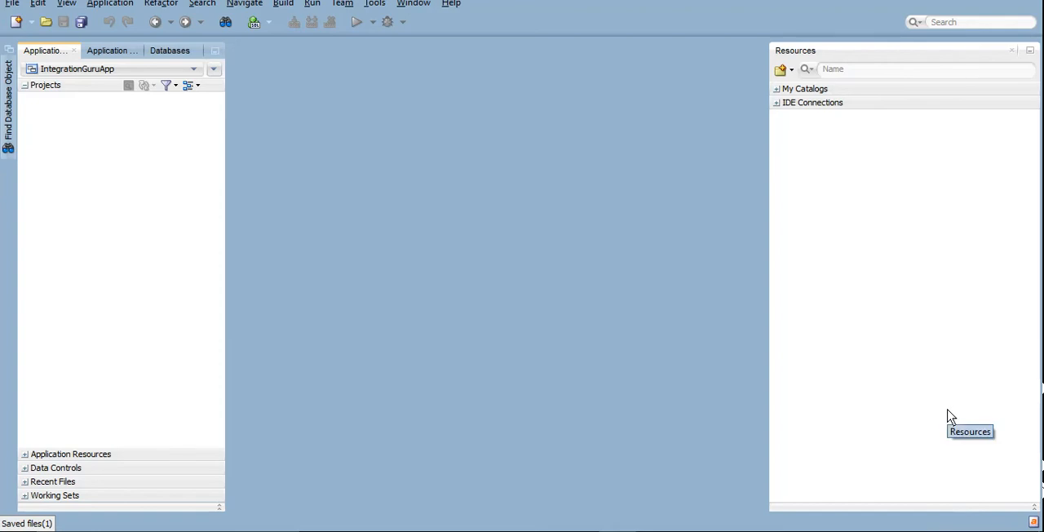
mouse_move(334, 230)
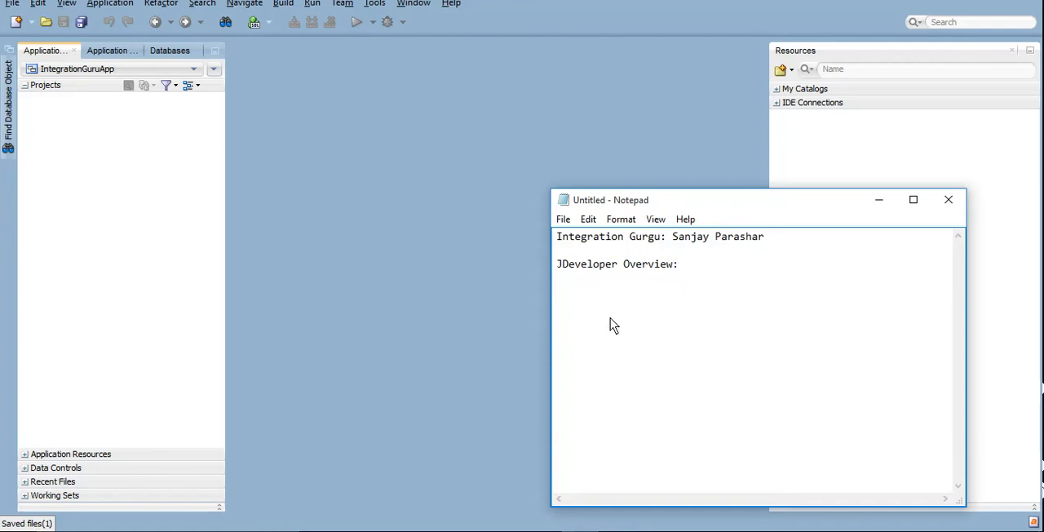
mouse_move(600, 298)
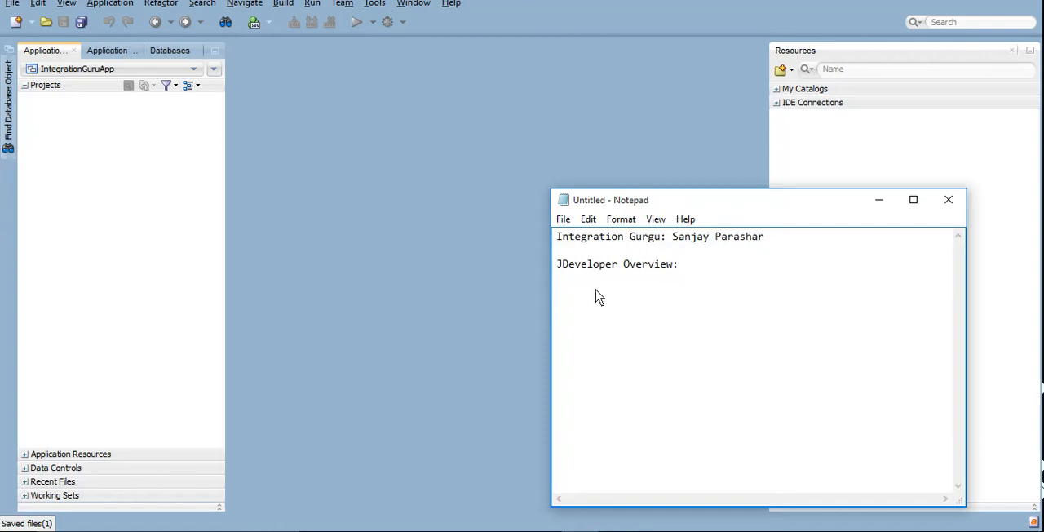
Note 'SOA --> Application --> Multiple Services/Projects.' in Notepad and minimize it
text(SOA --)
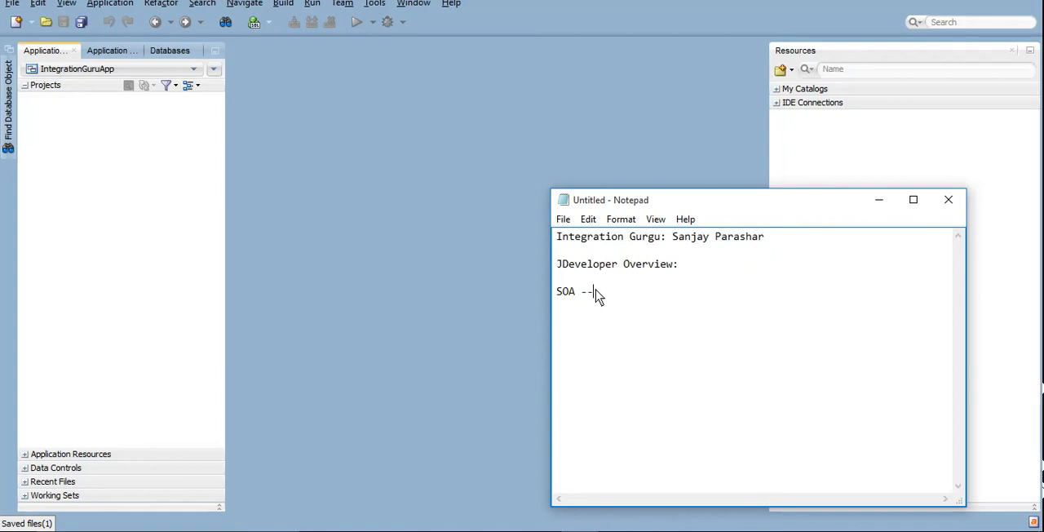
text(Applicatio)
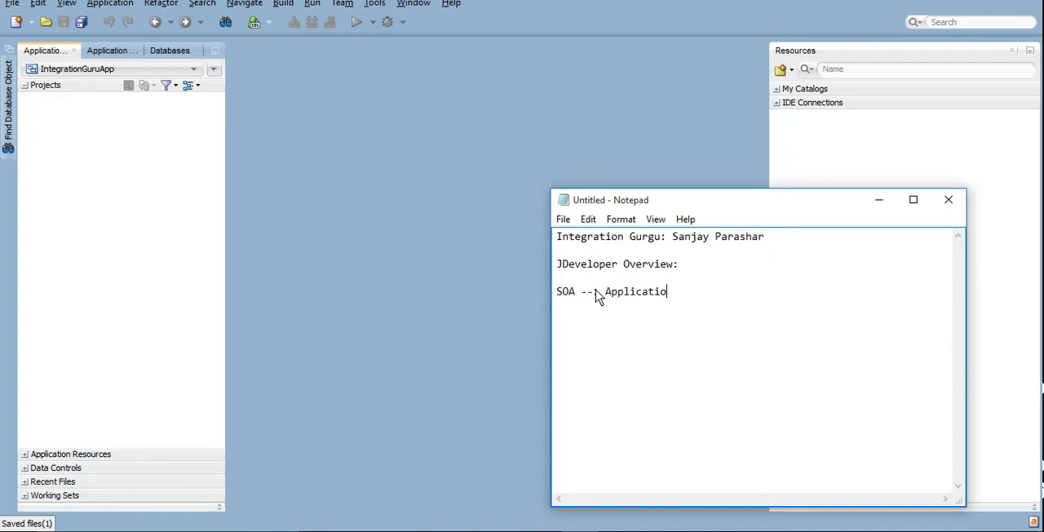
text(ns)
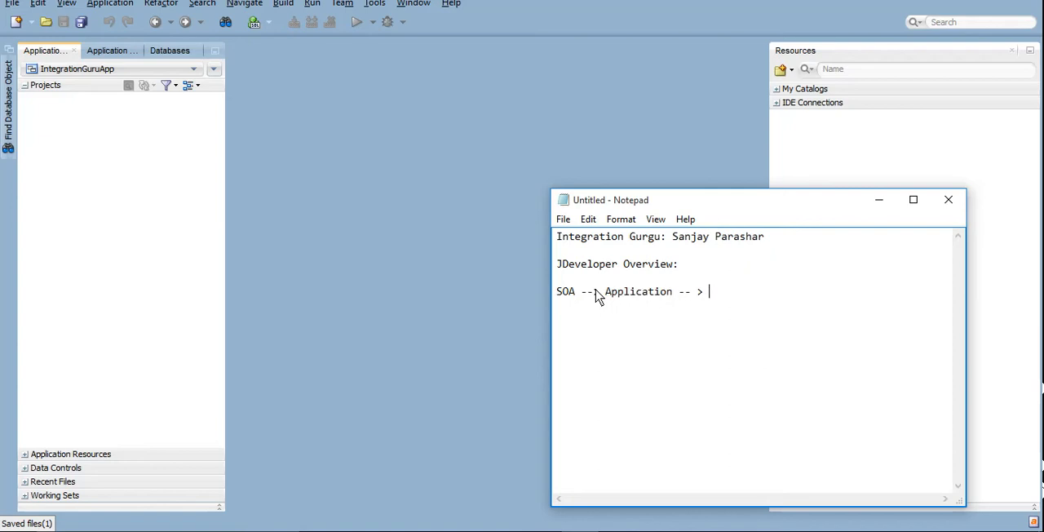
text(Multiple)
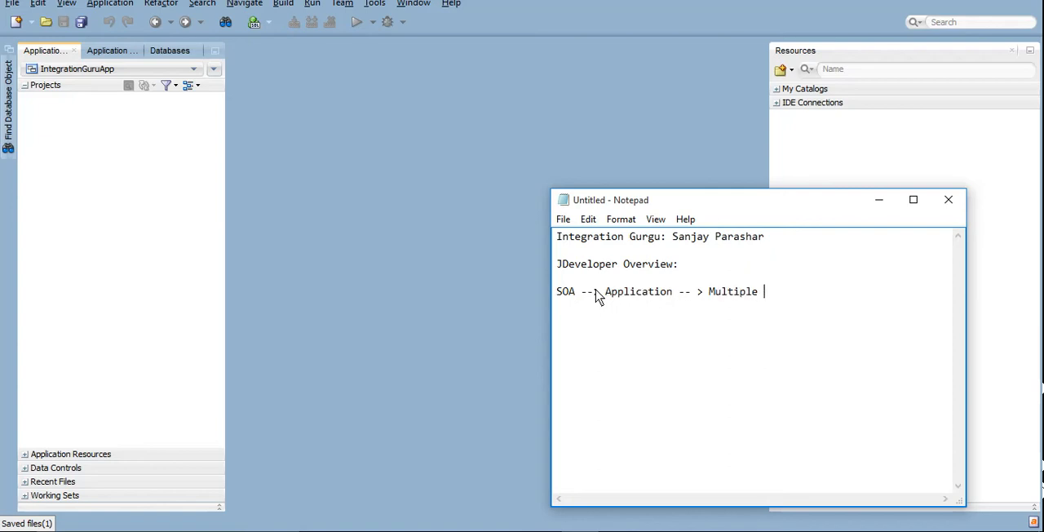
text(Services)
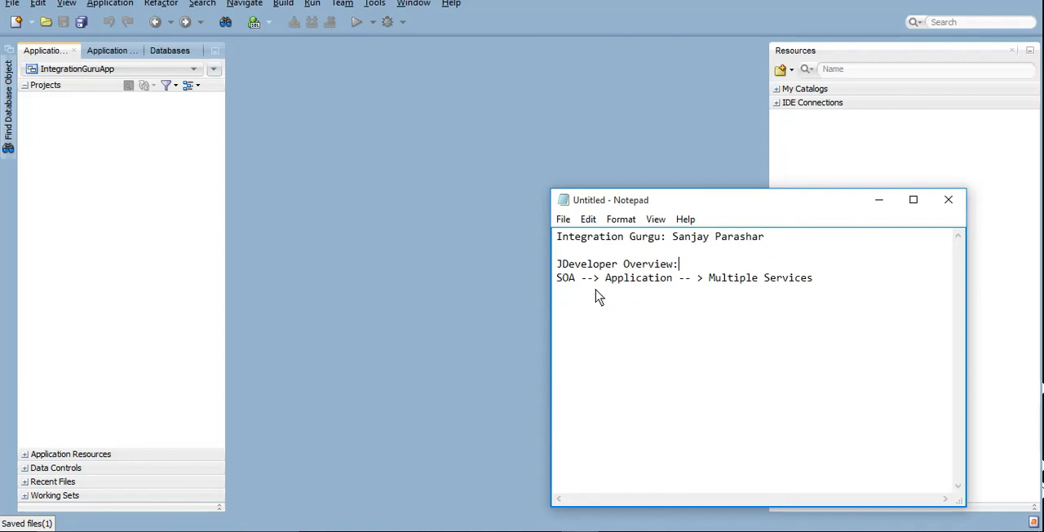
mouse_move(836, 282)
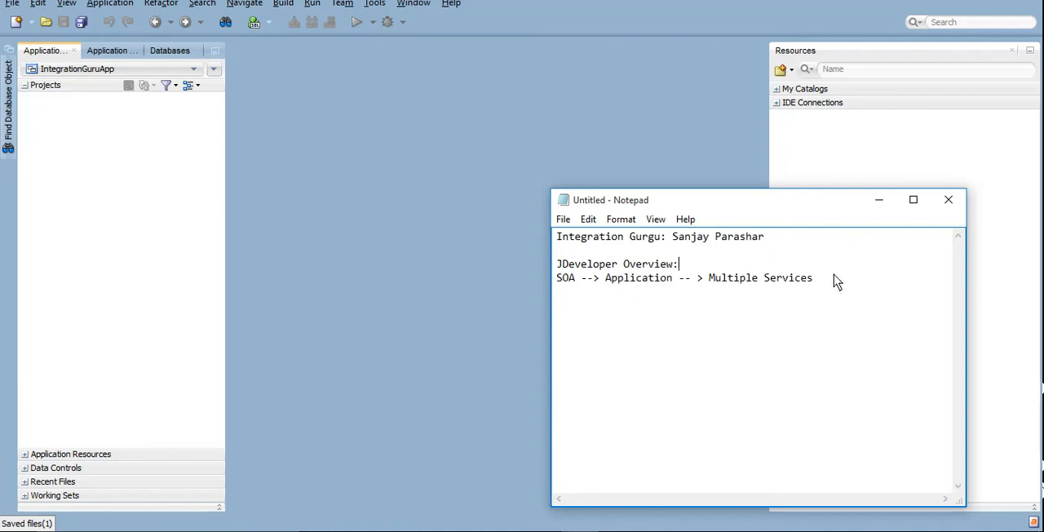
text(/Projec)
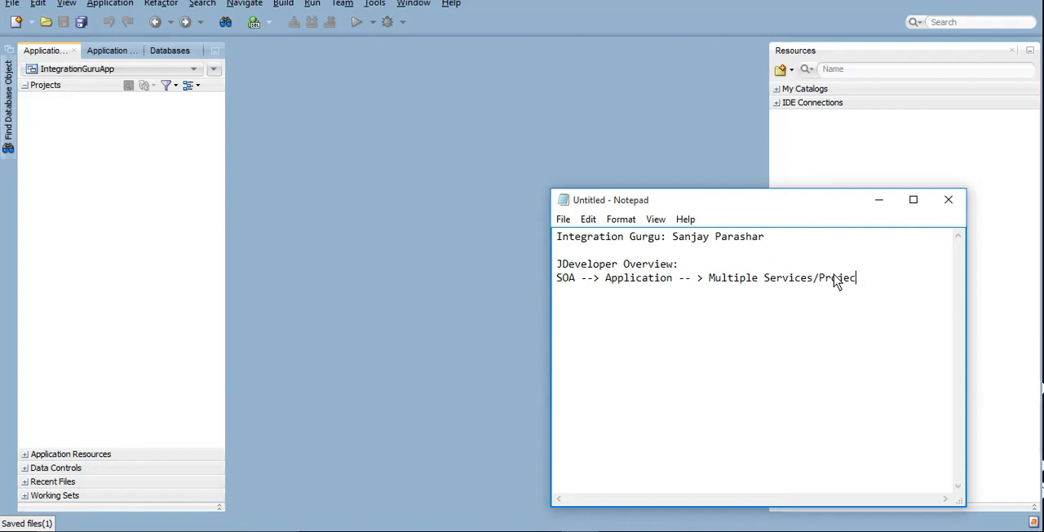
text(ts.)
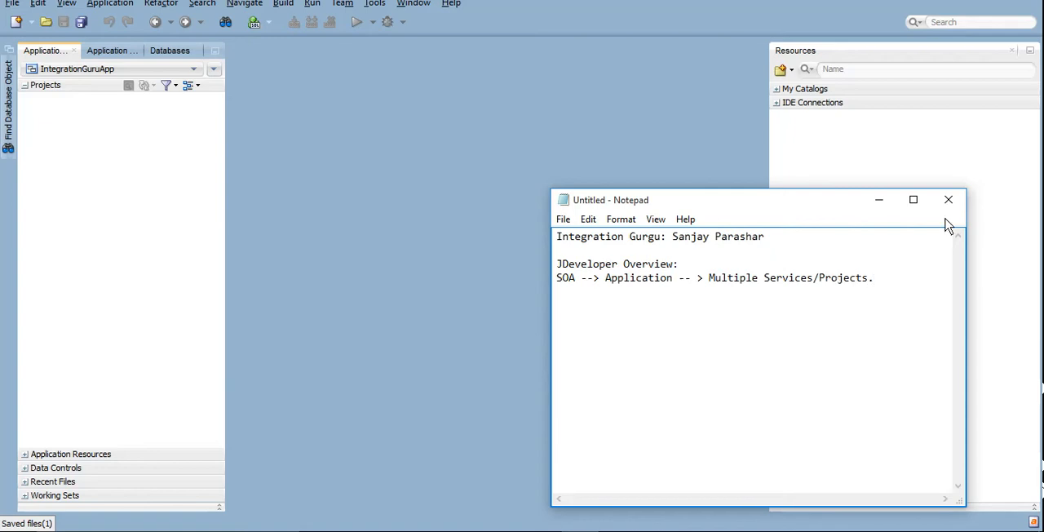
click(948, 199)
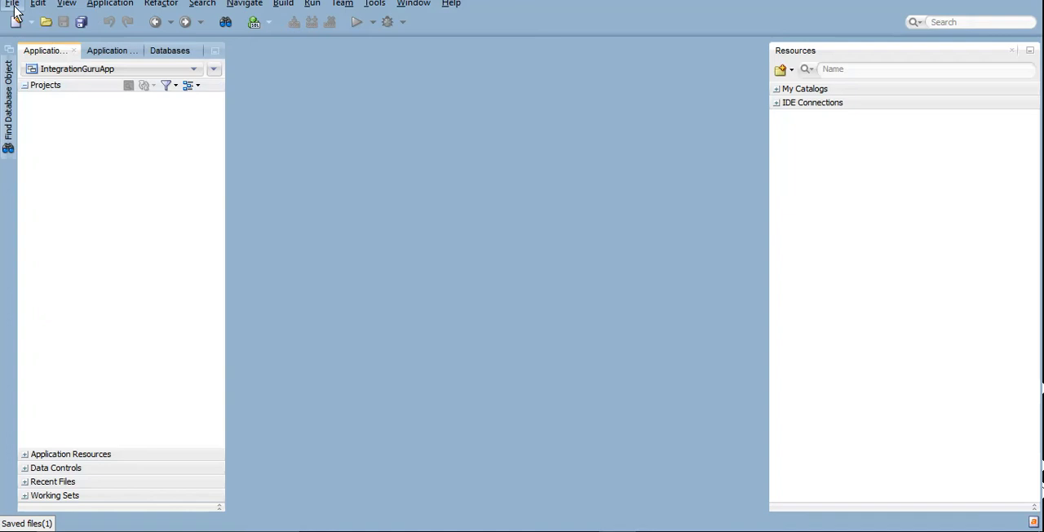
click(10, 5)
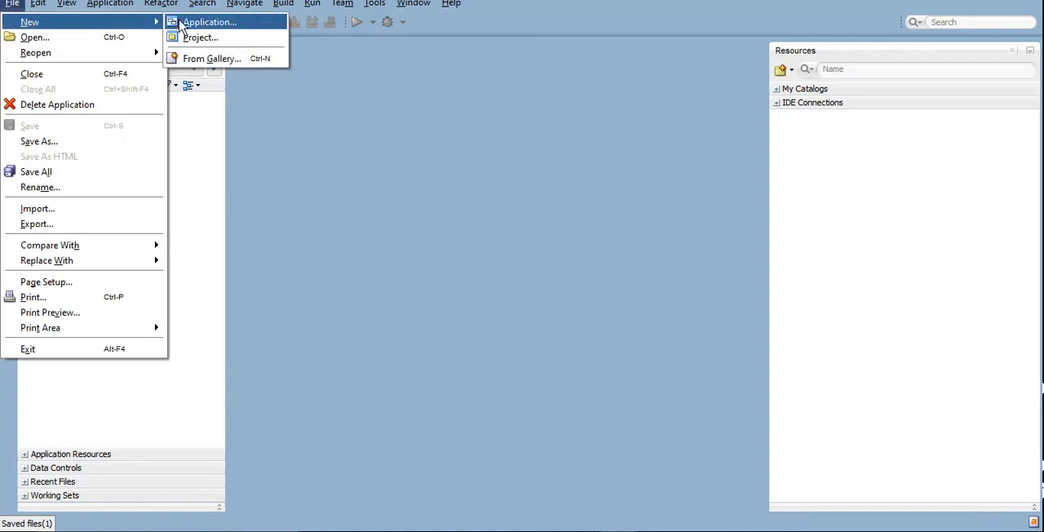
mouse_move(232, 23)
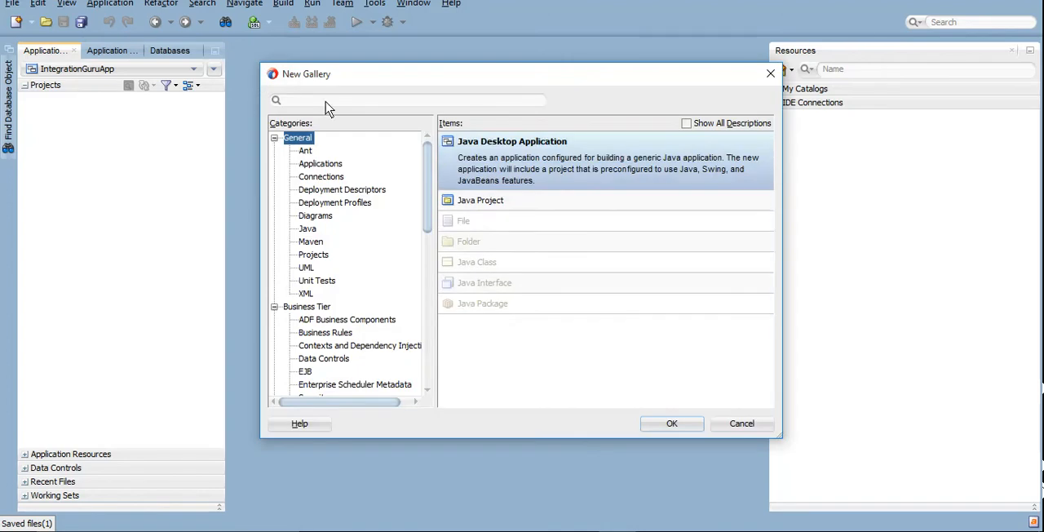
text(soa applic)
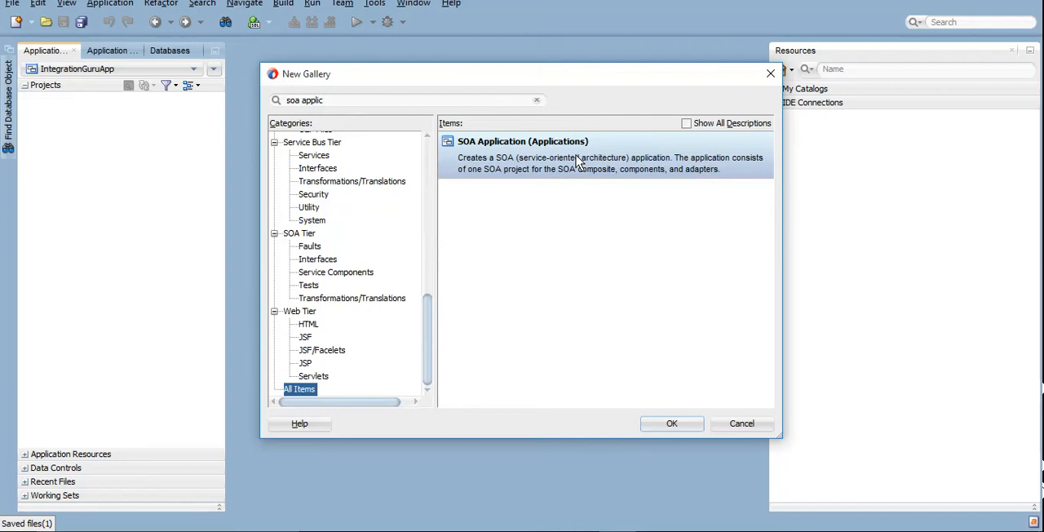
mouse_move(57, 73)
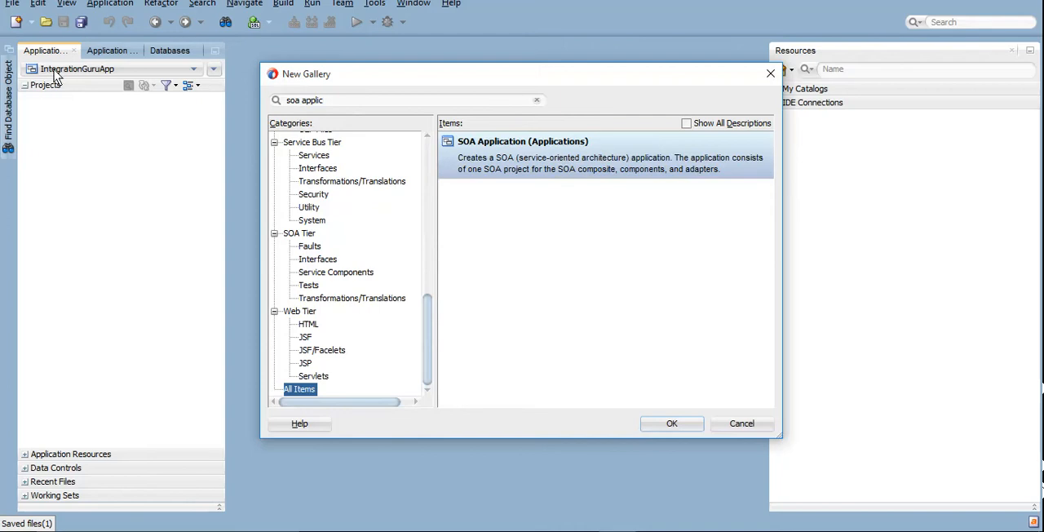
mouse_move(111, 74)
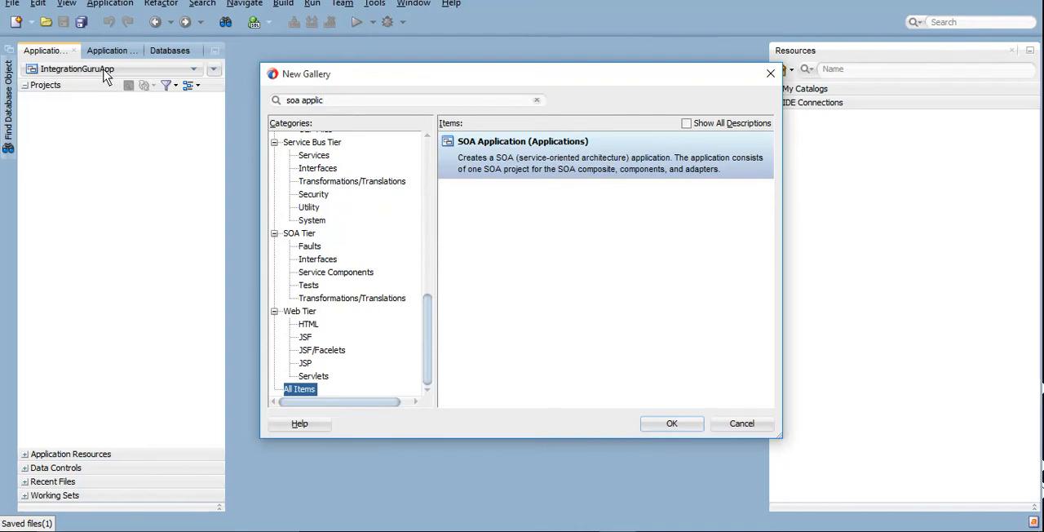
mouse_move(717, 402)
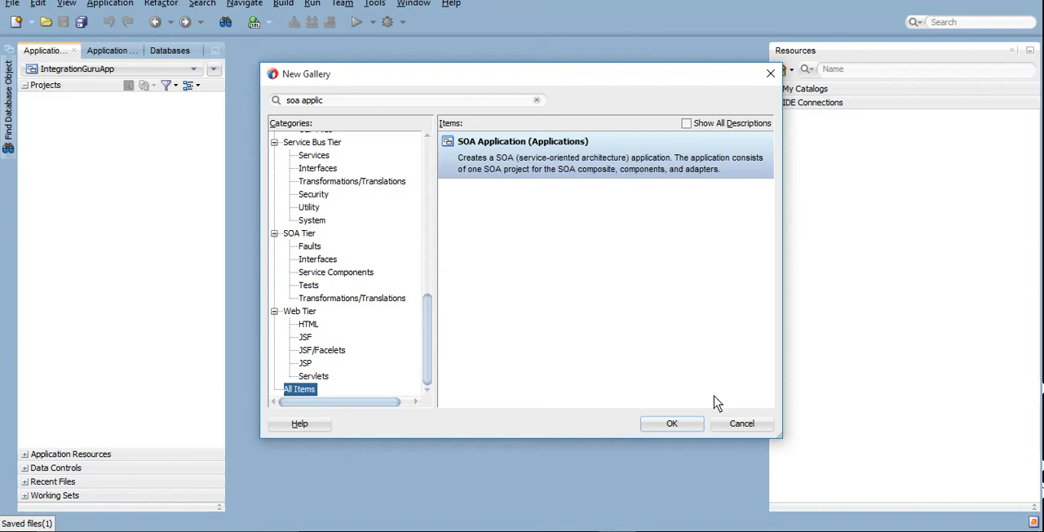
click(742, 423)
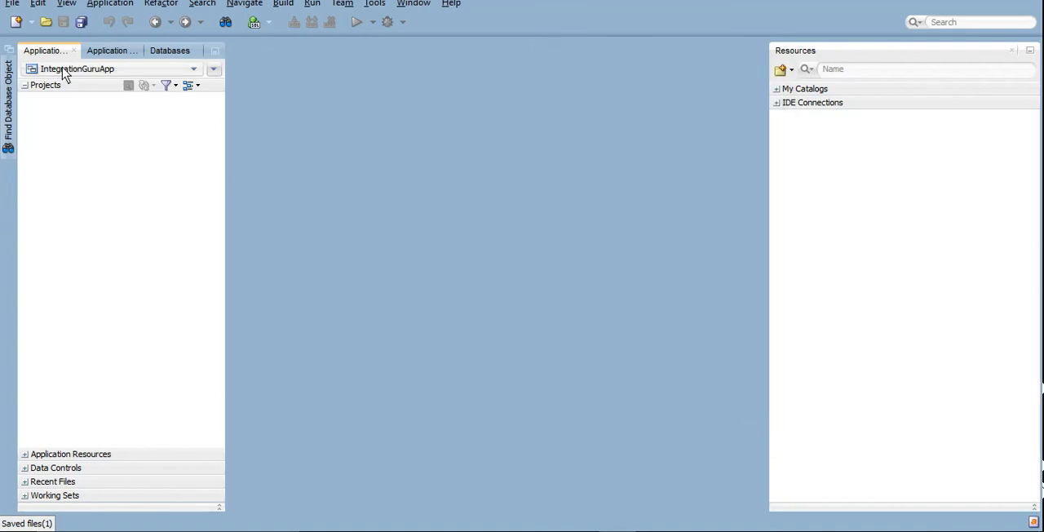
mouse_move(66, 154)
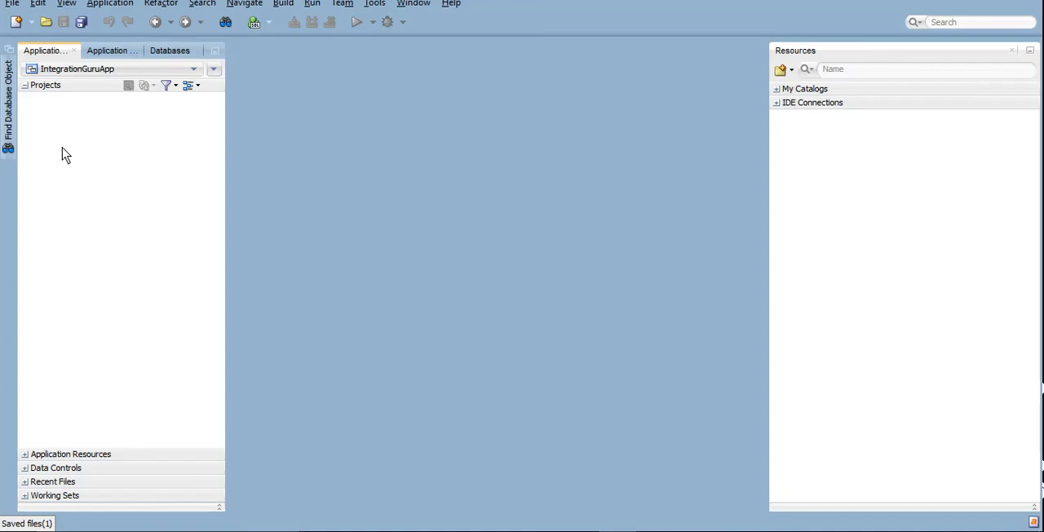
mouse_move(55, 153)
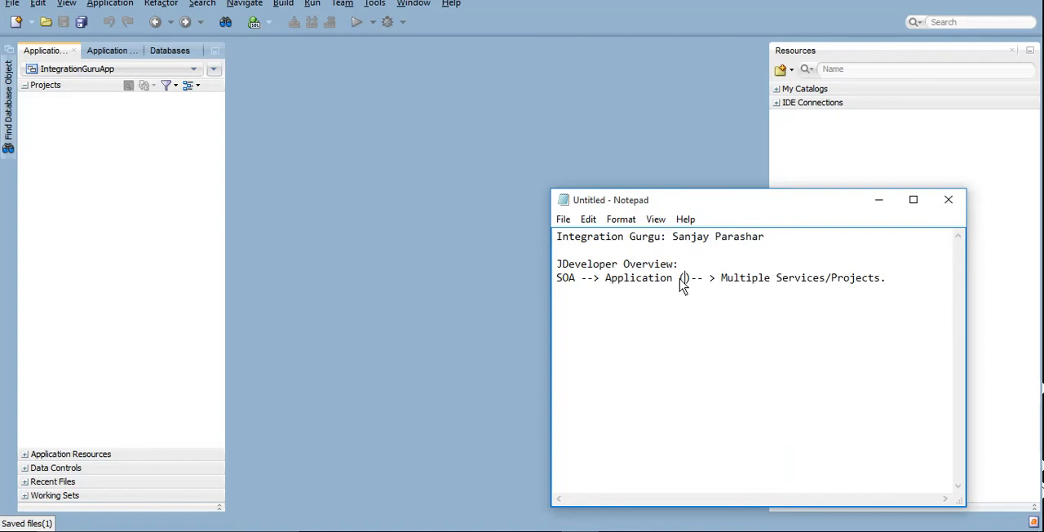
Add file types (.jws) and (.jpr) to the Notepad note and minimize it
text(.jws)
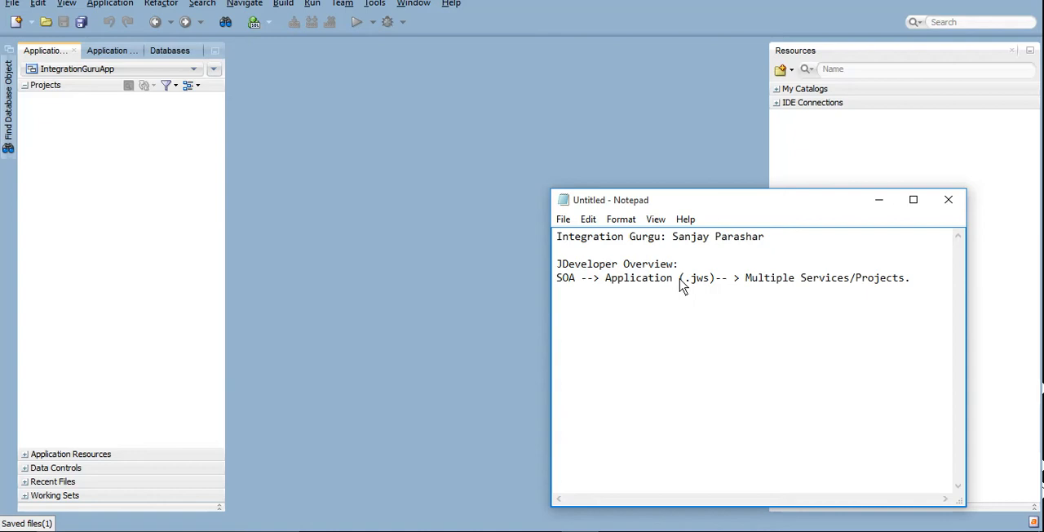
text((.))
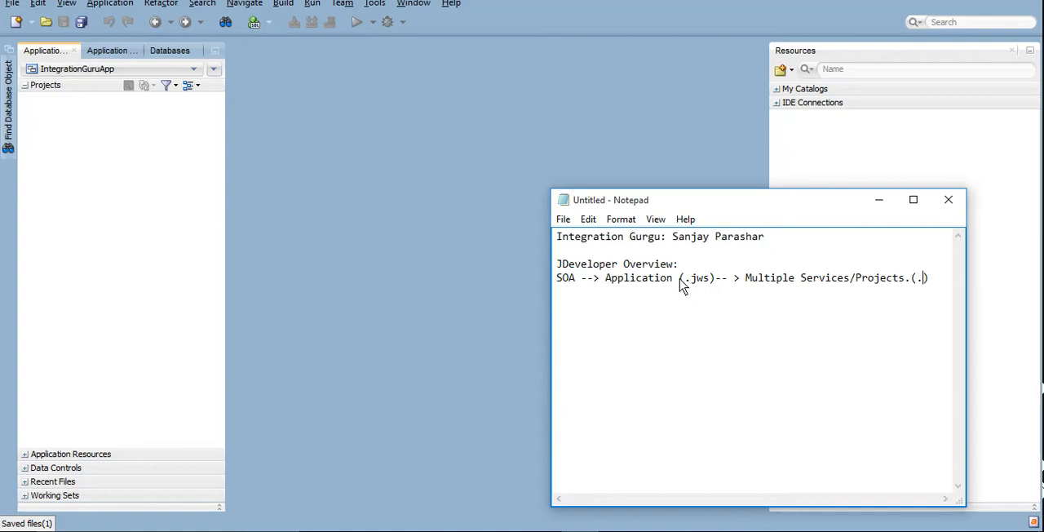
text(jpr))
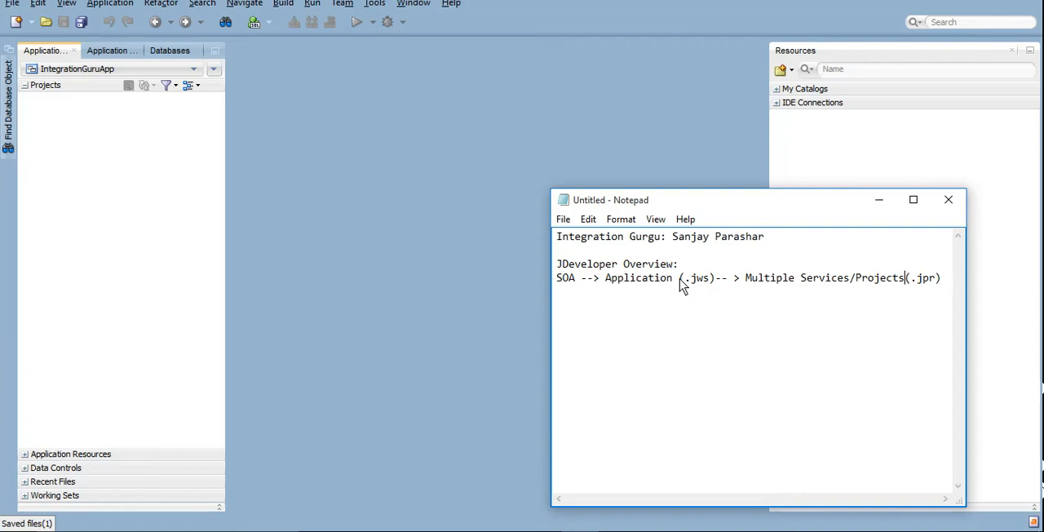
mouse_move(688, 279)
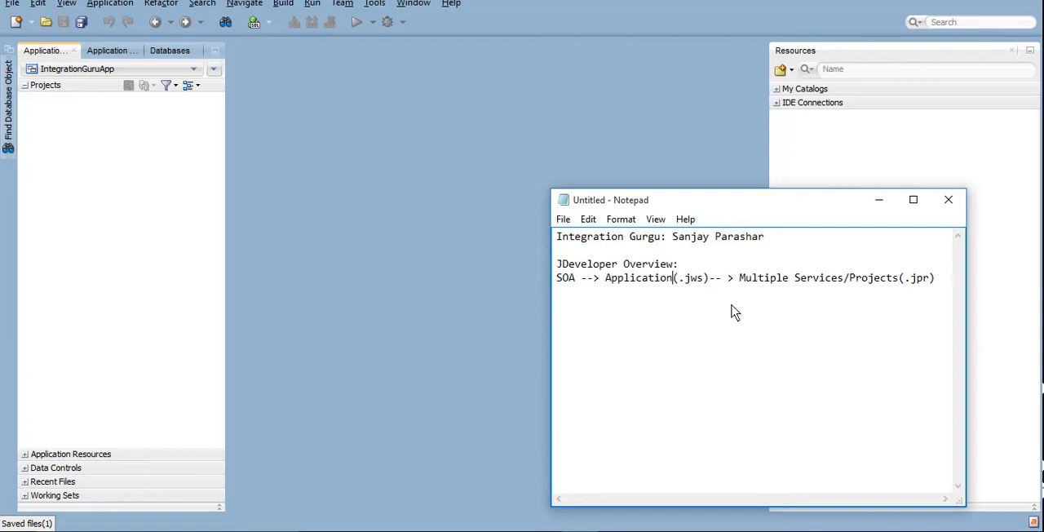
mouse_move(915, 307)
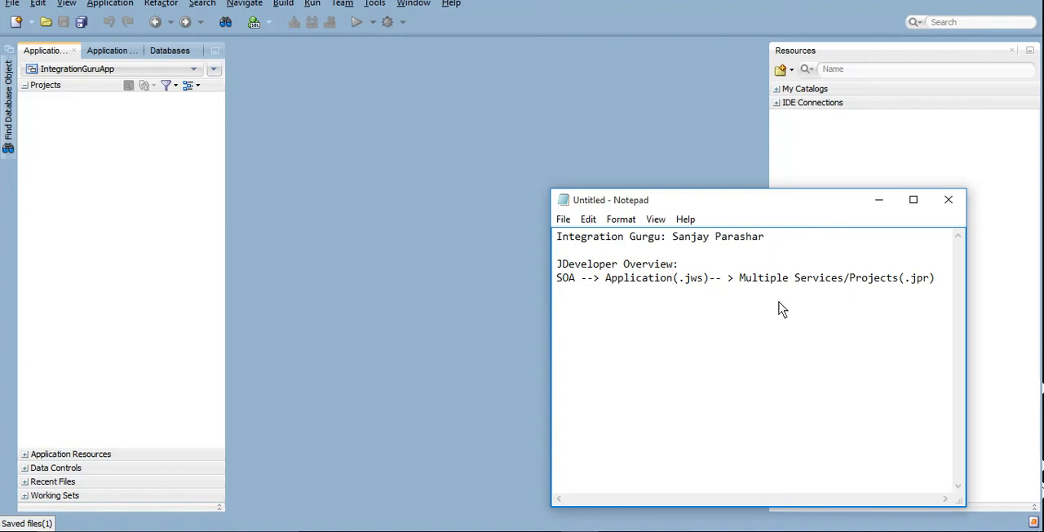
click(948, 199)
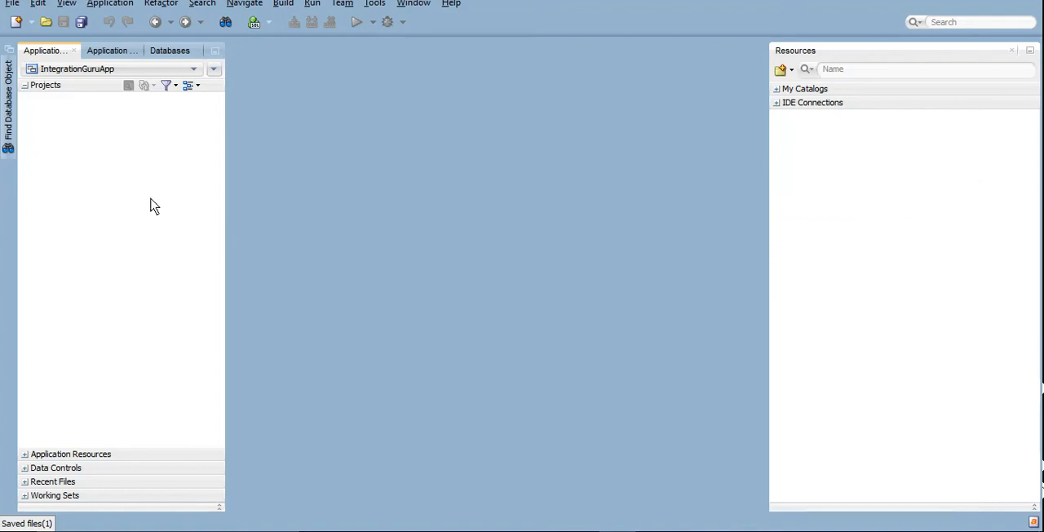
mouse_move(385, 242)
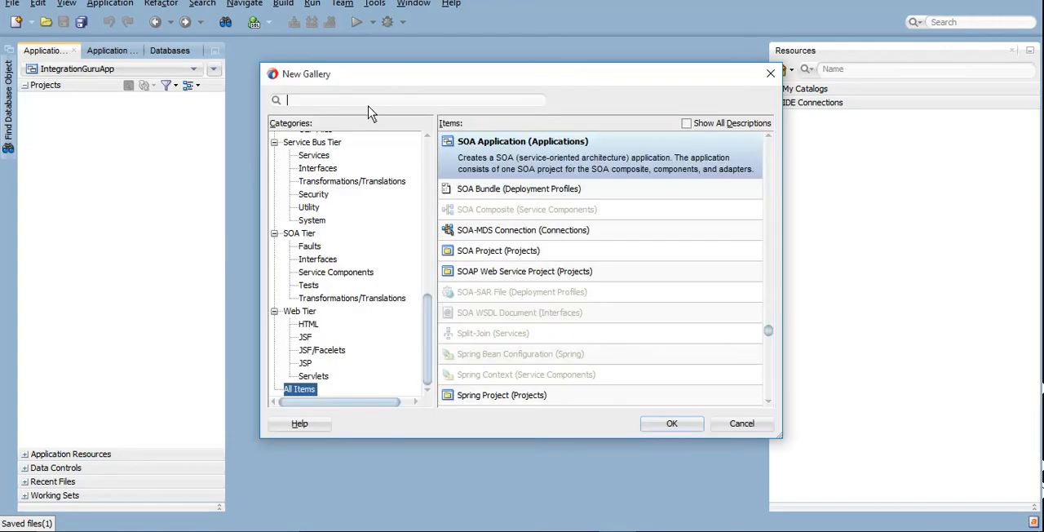
Search the New Gallery for 'soa' and choose SOA Project
text(soa proj)
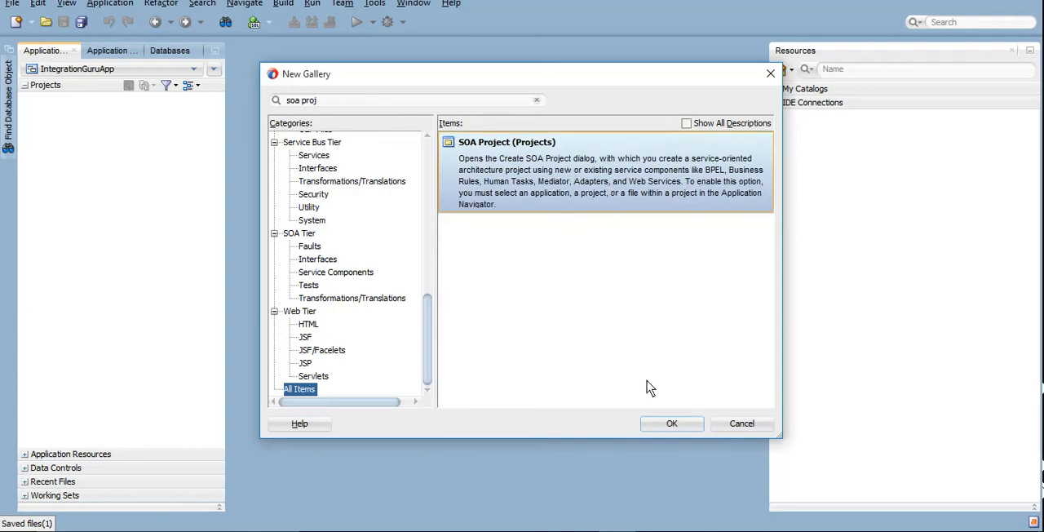
click(672, 424)
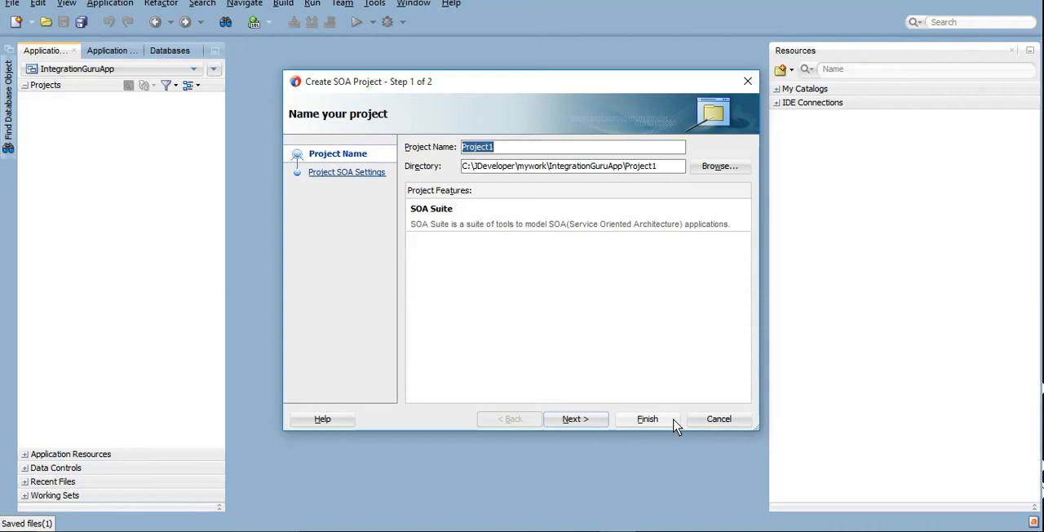
mouse_move(521, 189)
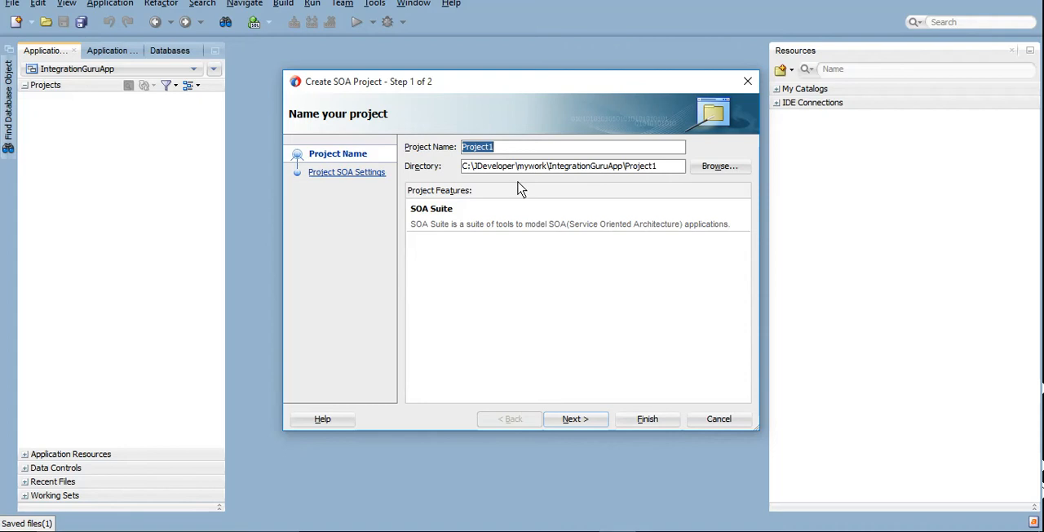
mouse_move(600, 333)
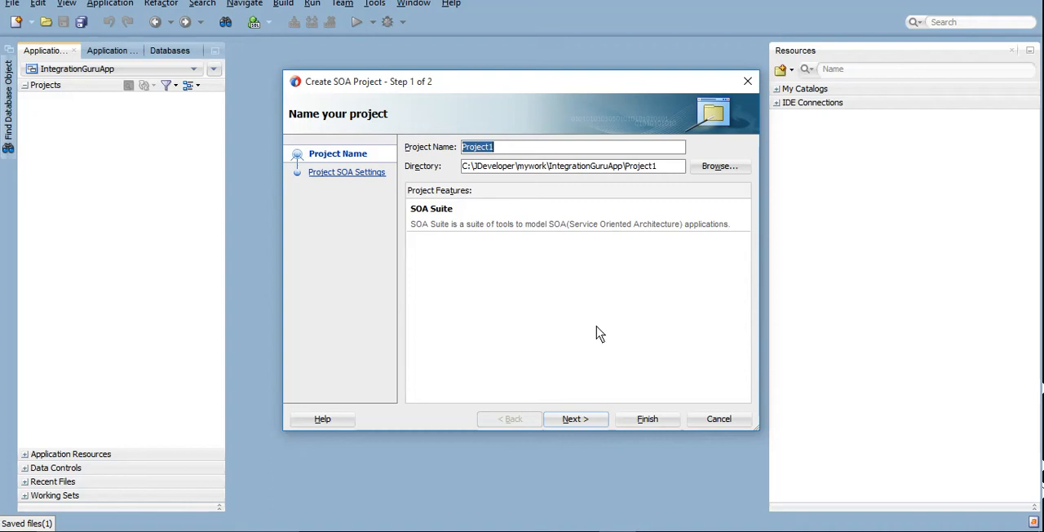
Name the project DummyProj, review its directory, and advance to SOA settings
text(Dummy)
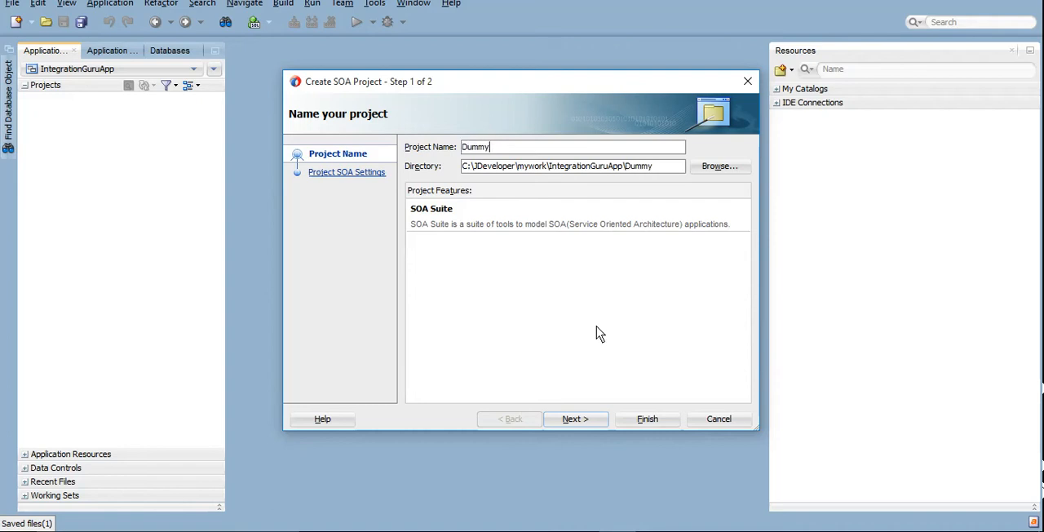
text(Proj)
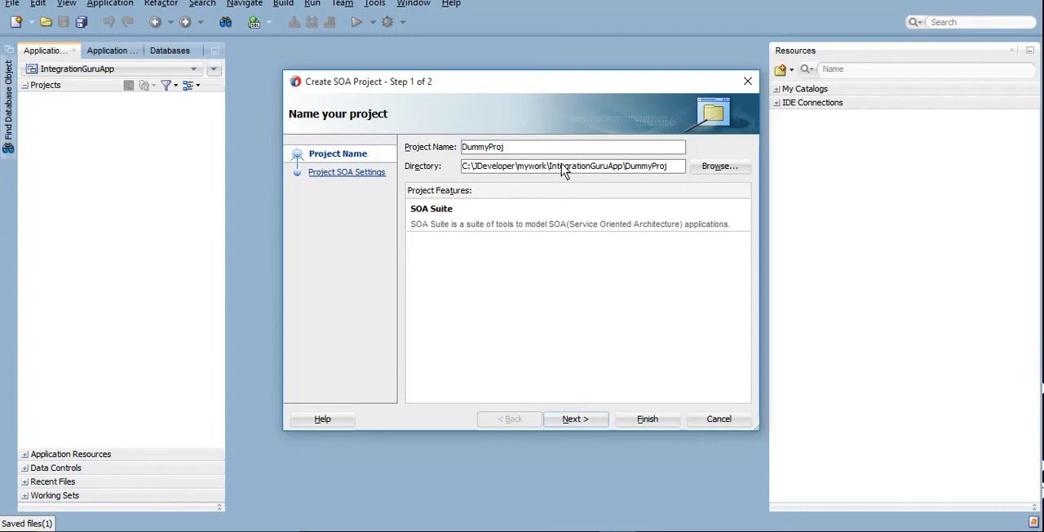
mouse_move(549, 171)
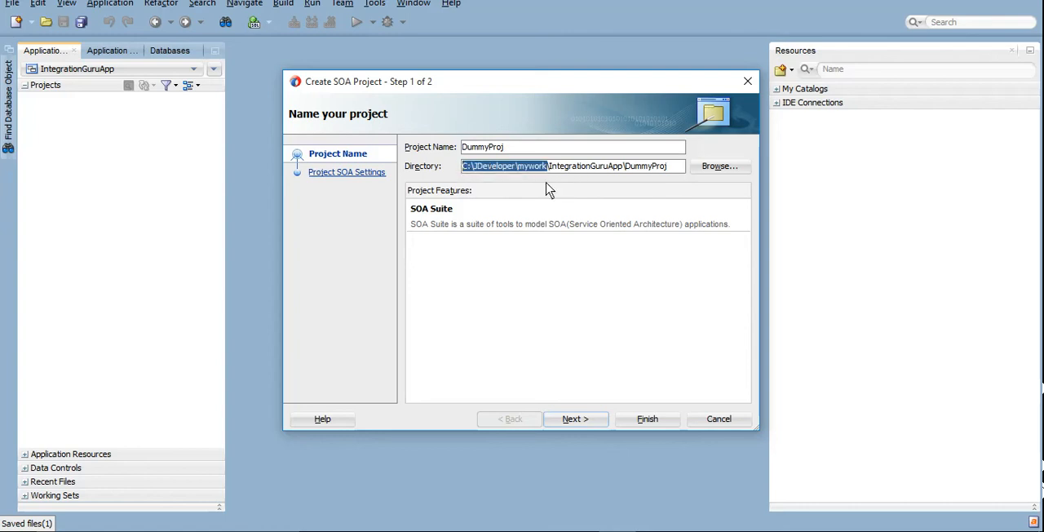
double_click(532, 165)
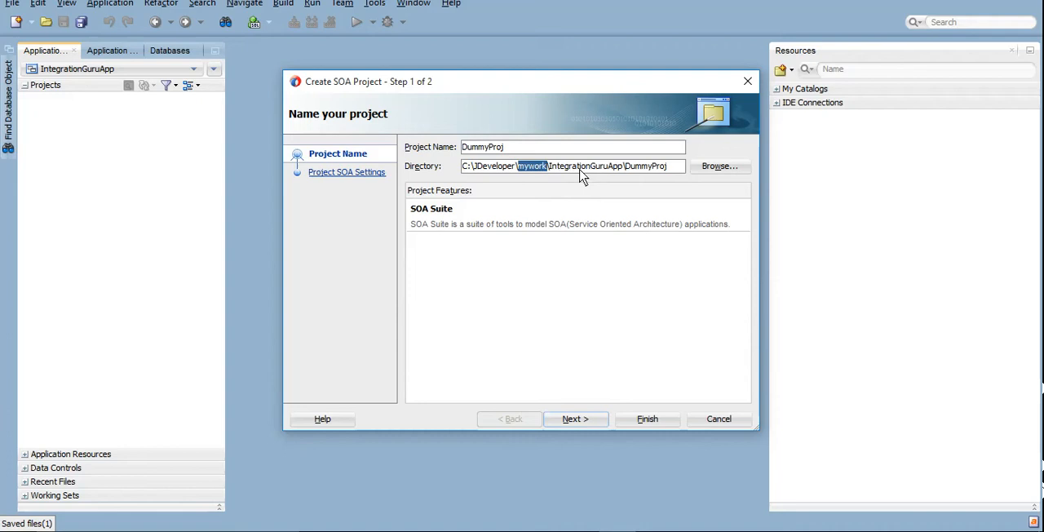
double_click(586, 165)
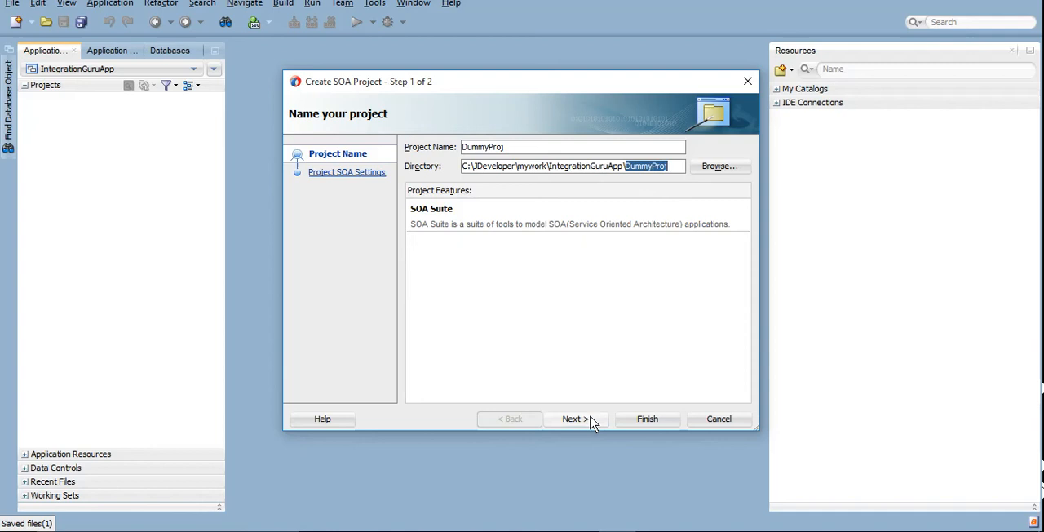
click(577, 418)
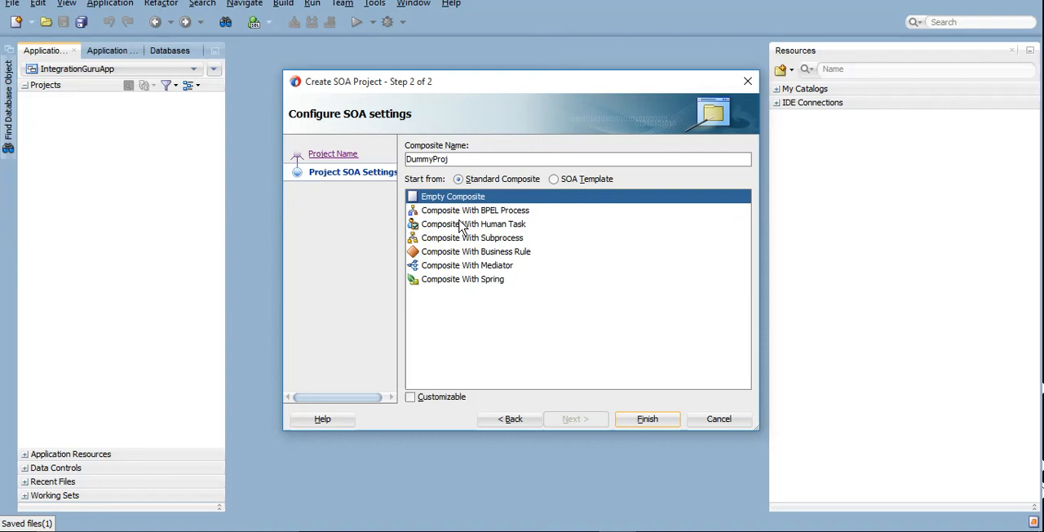
mouse_move(465, 210)
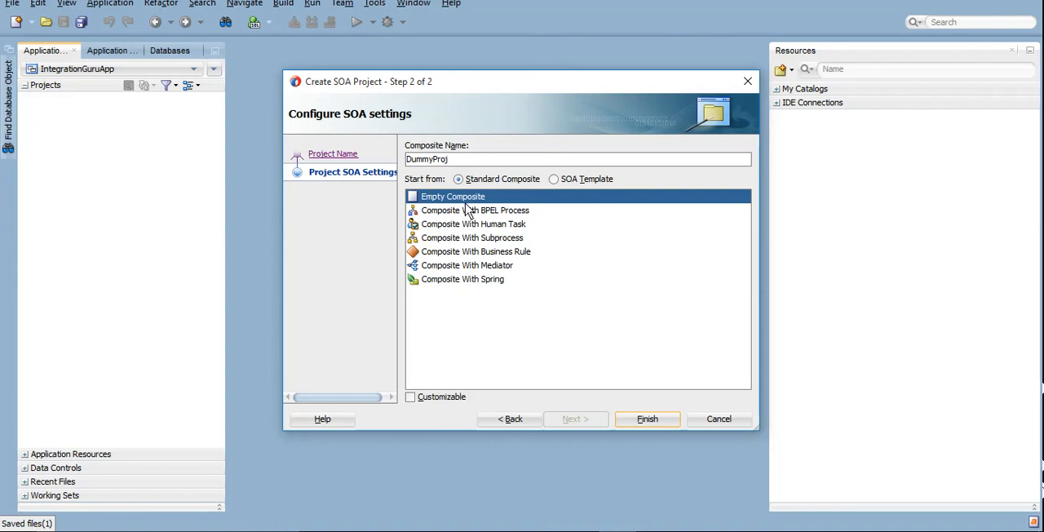
mouse_move(585, 225)
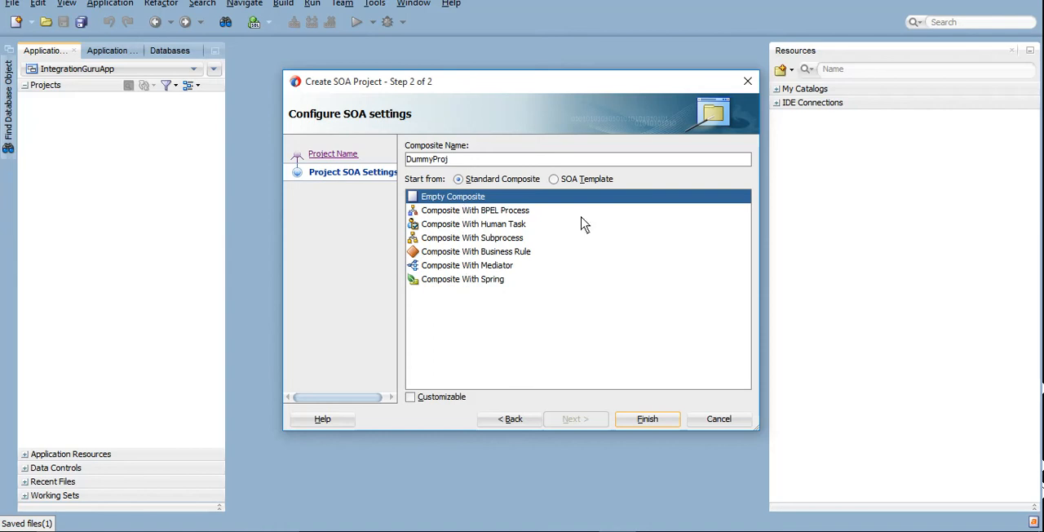
mouse_move(593, 263)
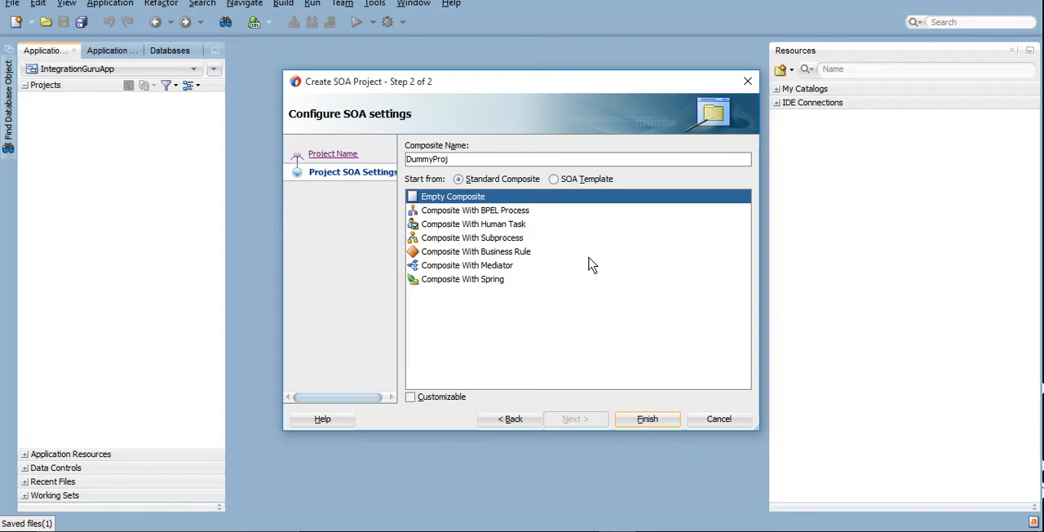
mouse_move(584, 351)
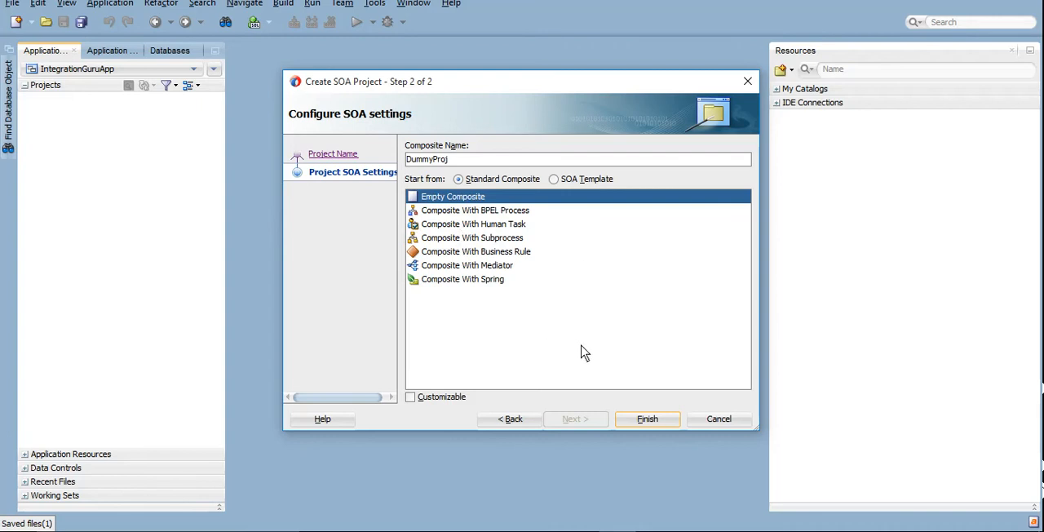
Finish the wizard with Standard Composite and Empty Composite selected
click(647, 419)
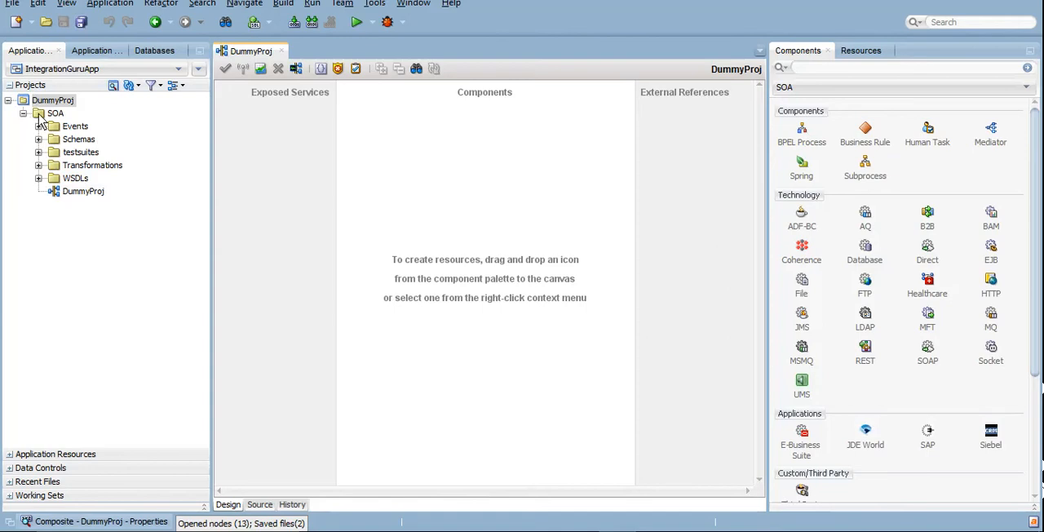
click(25, 113)
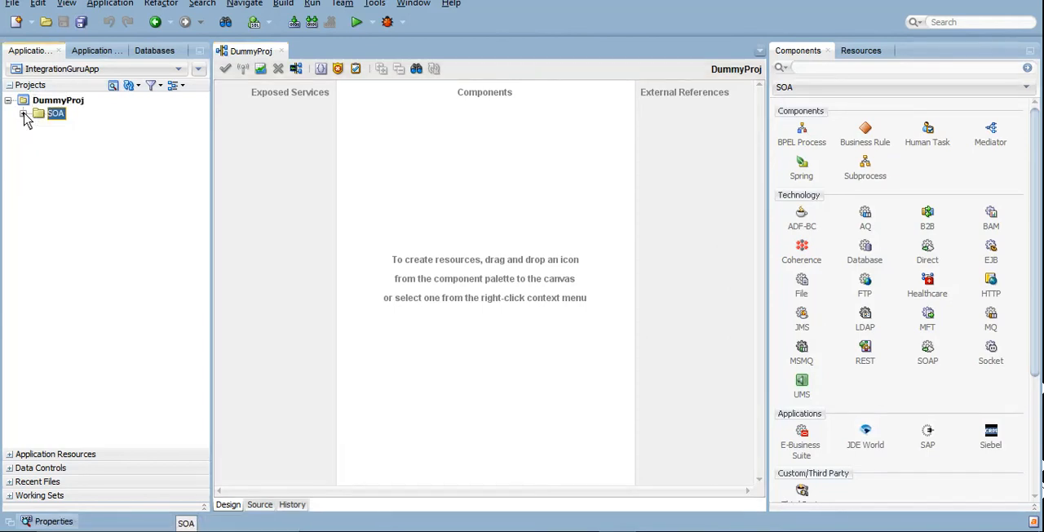
click(25, 113)
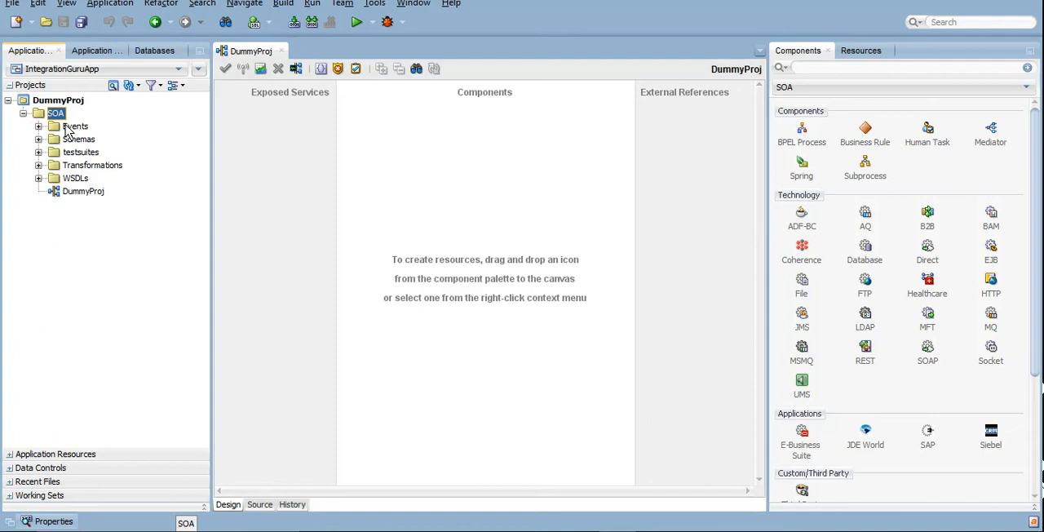
click(75, 125)
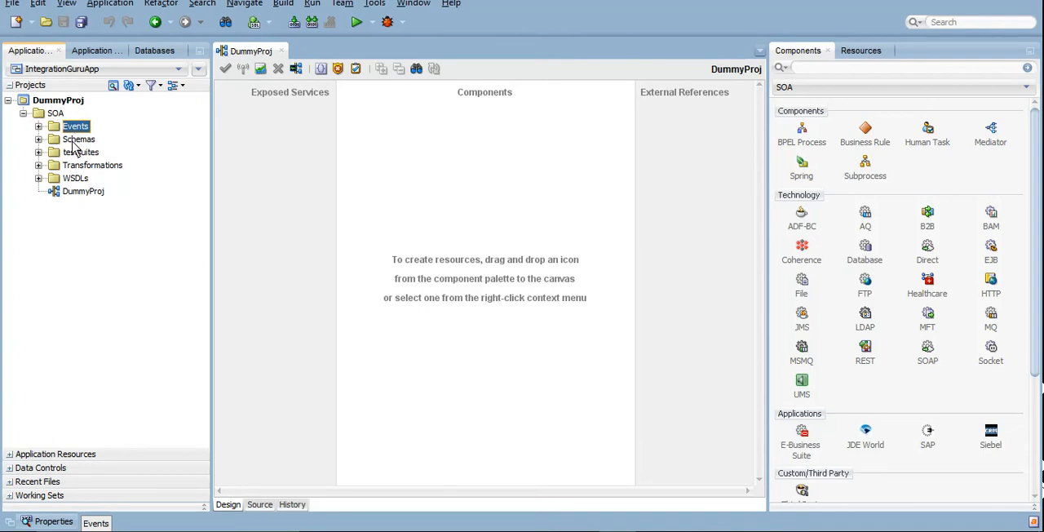
click(76, 139)
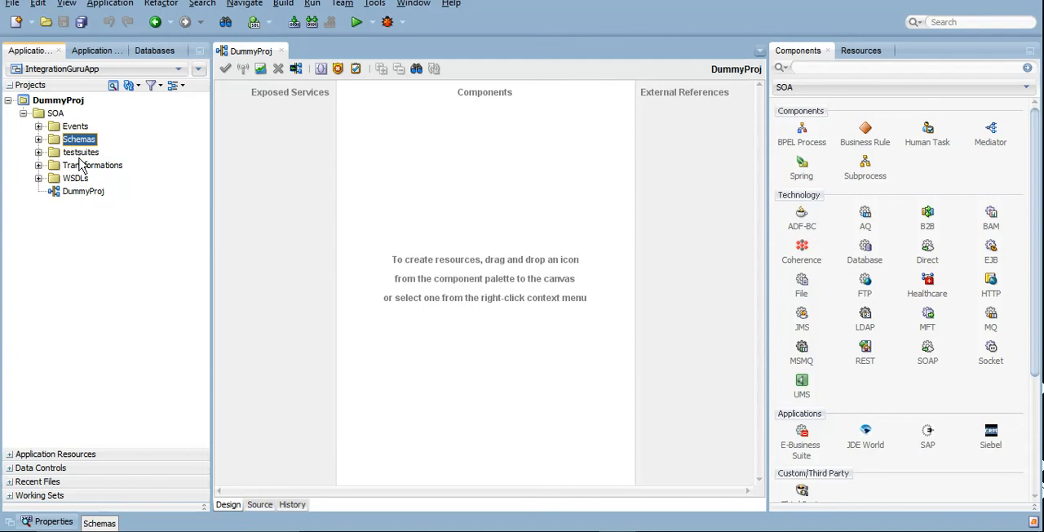
click(81, 151)
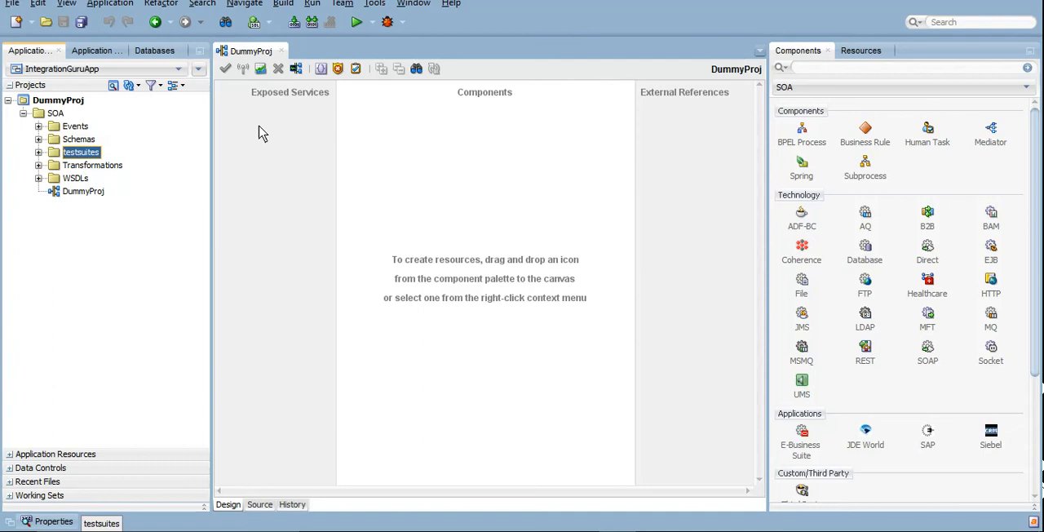
mouse_move(302, 178)
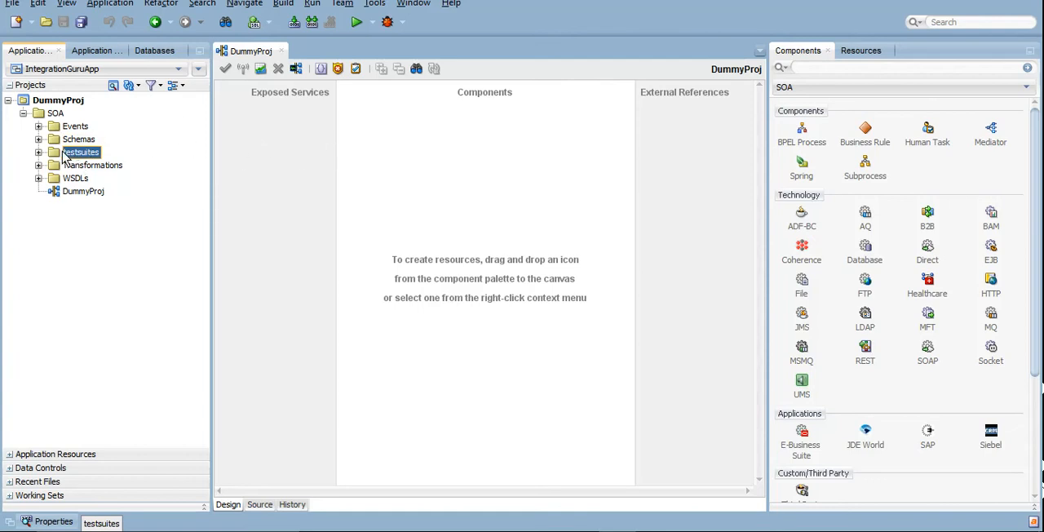
mouse_move(92, 165)
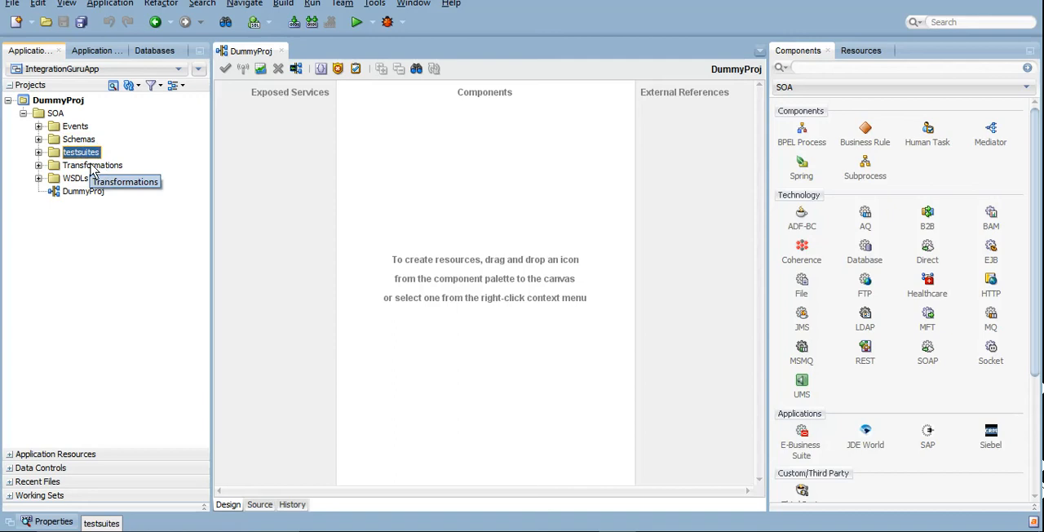
click(93, 164)
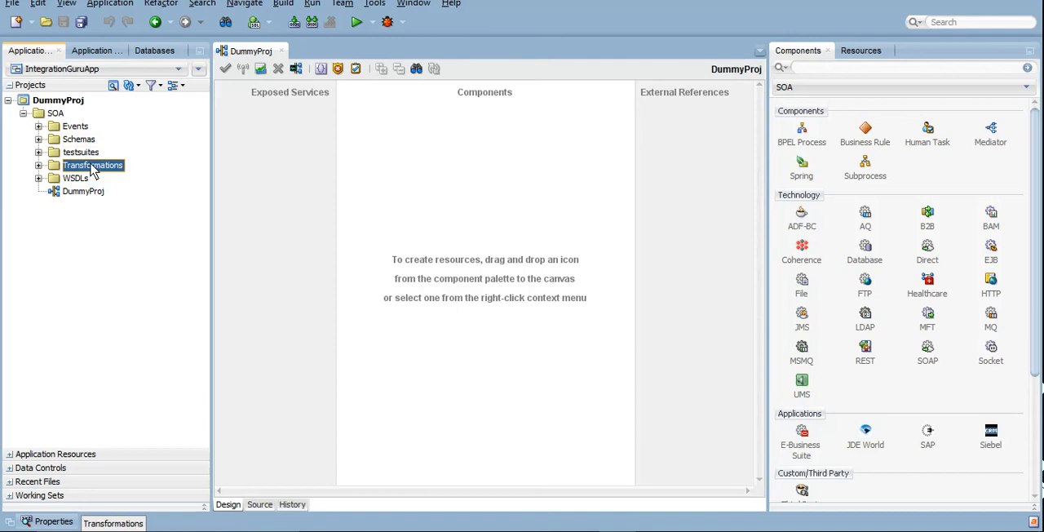
mouse_move(75, 182)
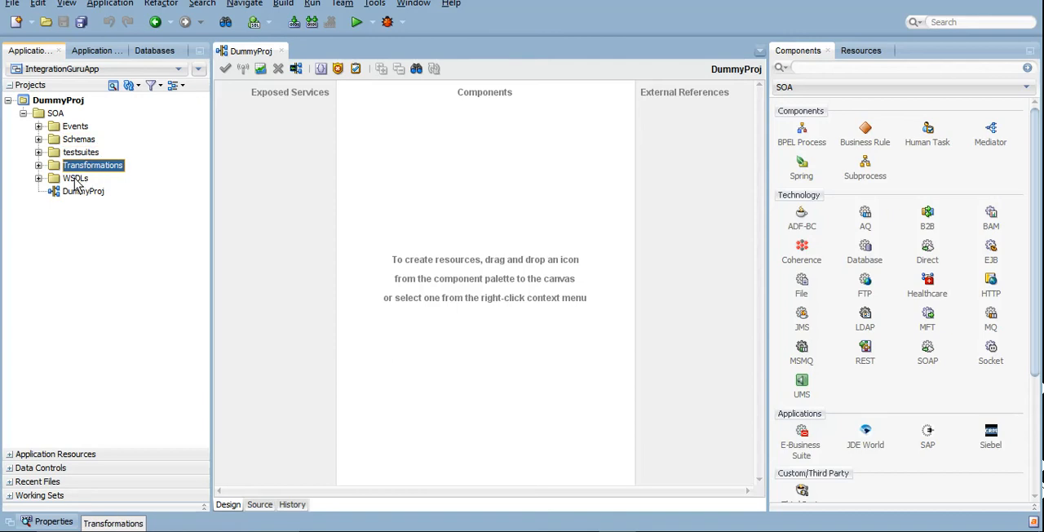
click(75, 178)
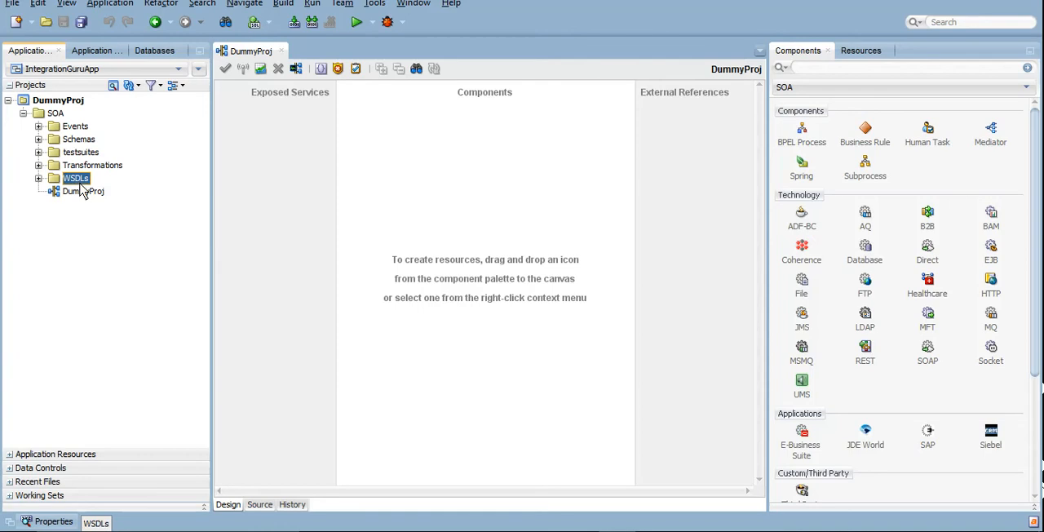
click(81, 191)
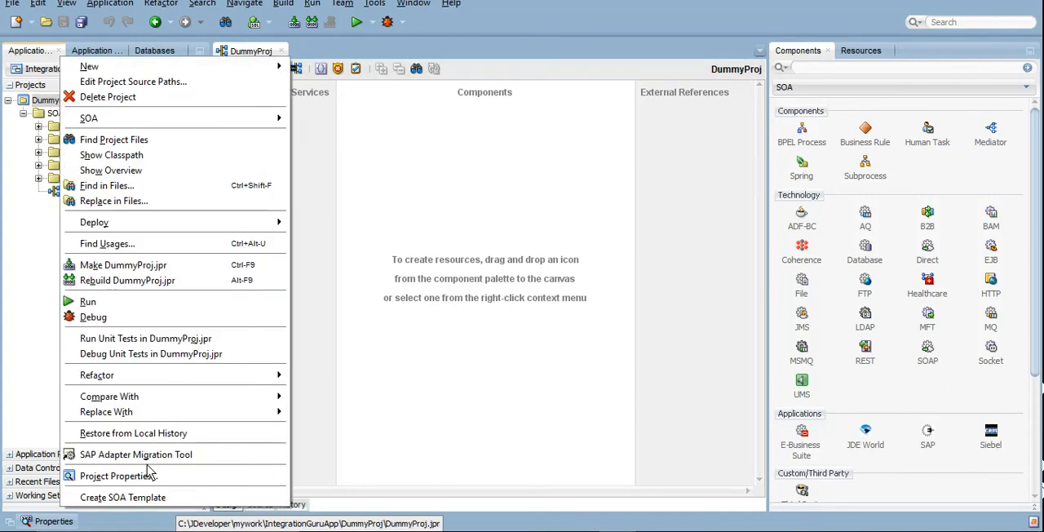
View DummyProj's Project Properties, dismiss the Run prompt, and cancel without changes
click(118, 476)
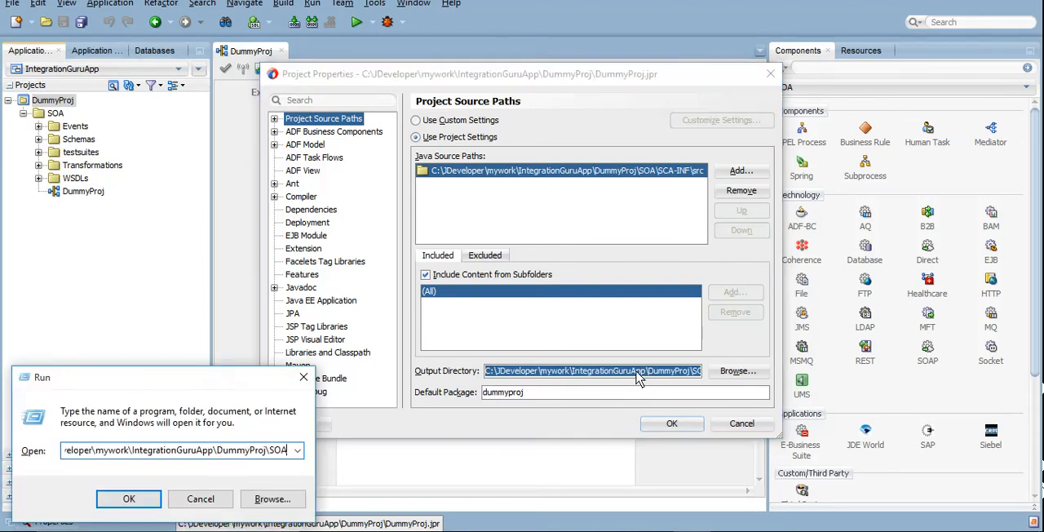
click(146, 499)
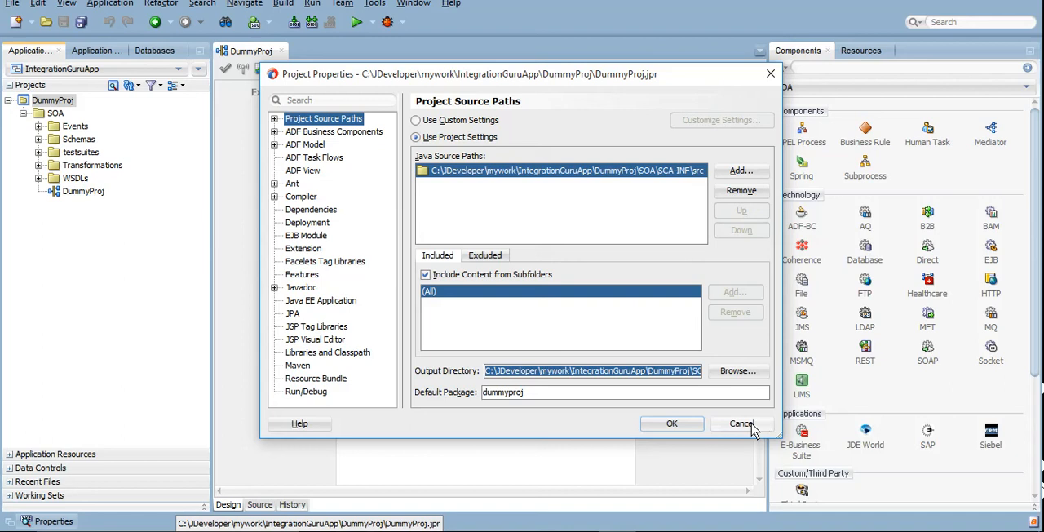
click(741, 423)
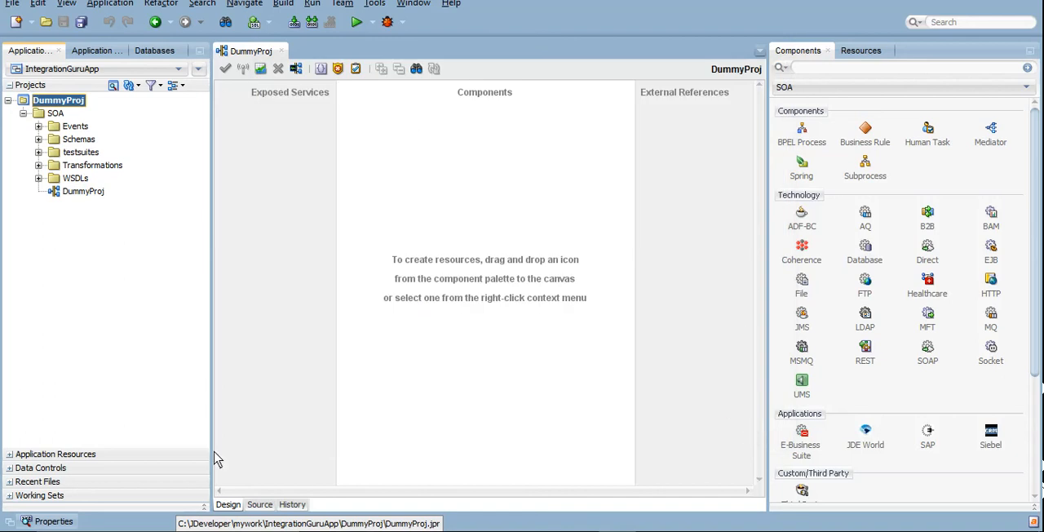
mouse_move(422, 8)
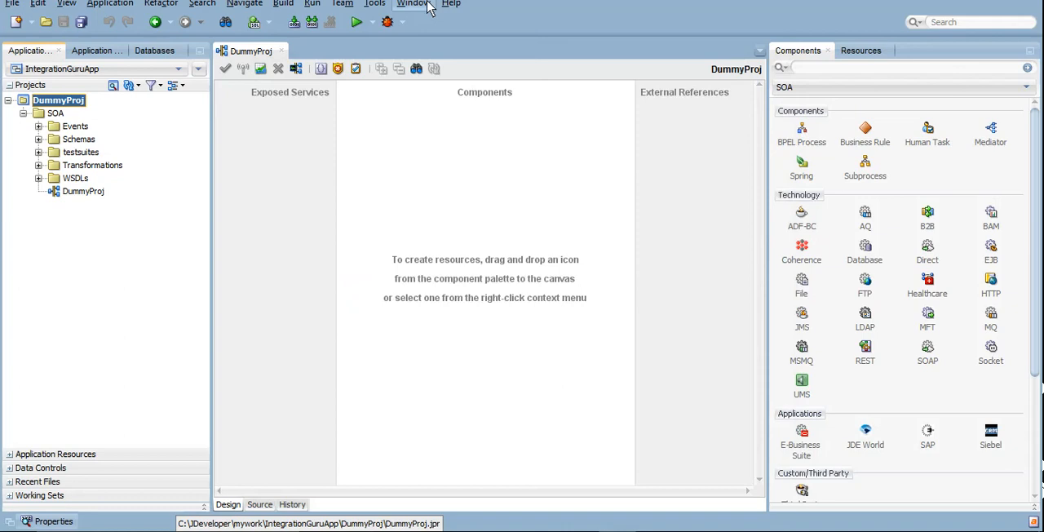
mouse_move(663, 173)
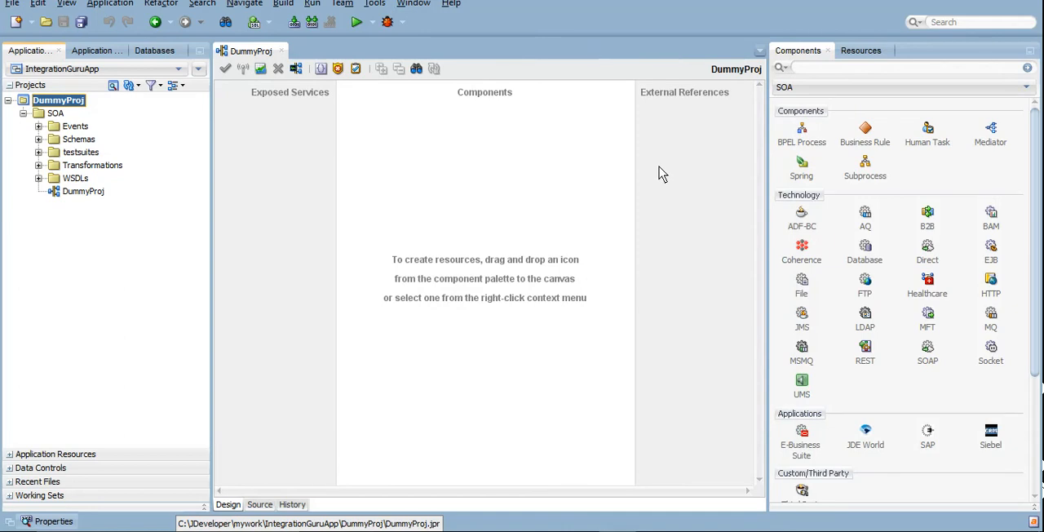
mouse_move(324, 104)
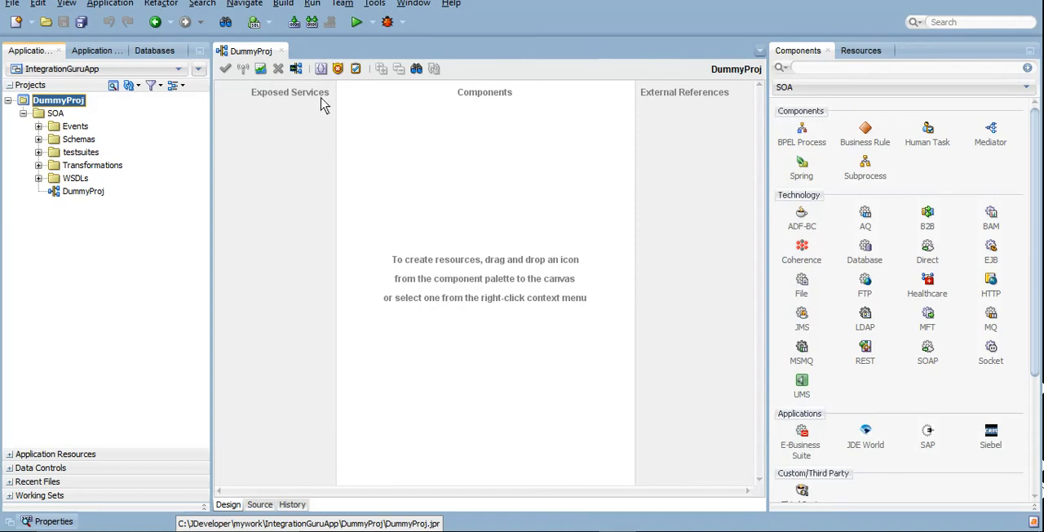
mouse_move(261, 273)
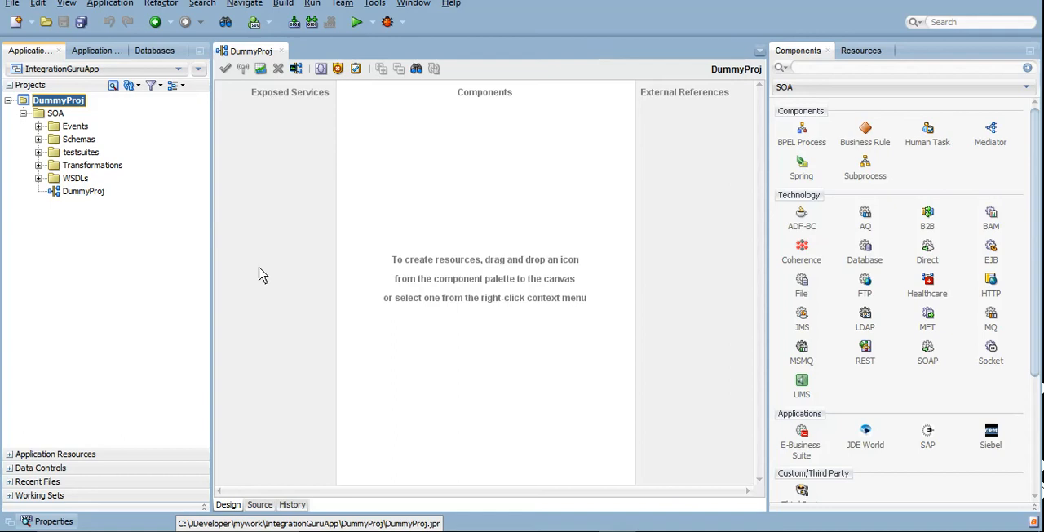
mouse_move(258, 237)
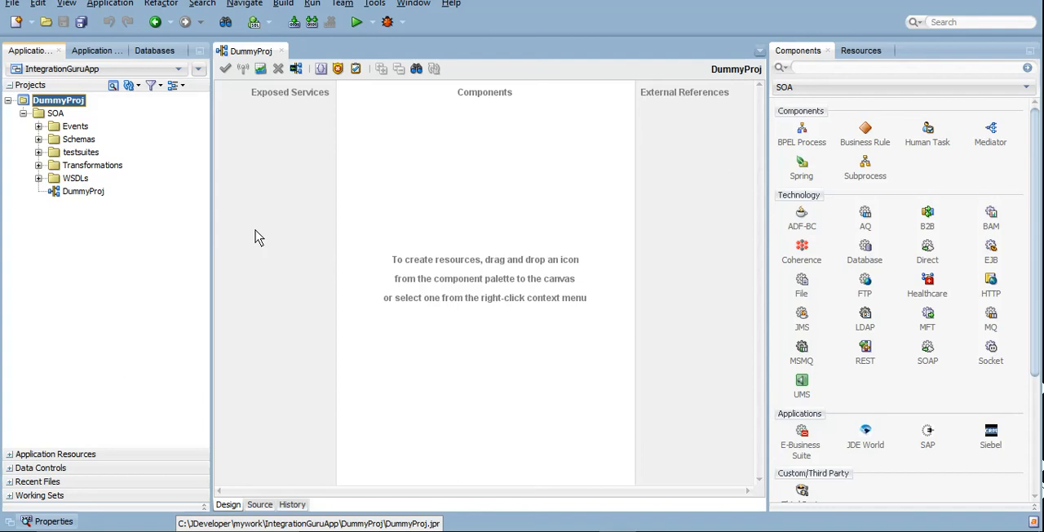
mouse_move(258, 249)
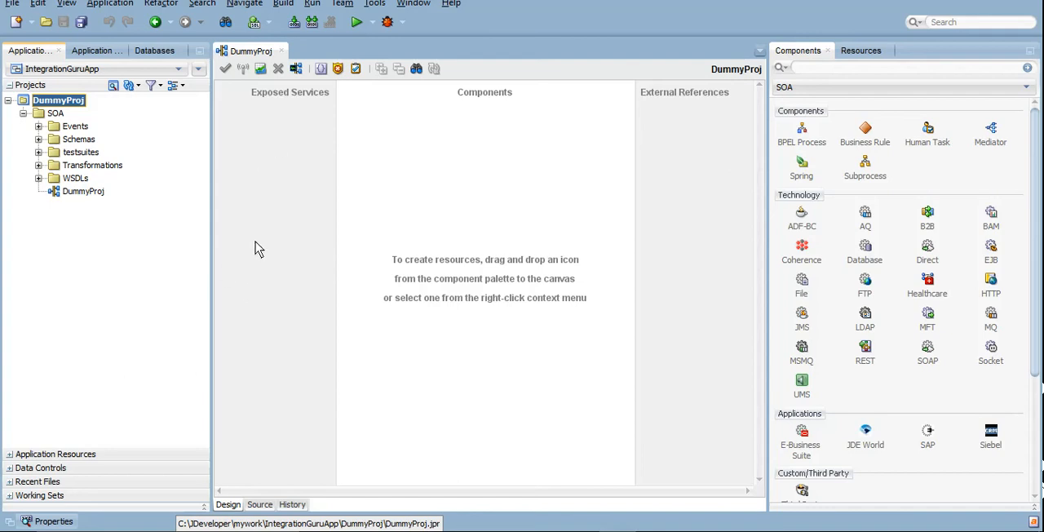
mouse_move(430, 300)
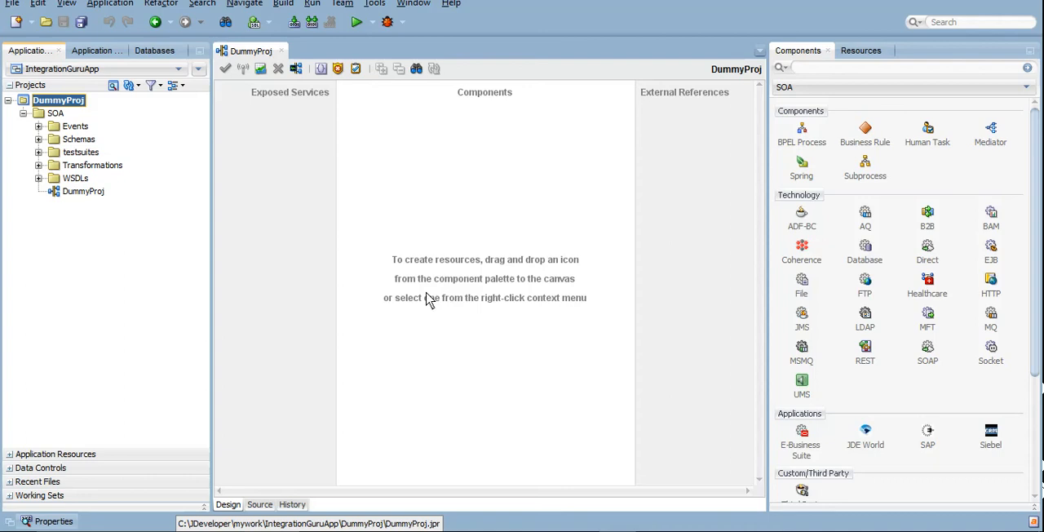
mouse_move(457, 254)
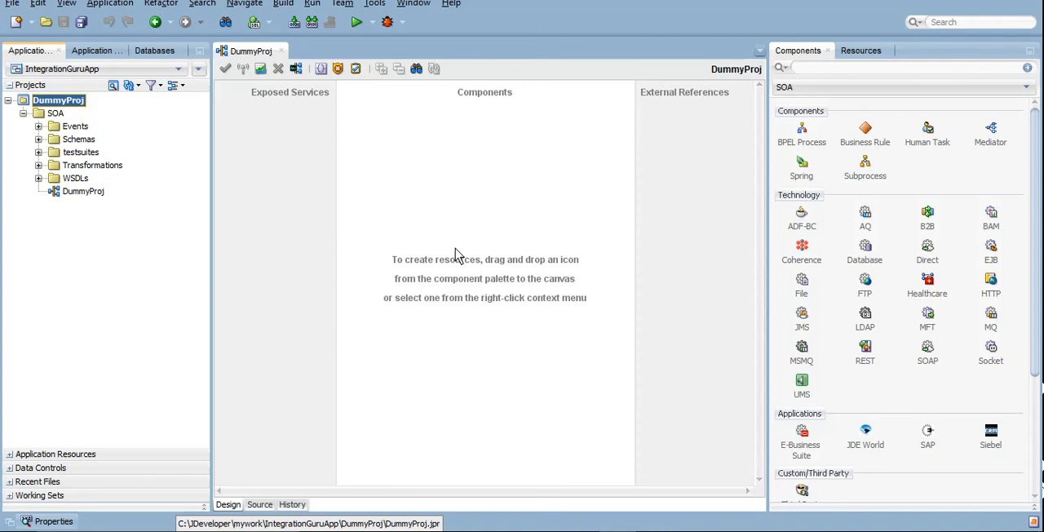
mouse_move(402, 199)
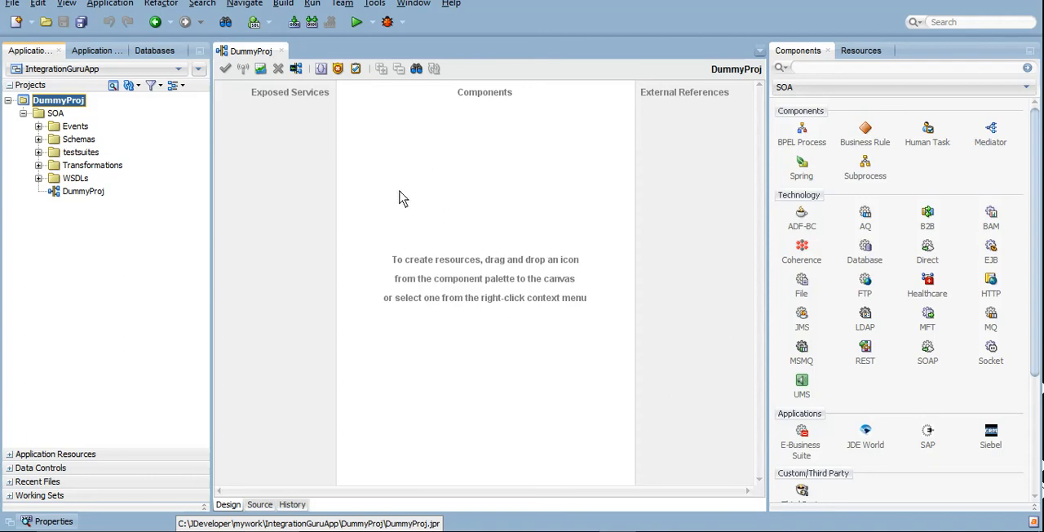
mouse_move(407, 203)
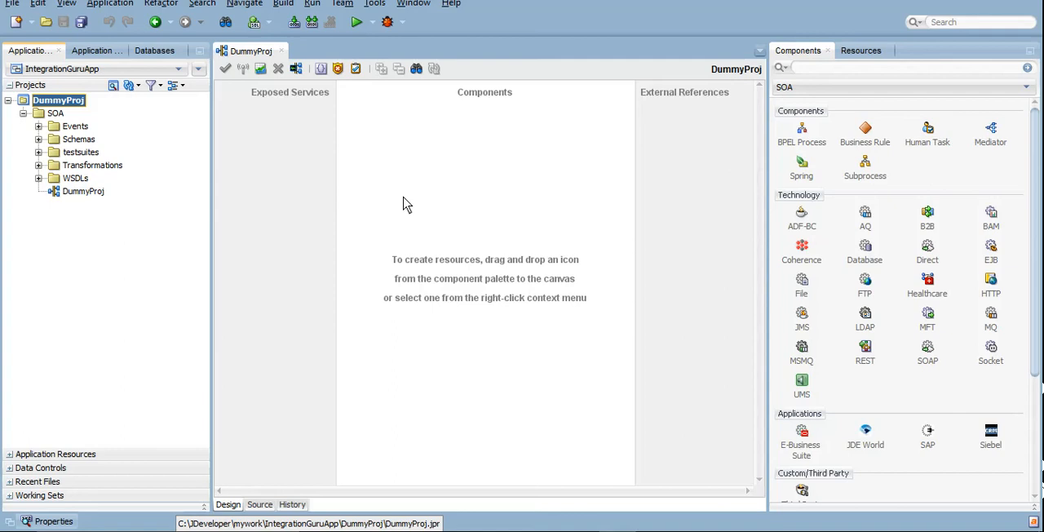
mouse_move(464, 236)
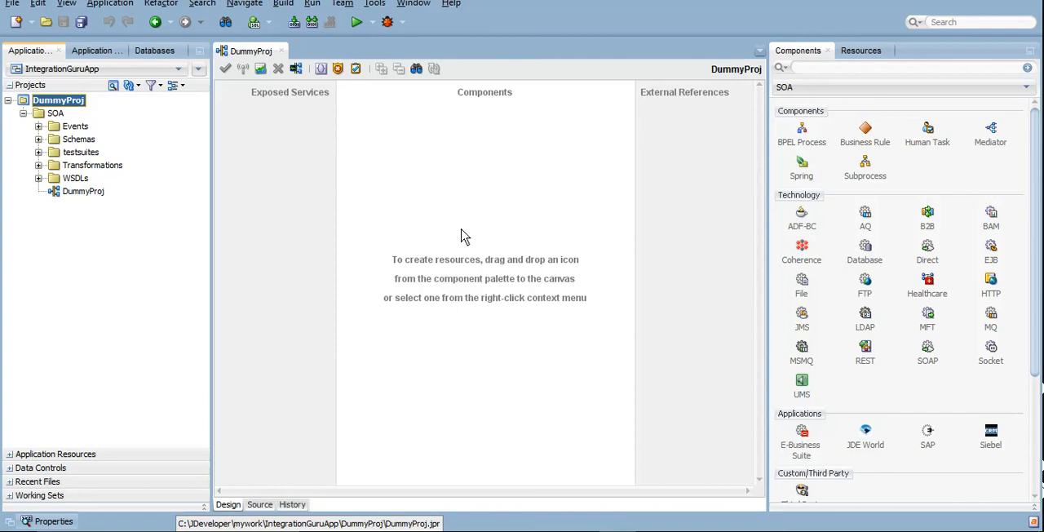
mouse_move(529, 155)
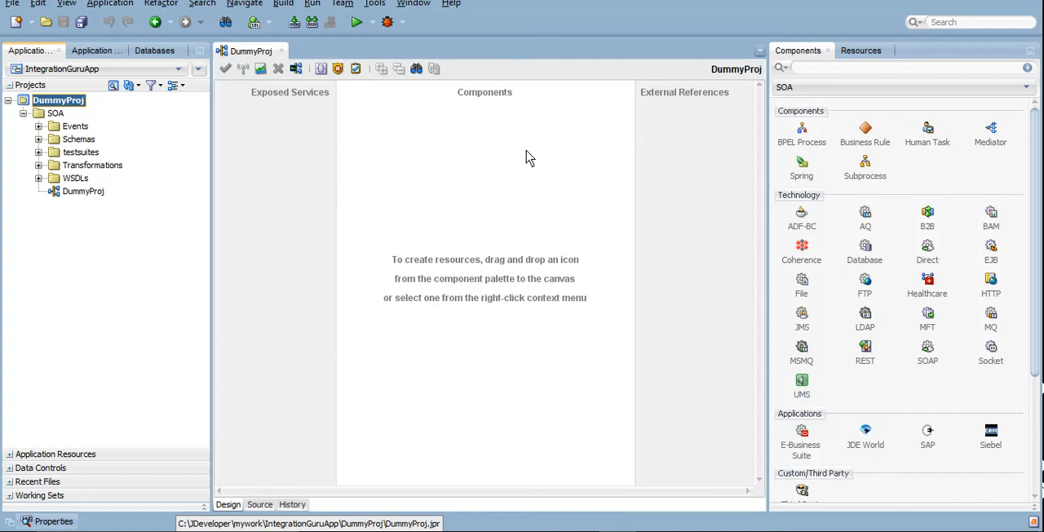
mouse_move(470, 194)
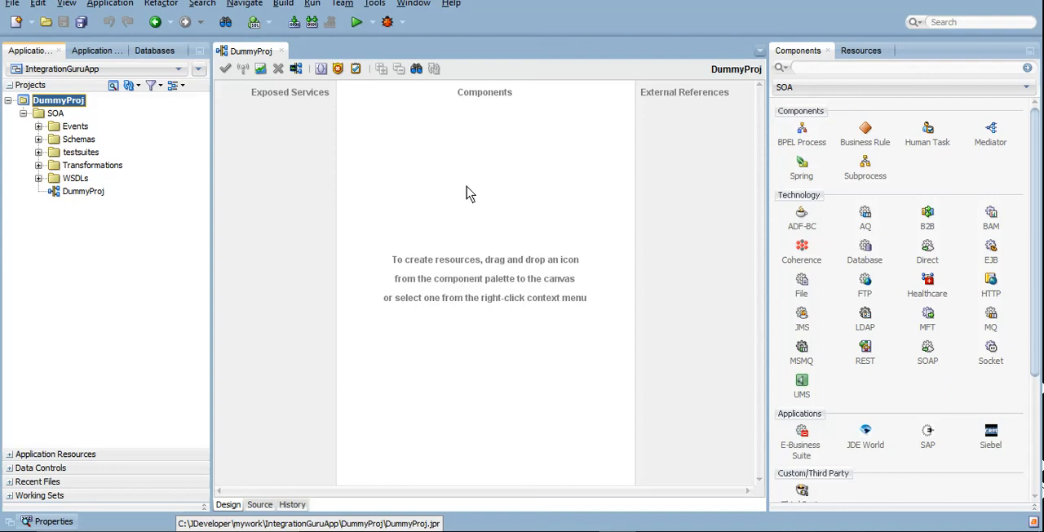
mouse_move(709, 226)
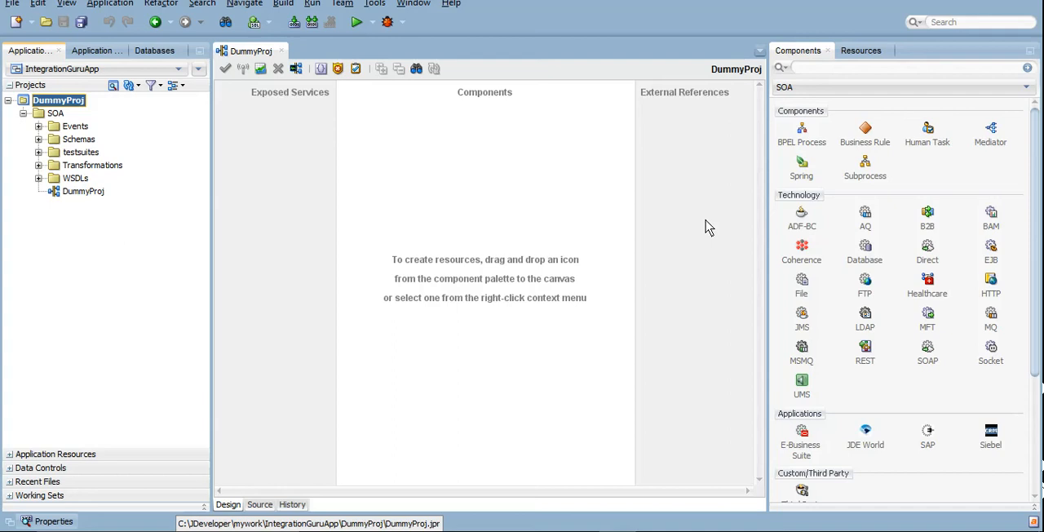
mouse_move(448, 226)
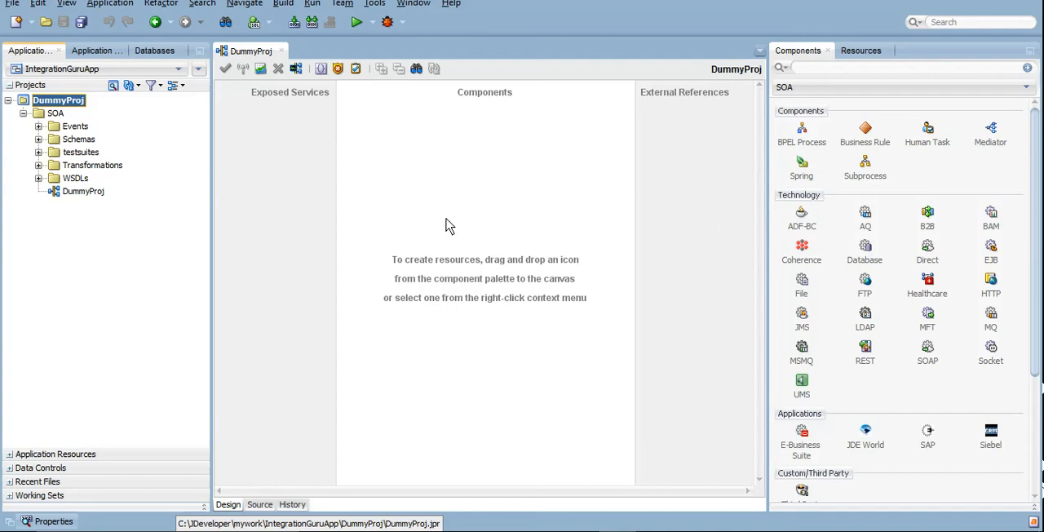
mouse_move(441, 235)
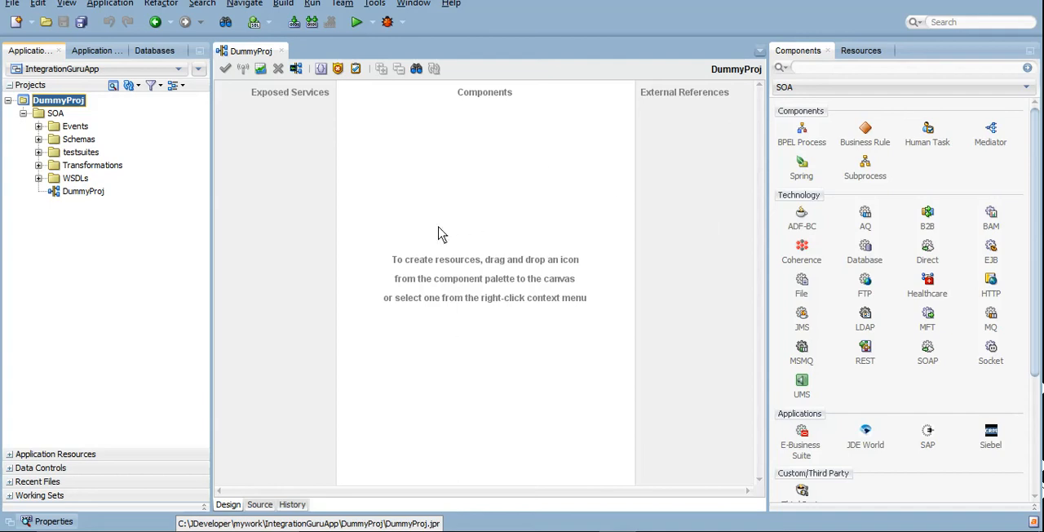
mouse_move(982, 194)
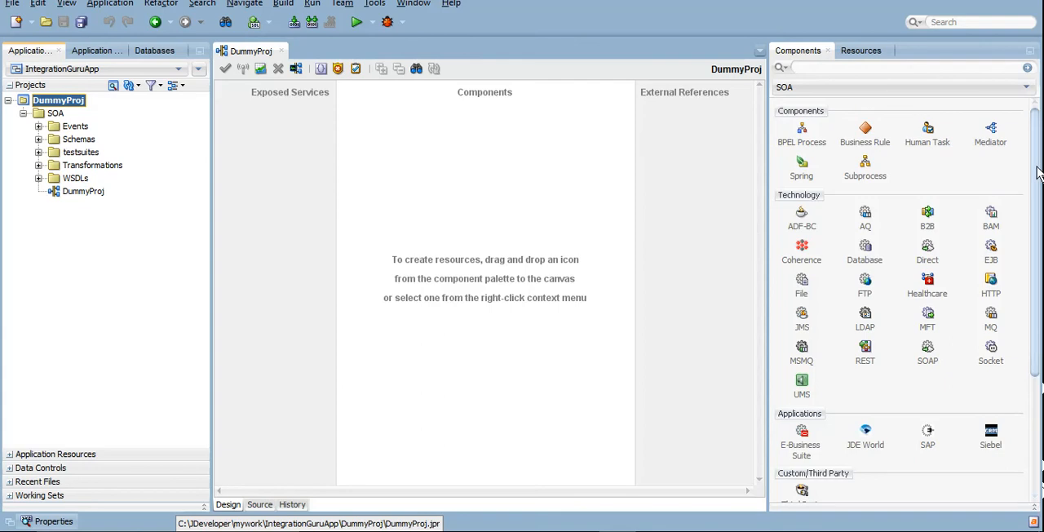
scroll(down, 3)
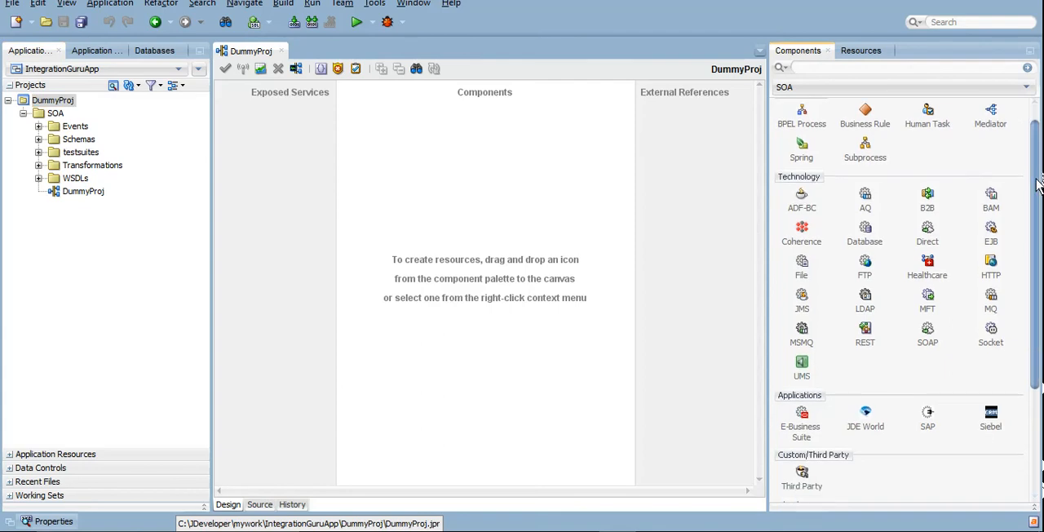
scroll(down, 3)
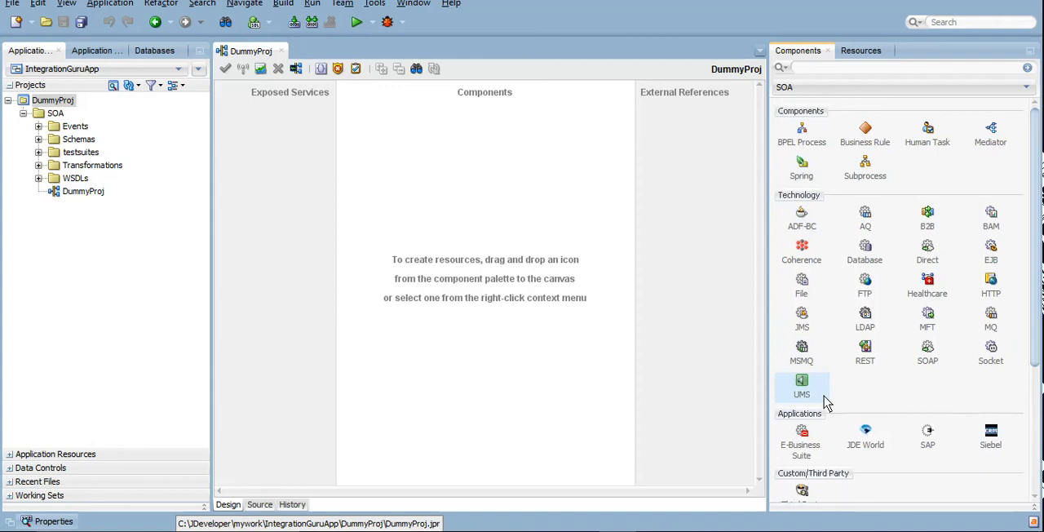
mouse_move(848, 223)
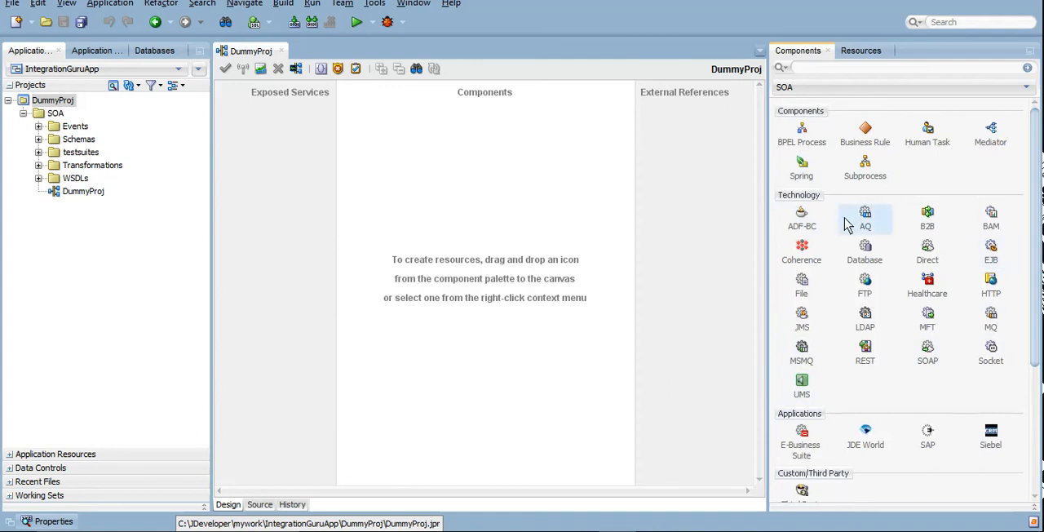
mouse_move(765, 253)
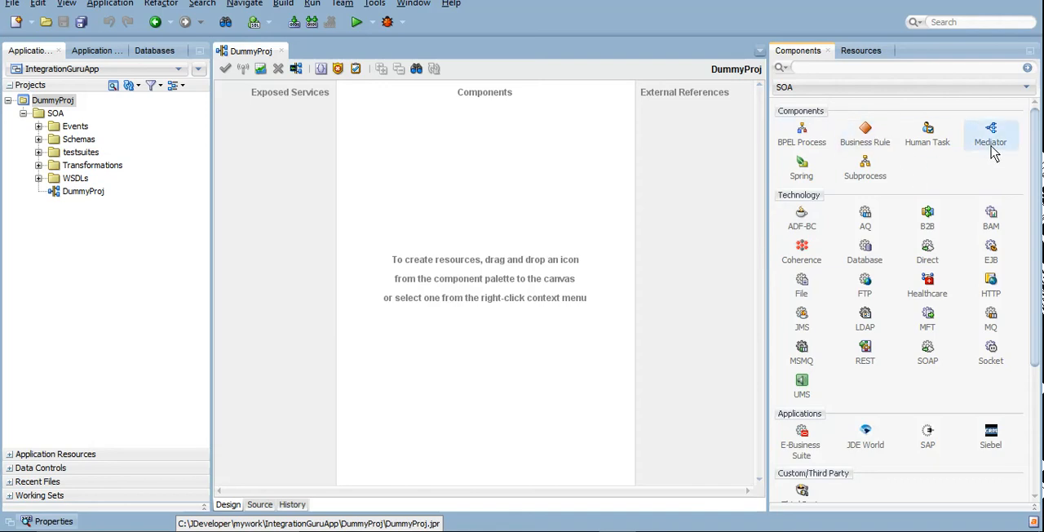
mouse_move(434, 300)
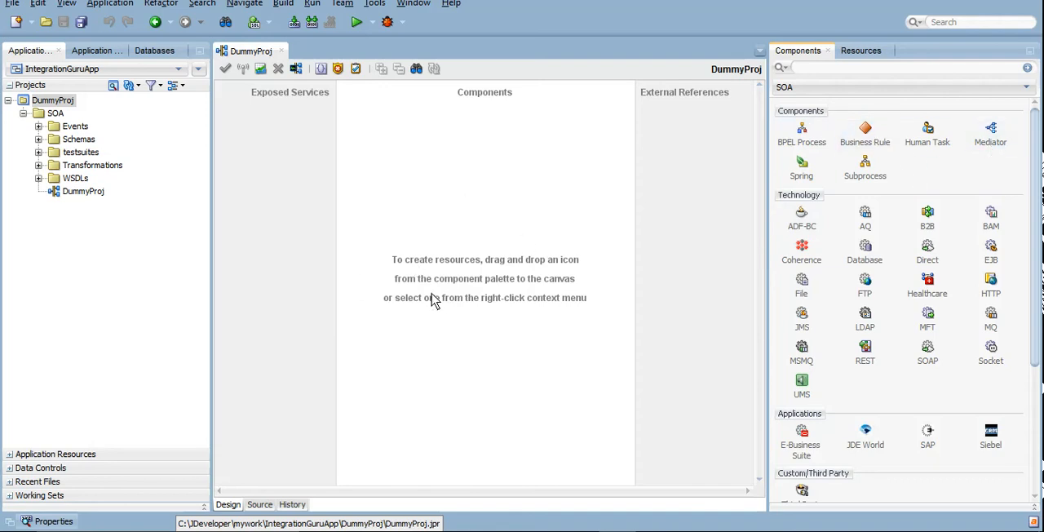
mouse_move(865, 131)
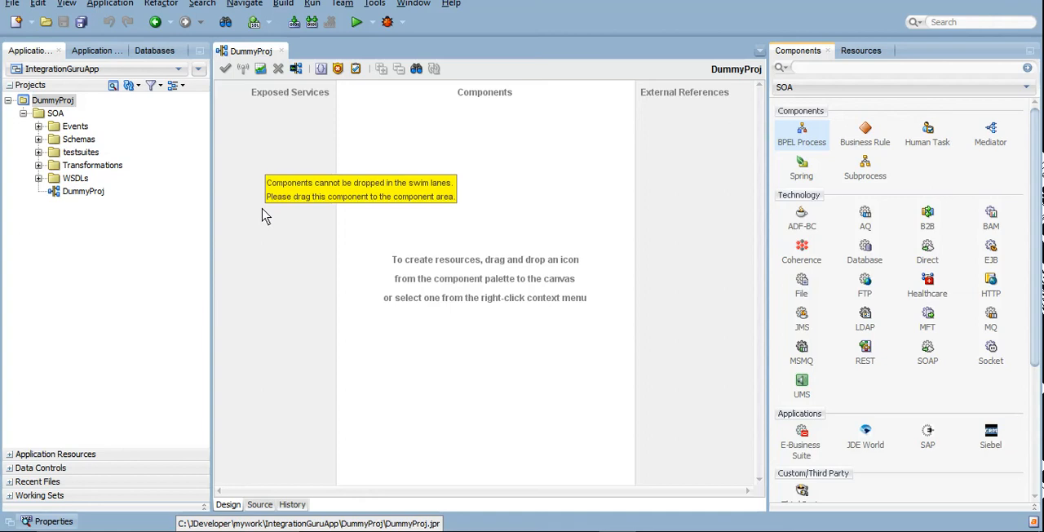
mouse_move(703, 213)
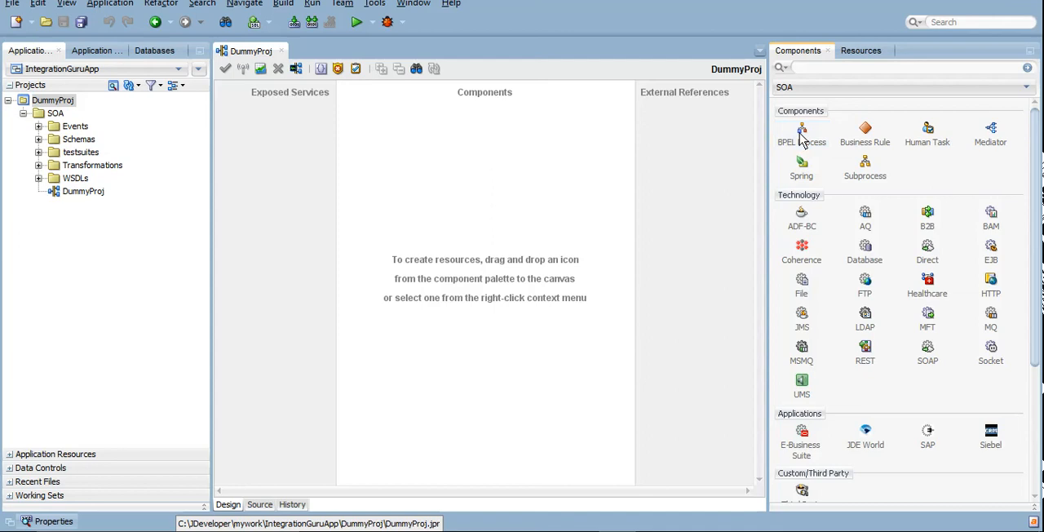
mouse_move(801, 225)
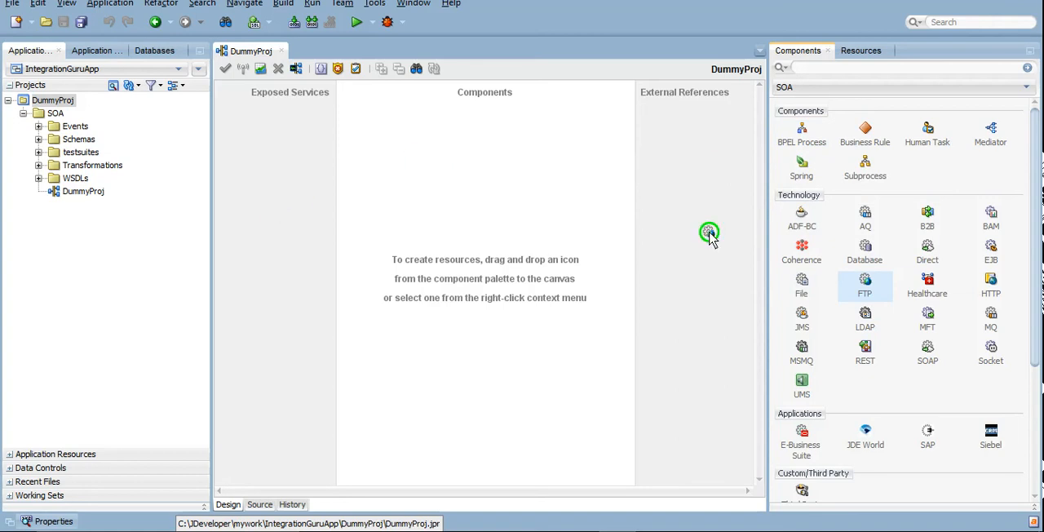
mouse_move(668, 162)
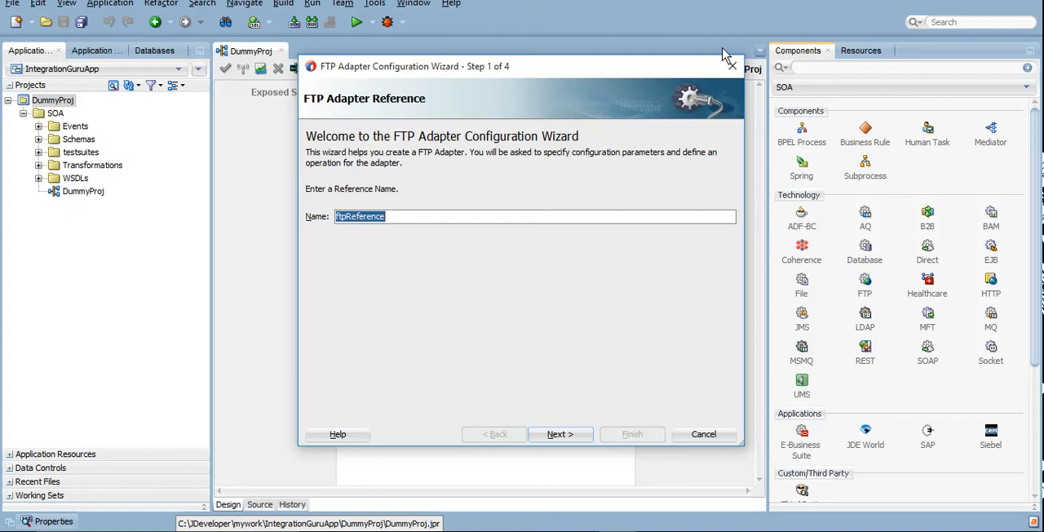
click(703, 434)
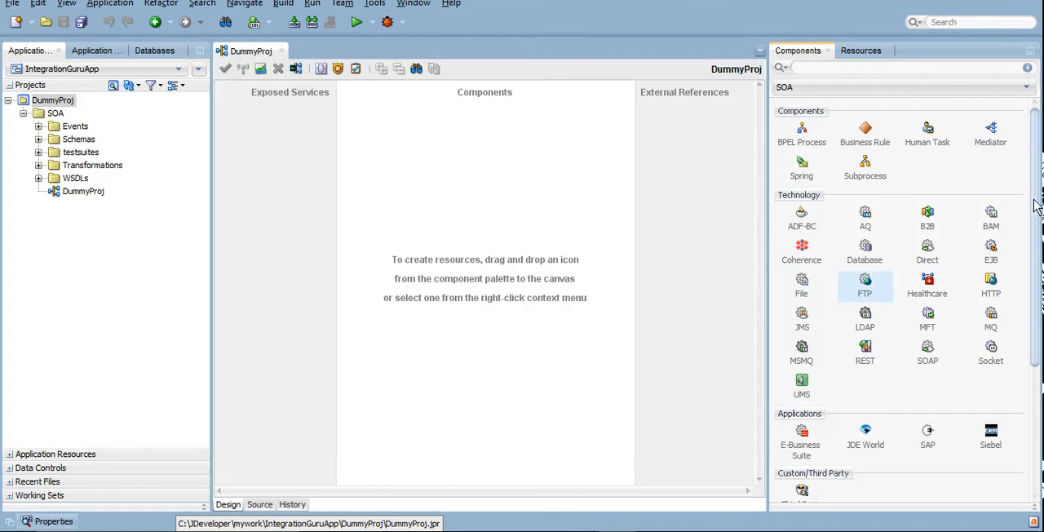
mouse_move(927, 328)
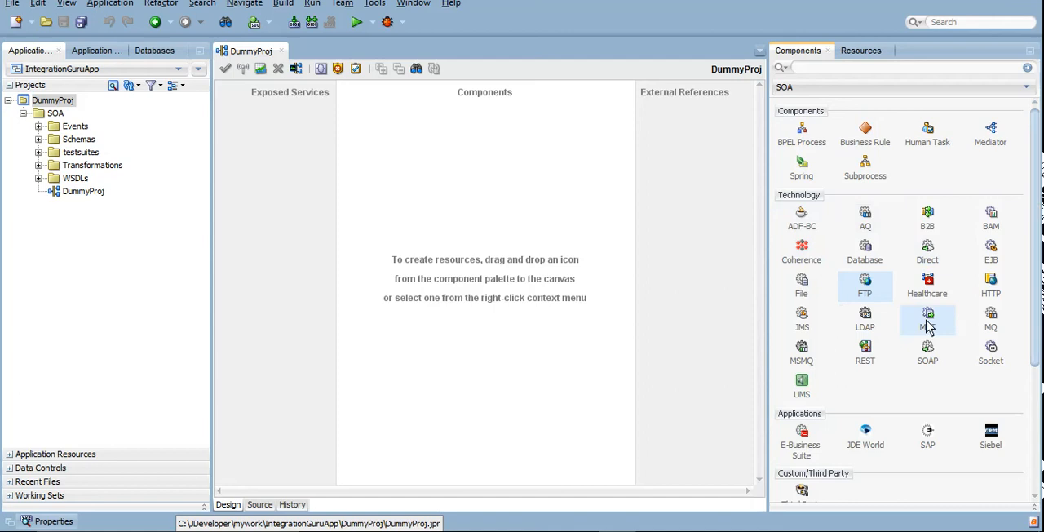
mouse_move(801, 319)
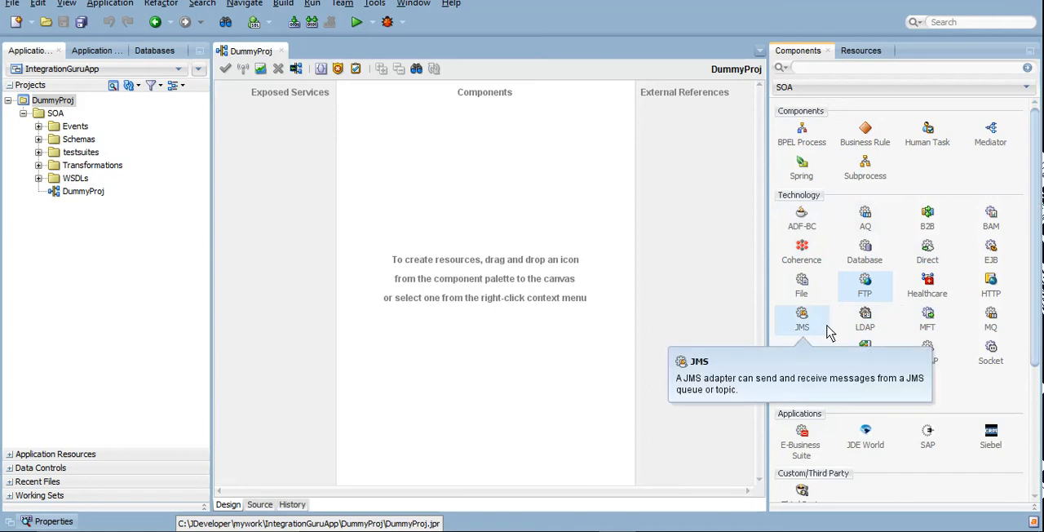
mouse_move(966, 171)
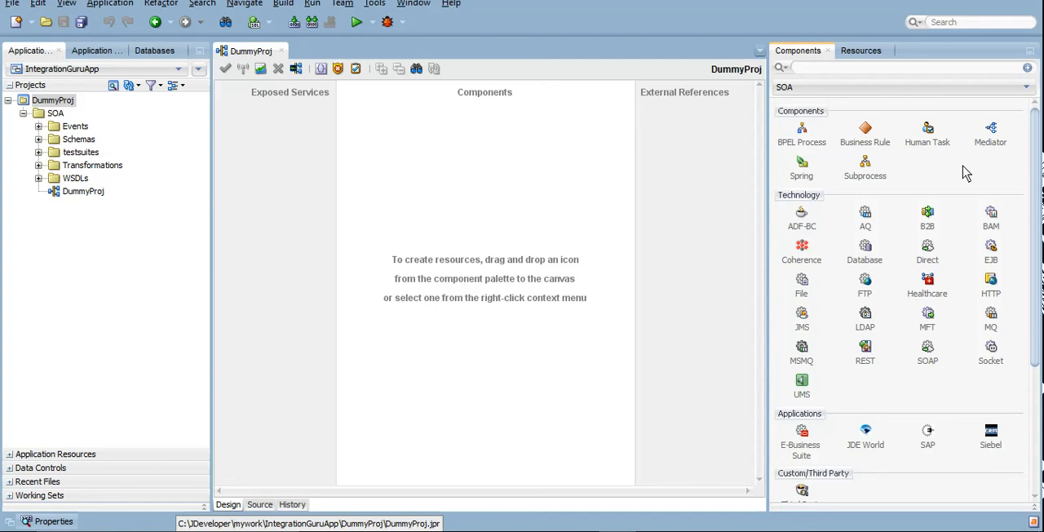
mouse_move(808, 143)
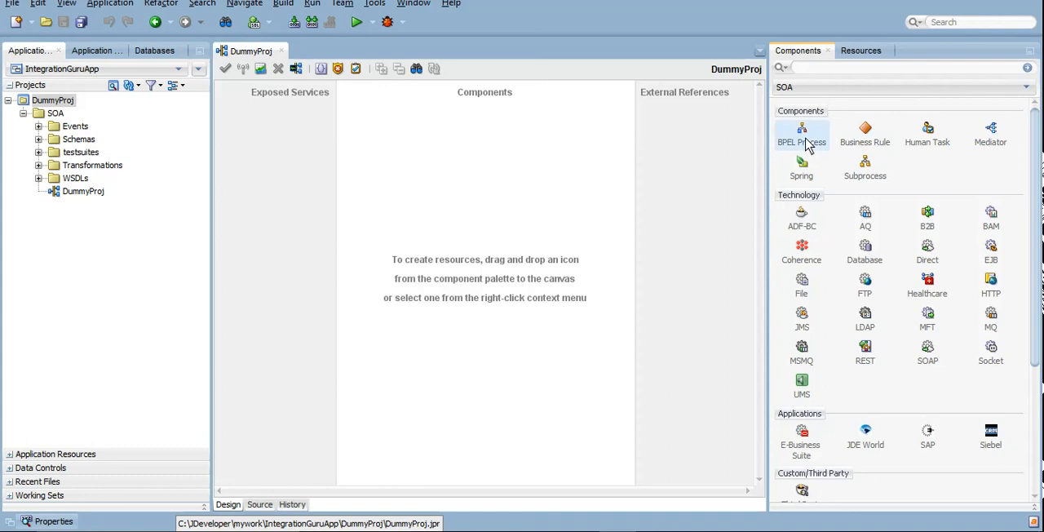
click(802, 135)
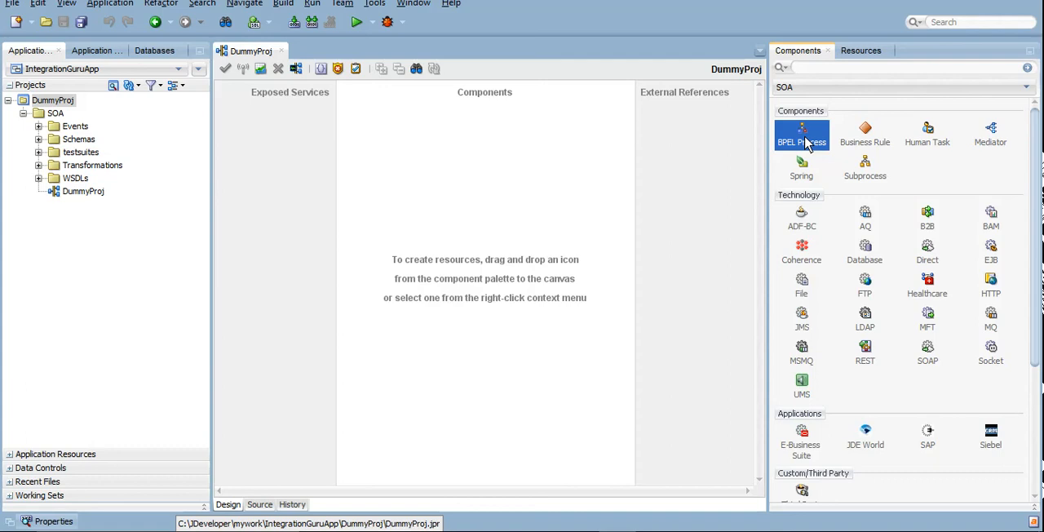
mouse_move(906, 130)
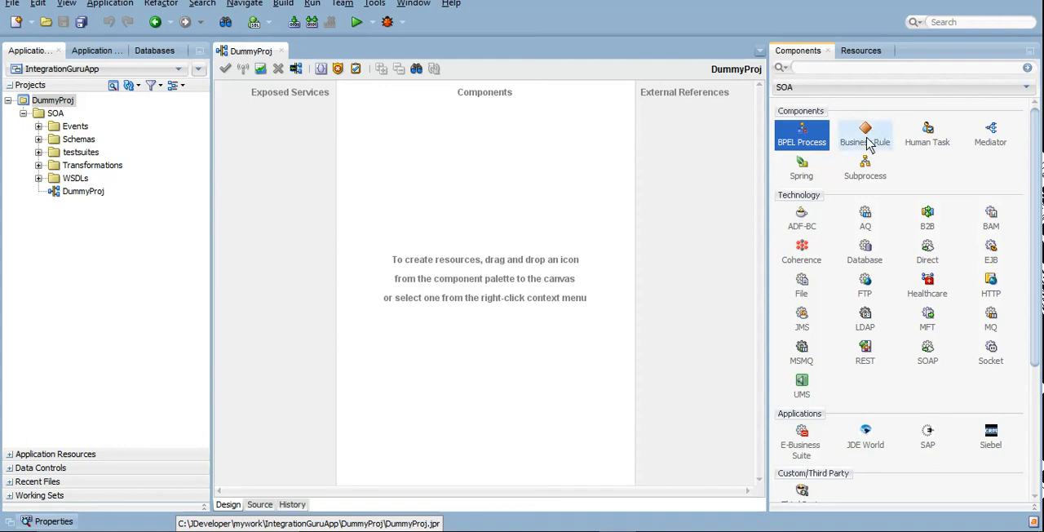
mouse_move(865, 141)
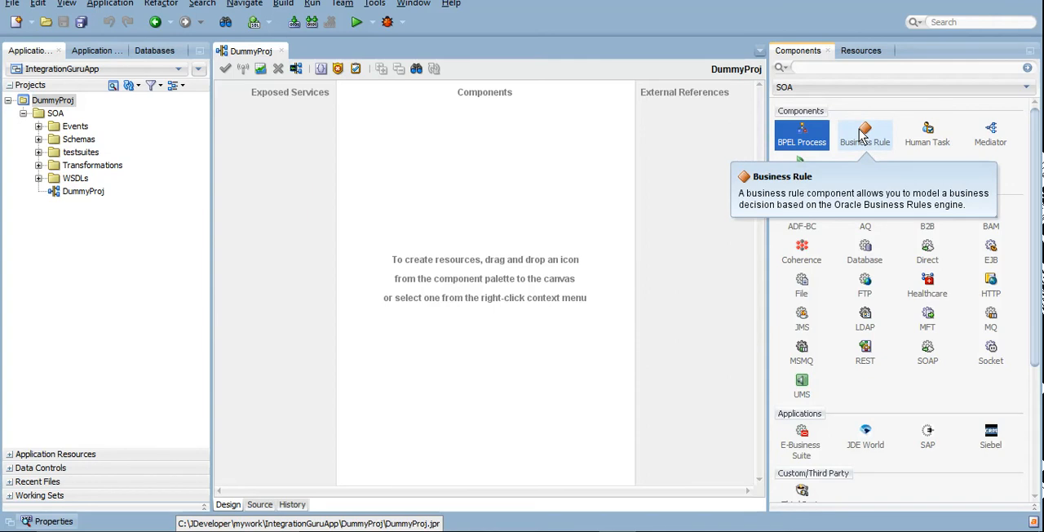
mouse_move(866, 131)
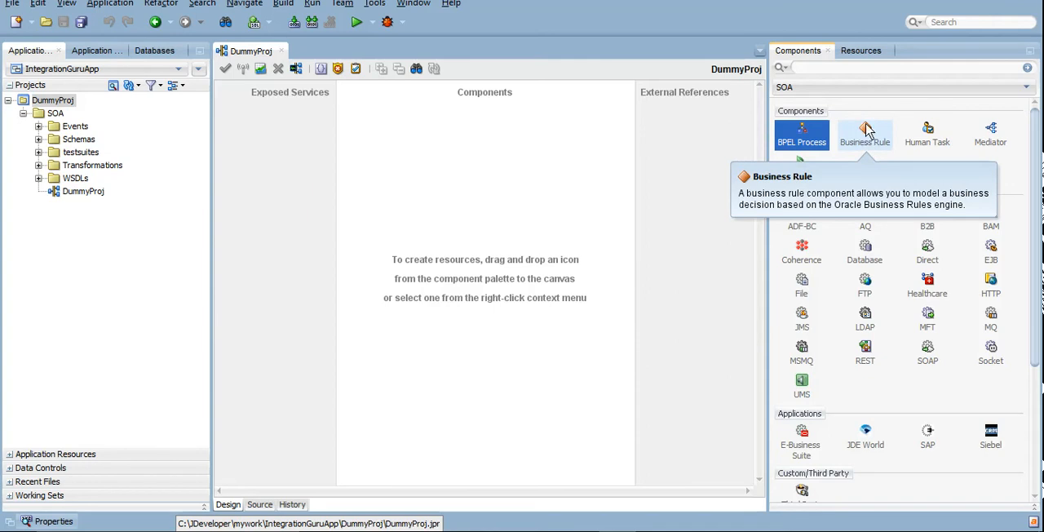
mouse_move(864, 139)
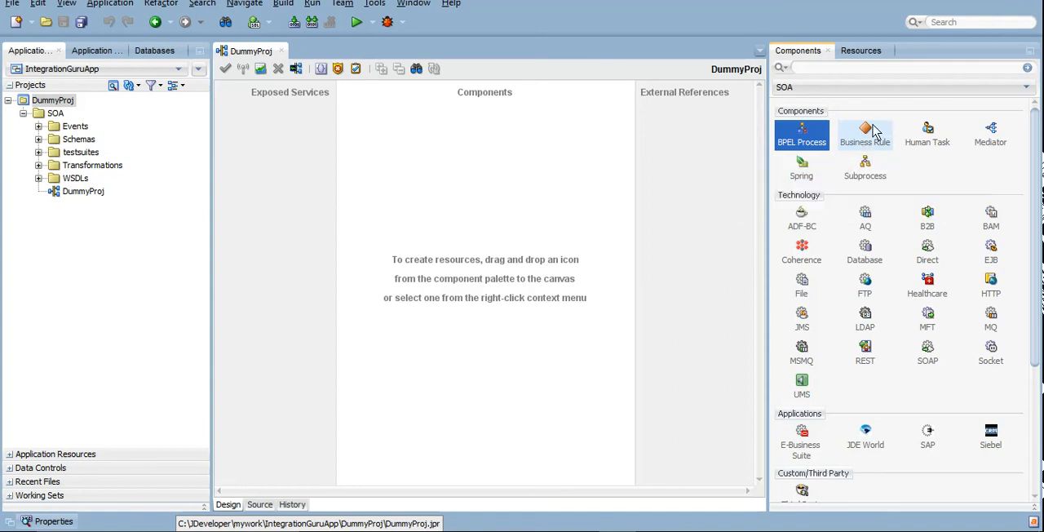
mouse_move(866, 134)
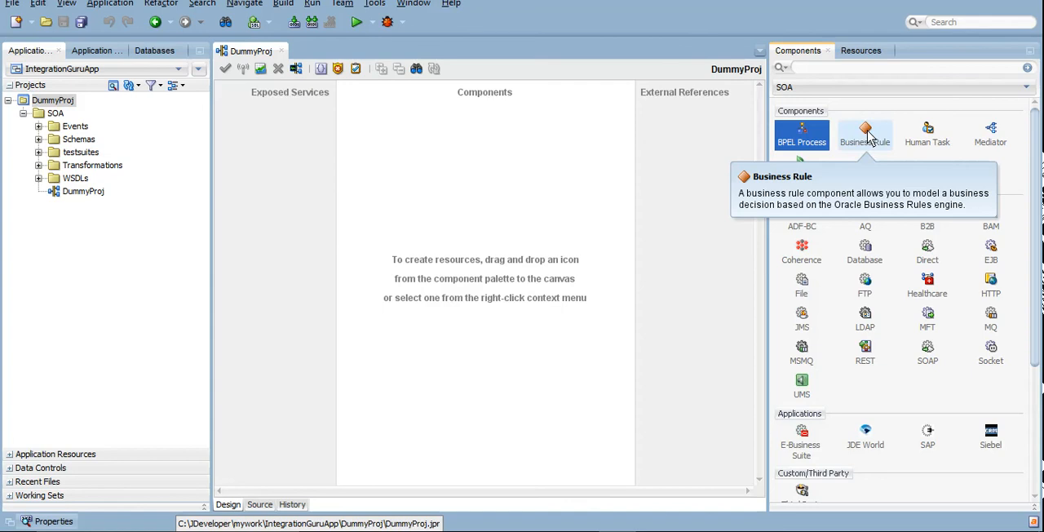
mouse_move(927, 141)
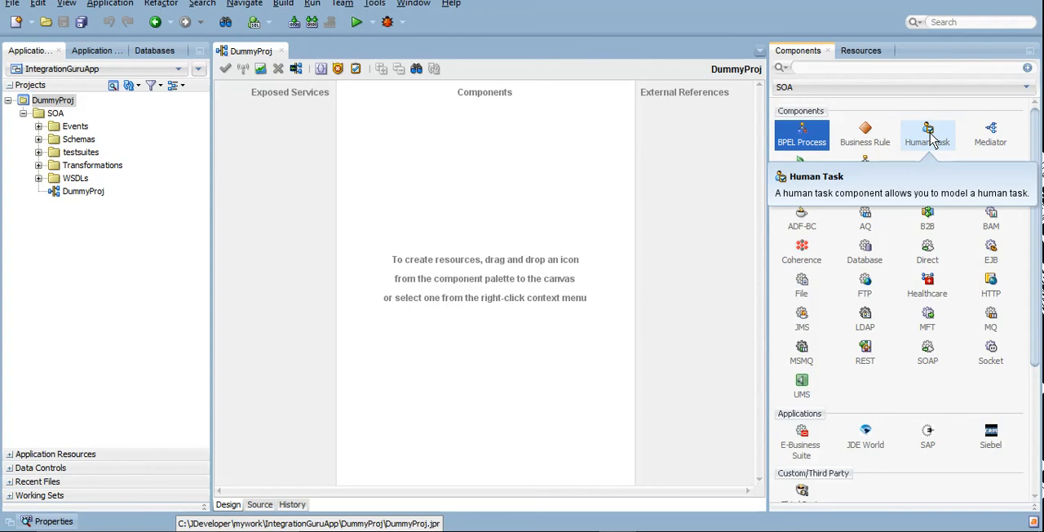
mouse_move(926, 134)
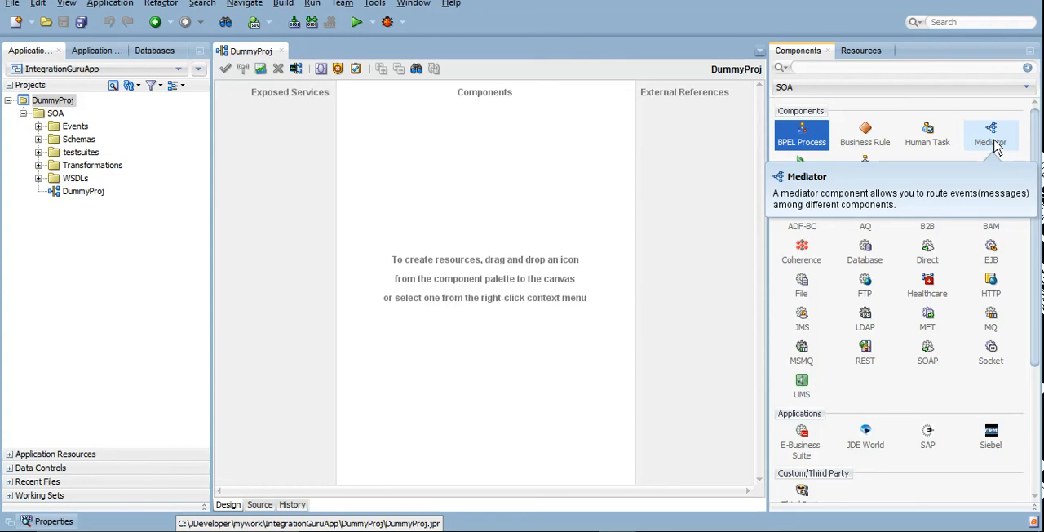
mouse_move(999, 128)
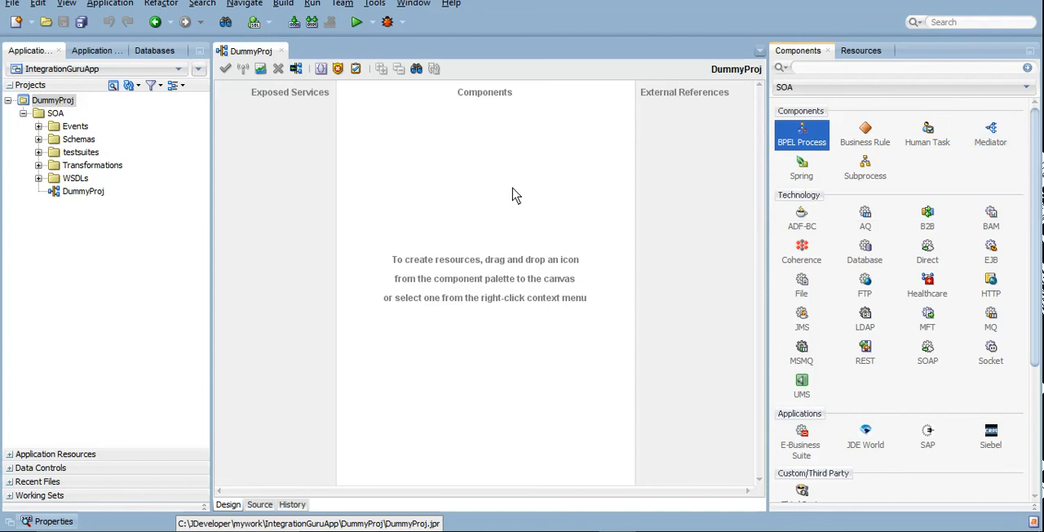
mouse_move(494, 217)
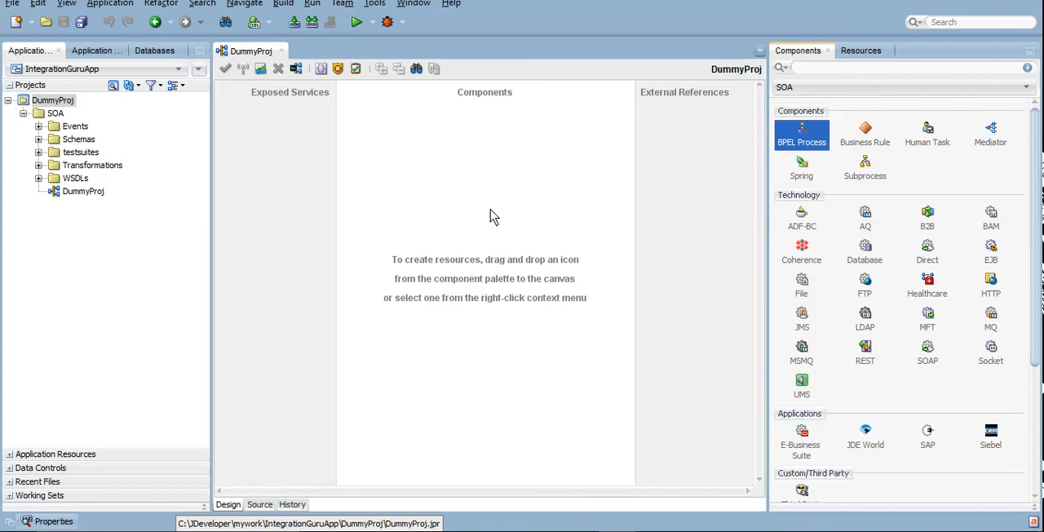
mouse_move(696, 248)
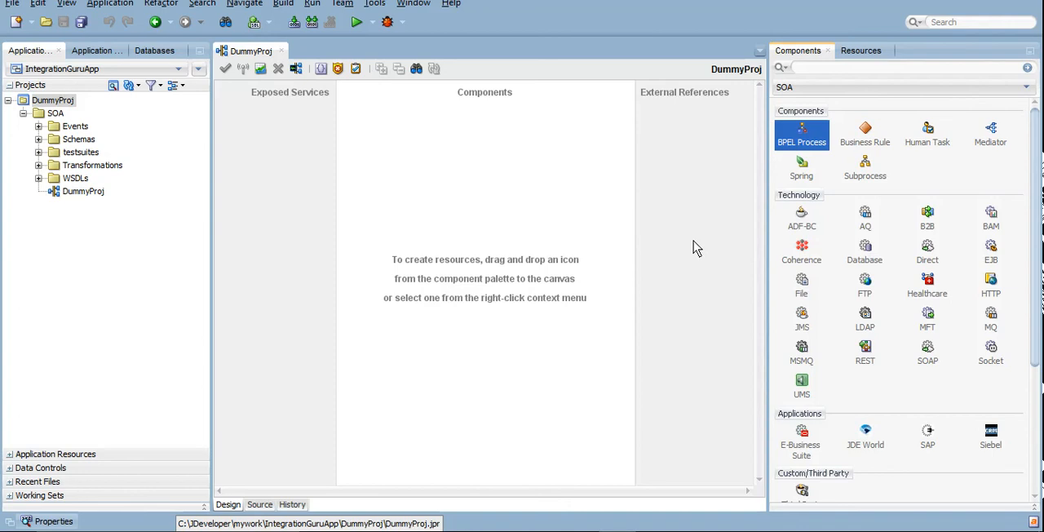
mouse_move(483, 298)
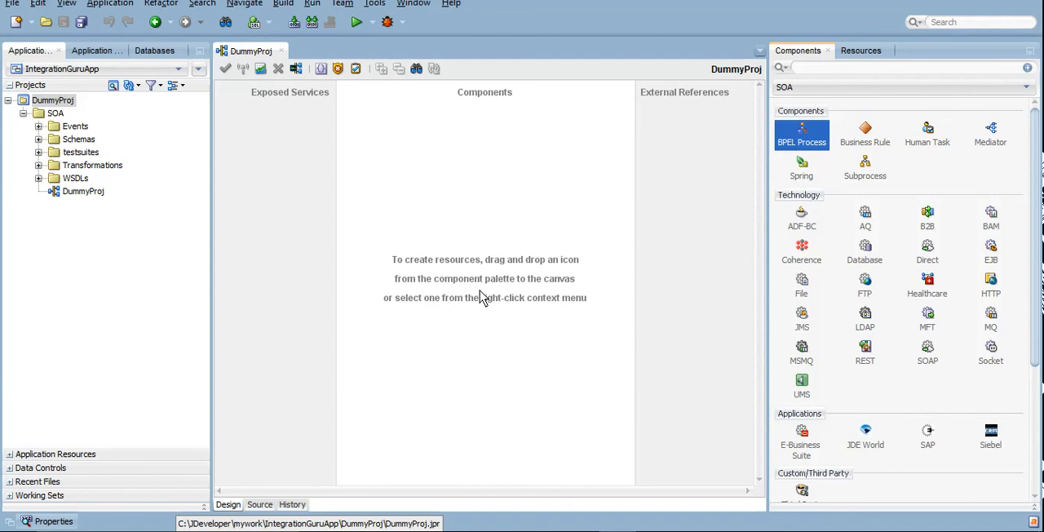
mouse_move(773, 172)
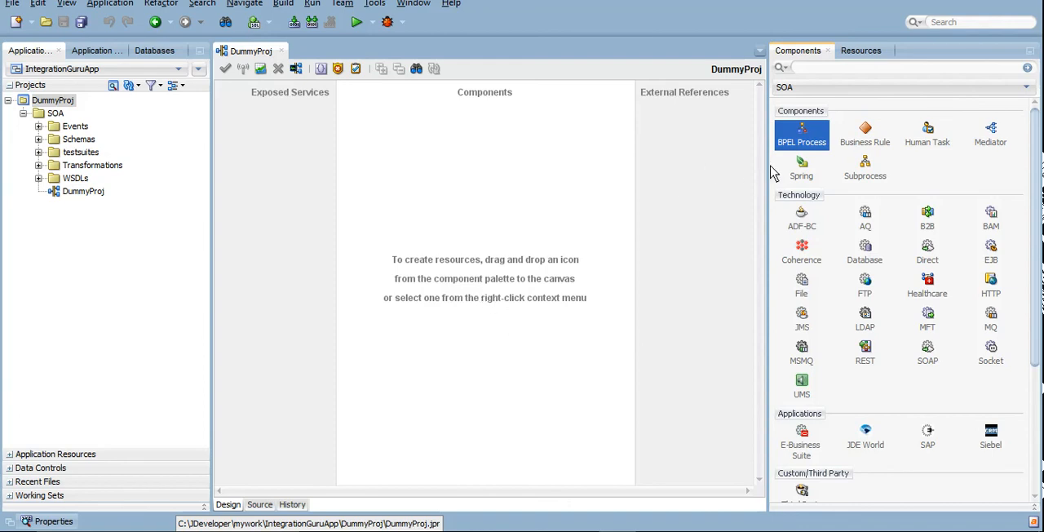
click(801, 167)
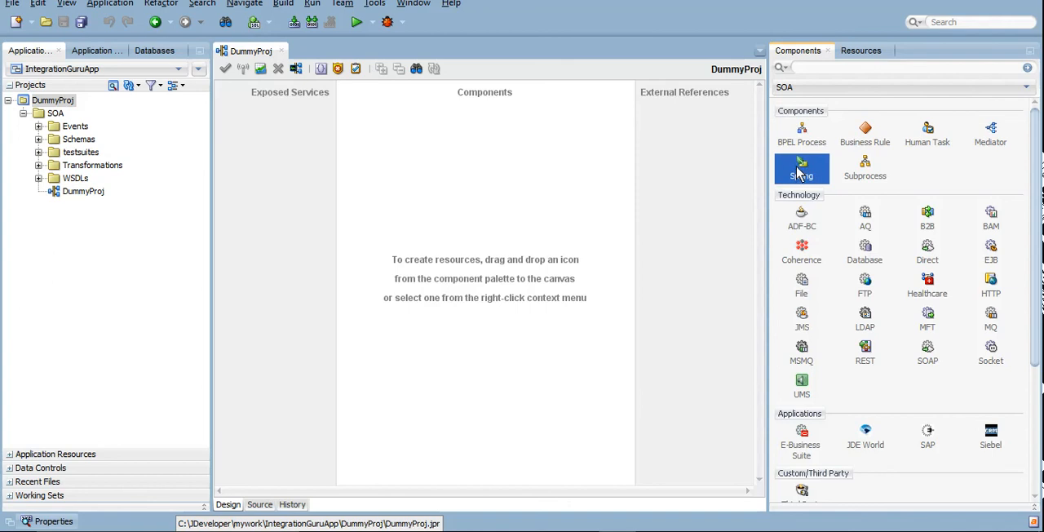
mouse_move(801, 168)
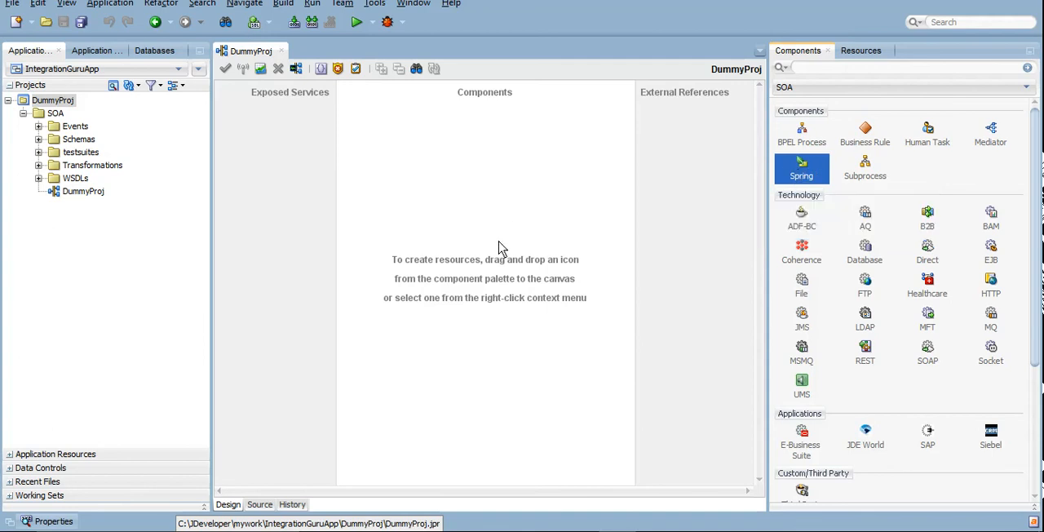
mouse_move(761, 184)
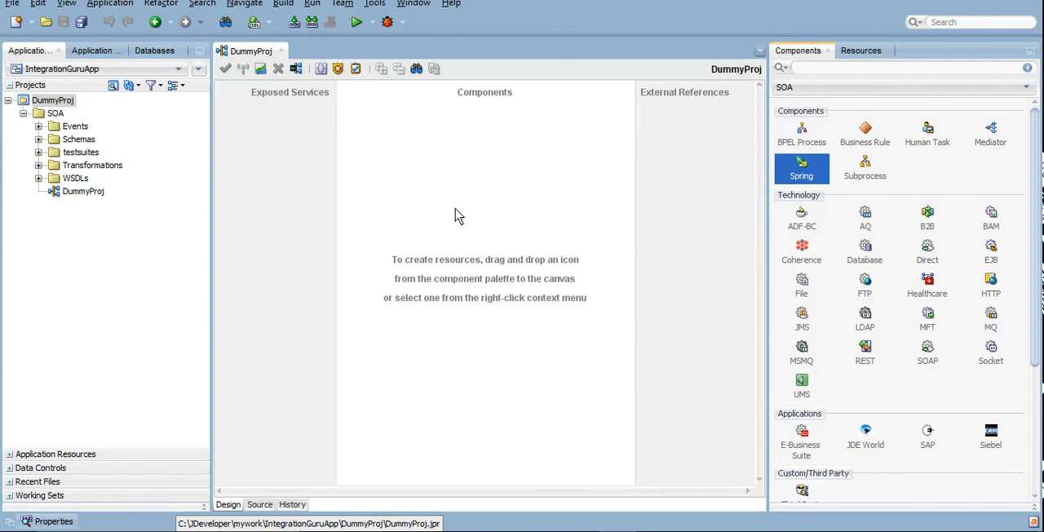
mouse_move(793, 167)
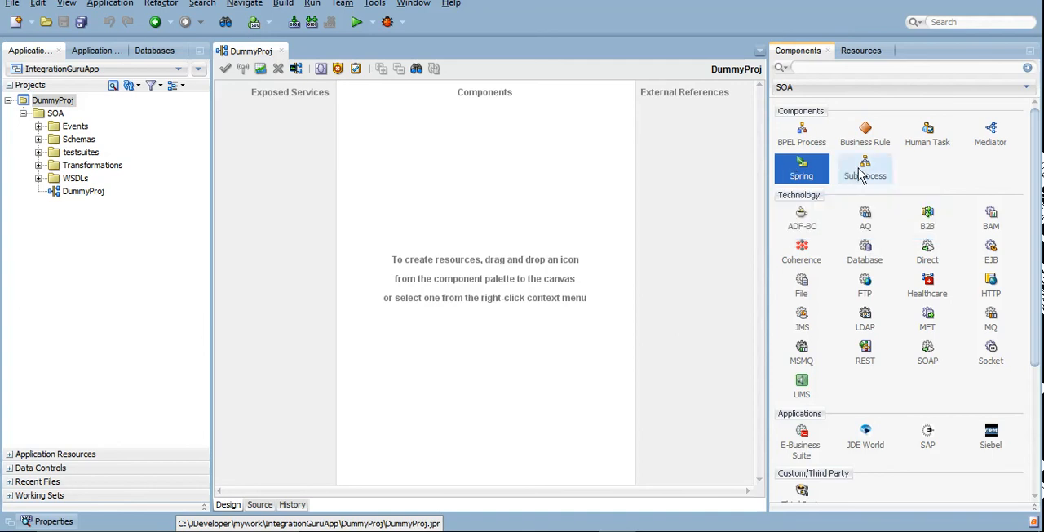
click(865, 169)
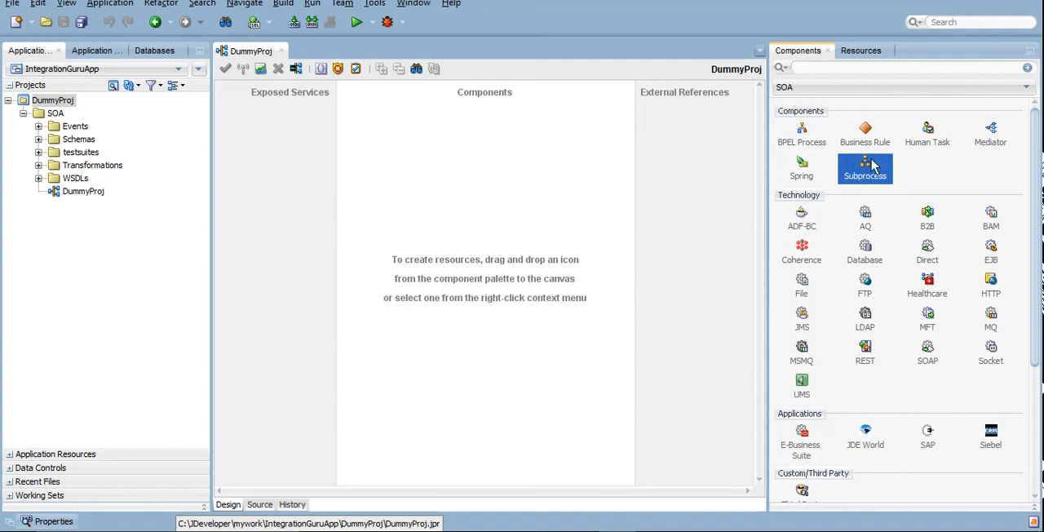
mouse_move(865, 169)
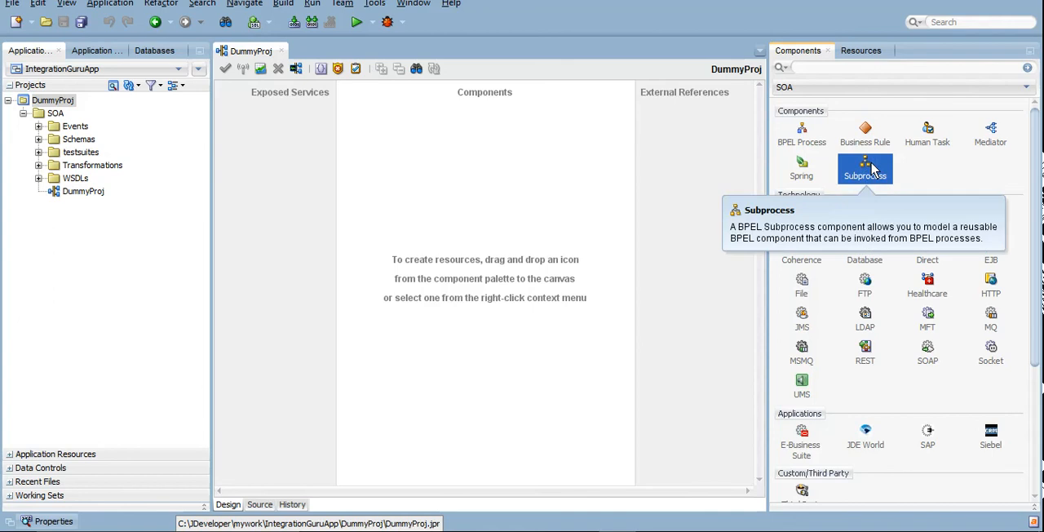
mouse_move(802, 142)
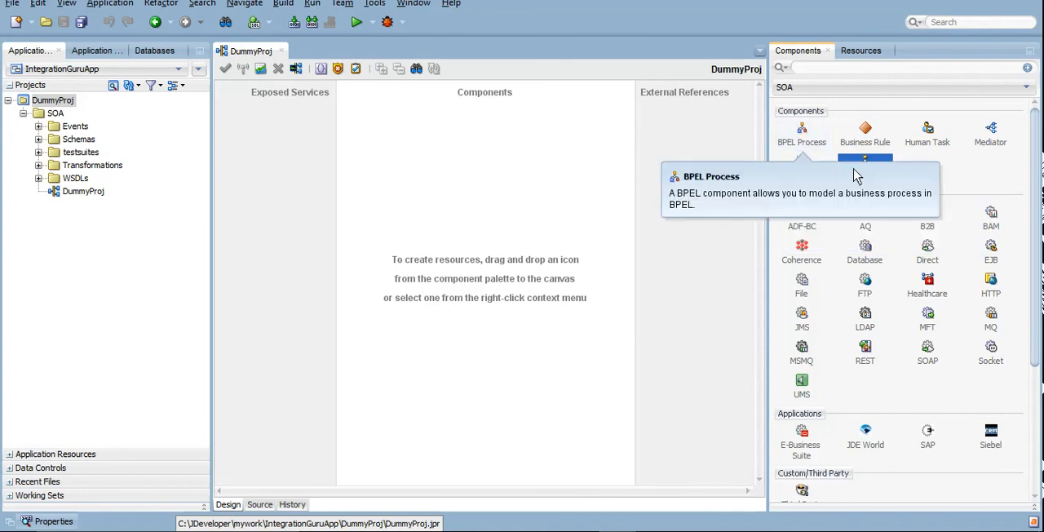
mouse_move(867, 163)
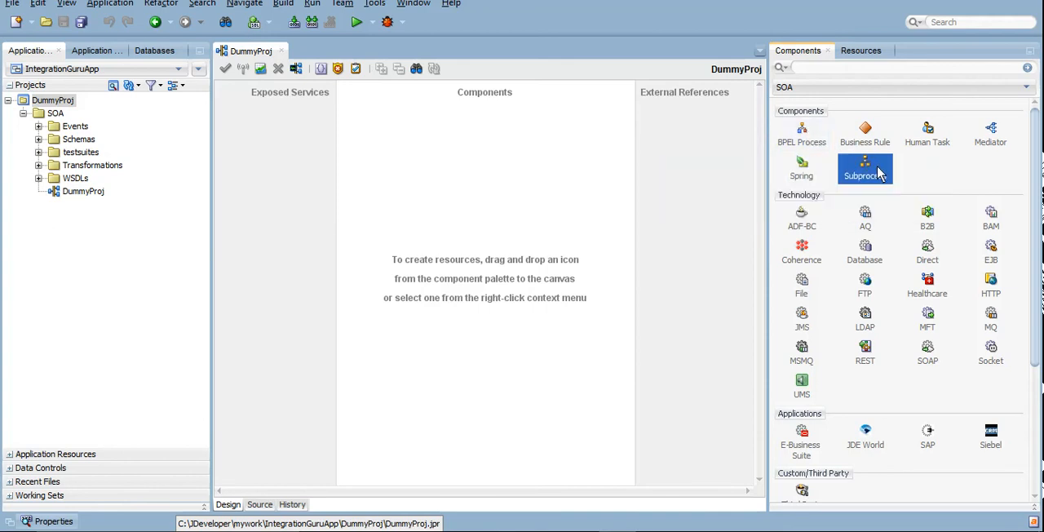
mouse_move(871, 171)
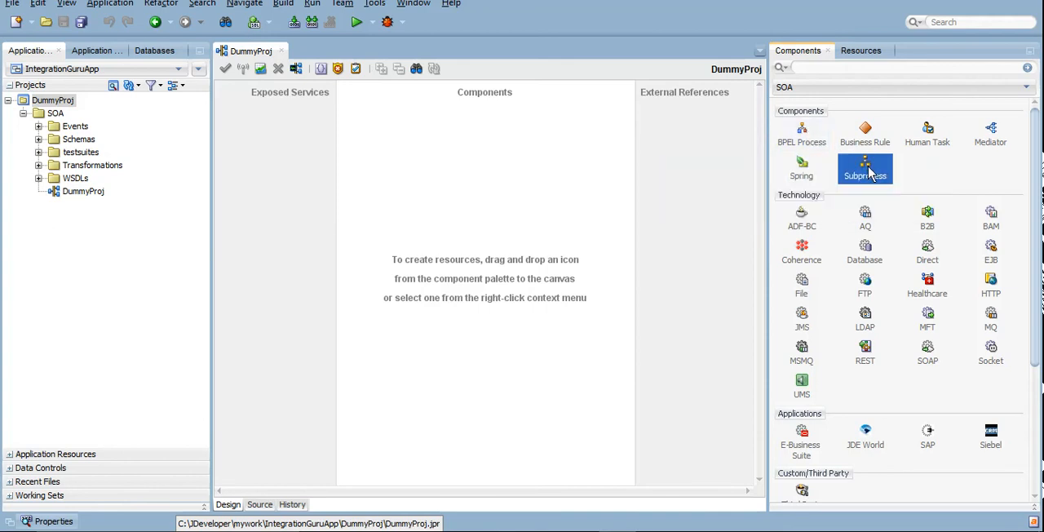
mouse_move(1036, 220)
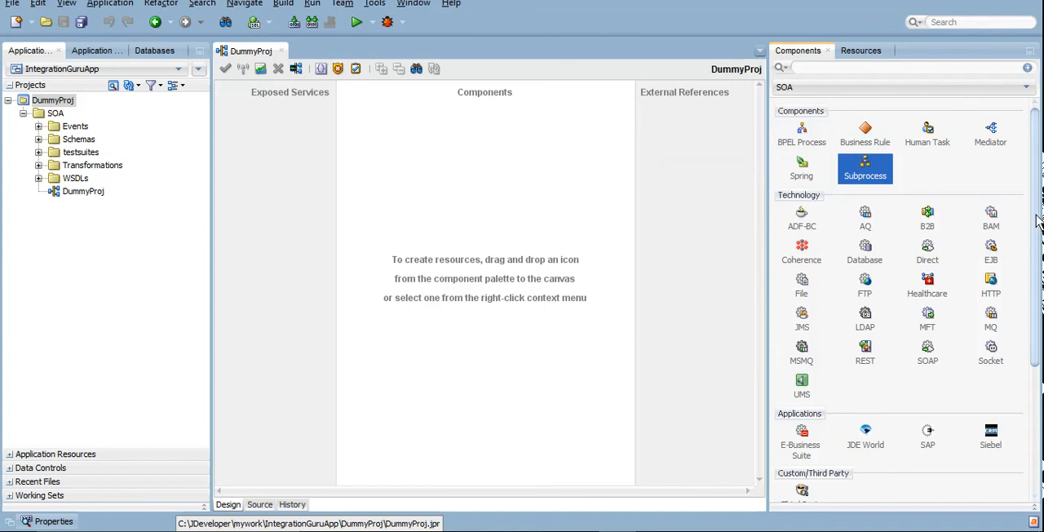
scroll(down, 3)
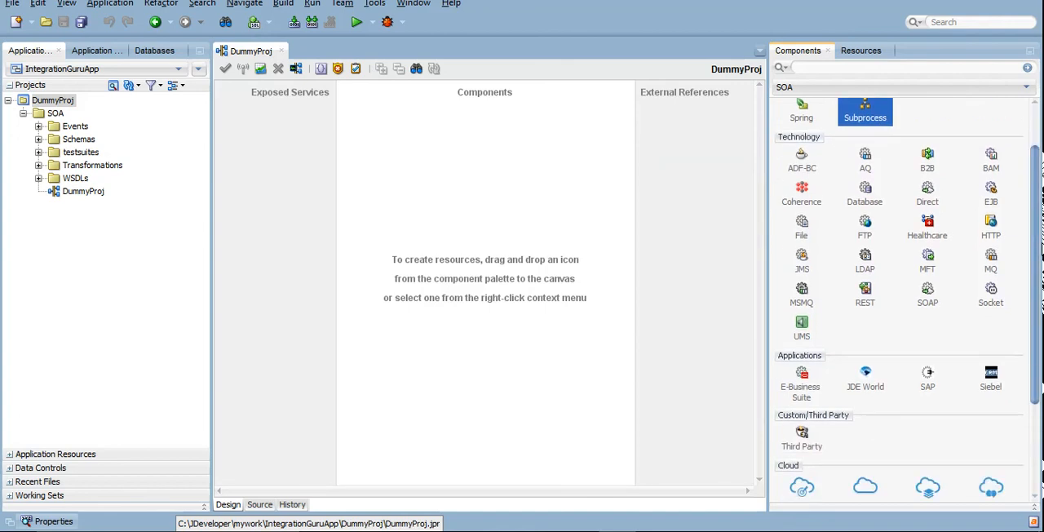
scroll(down, 3)
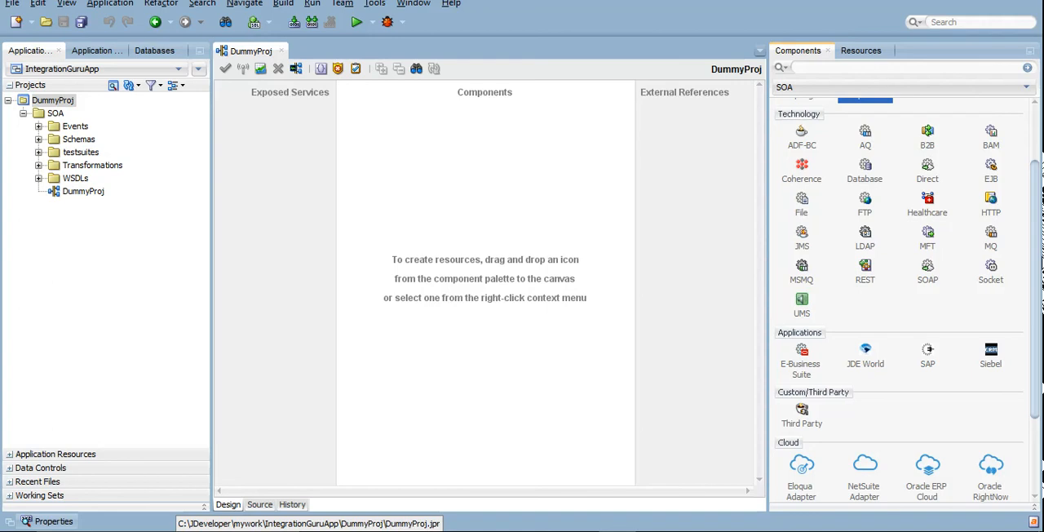
mouse_move(801, 237)
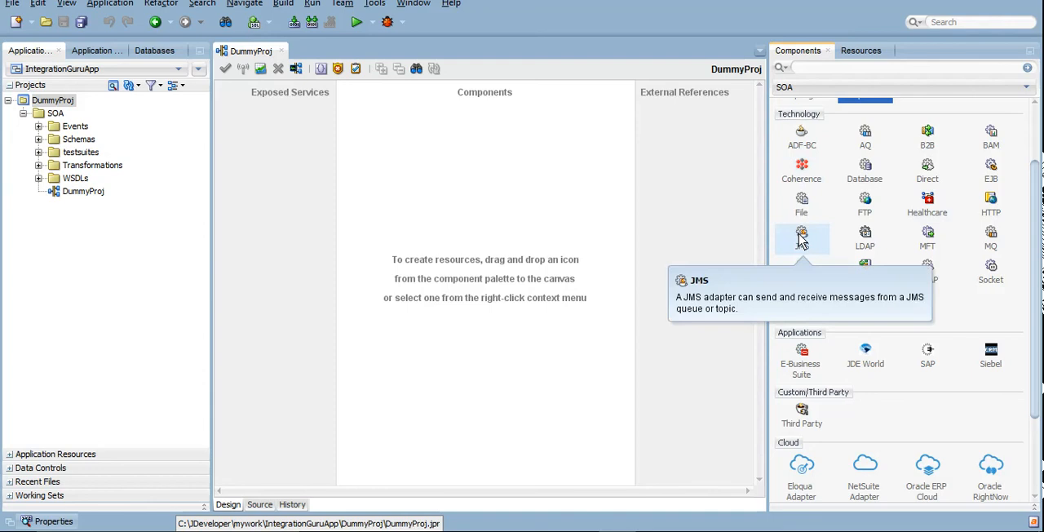
mouse_move(801, 204)
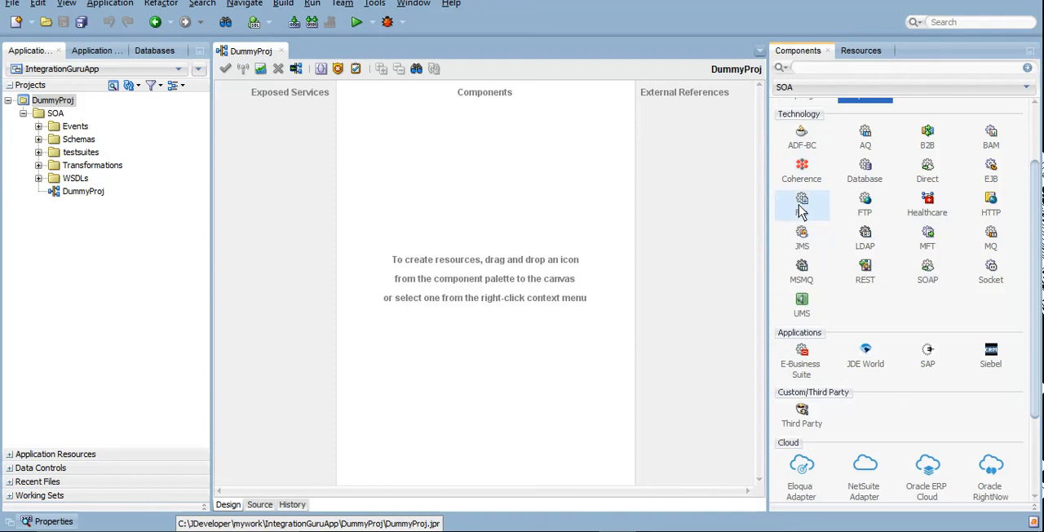
mouse_move(802, 202)
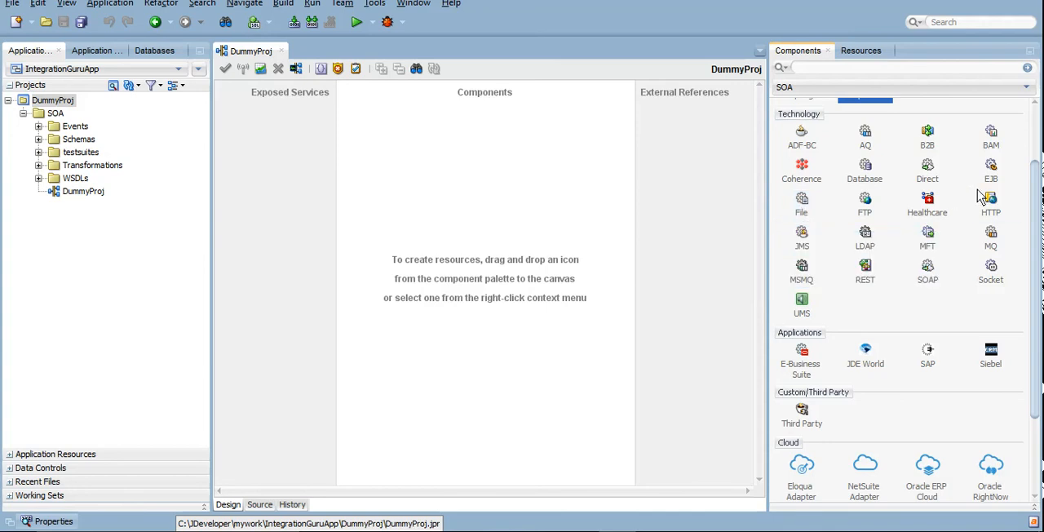
mouse_move(990, 271)
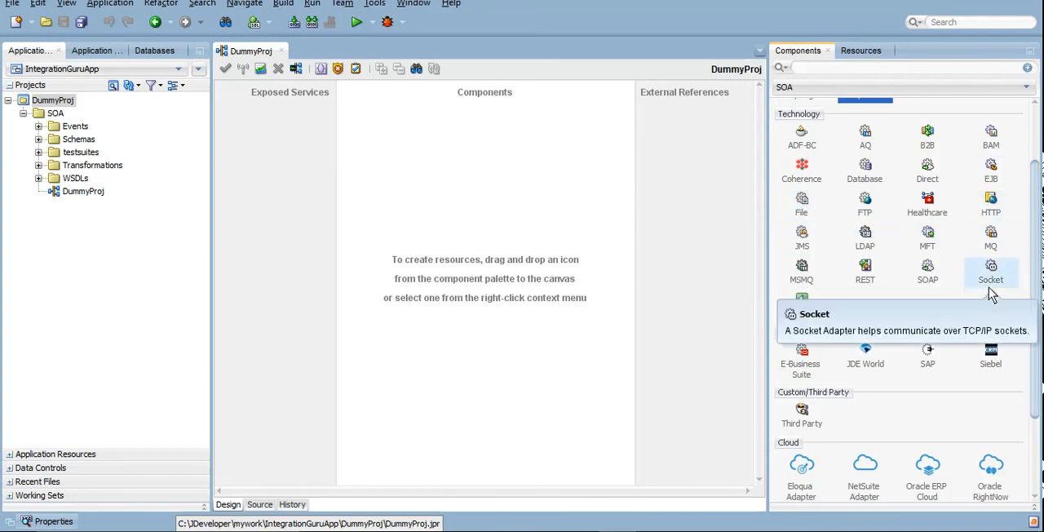
mouse_move(1036, 275)
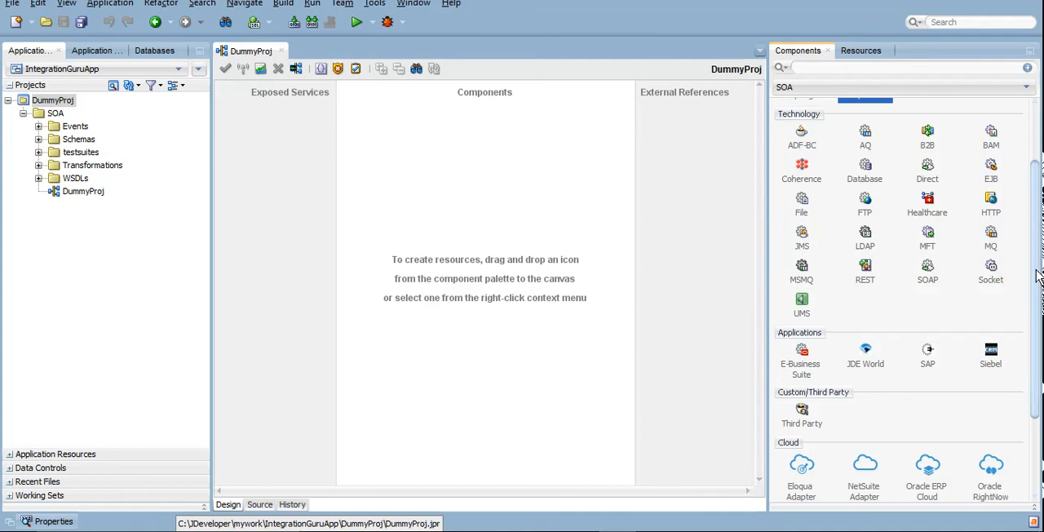
scroll(down, 3)
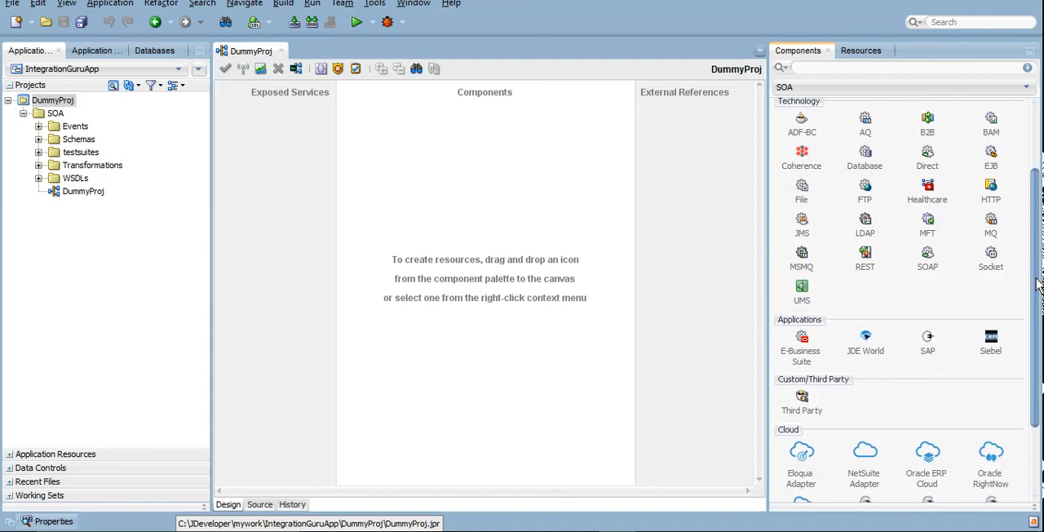
mouse_move(801, 290)
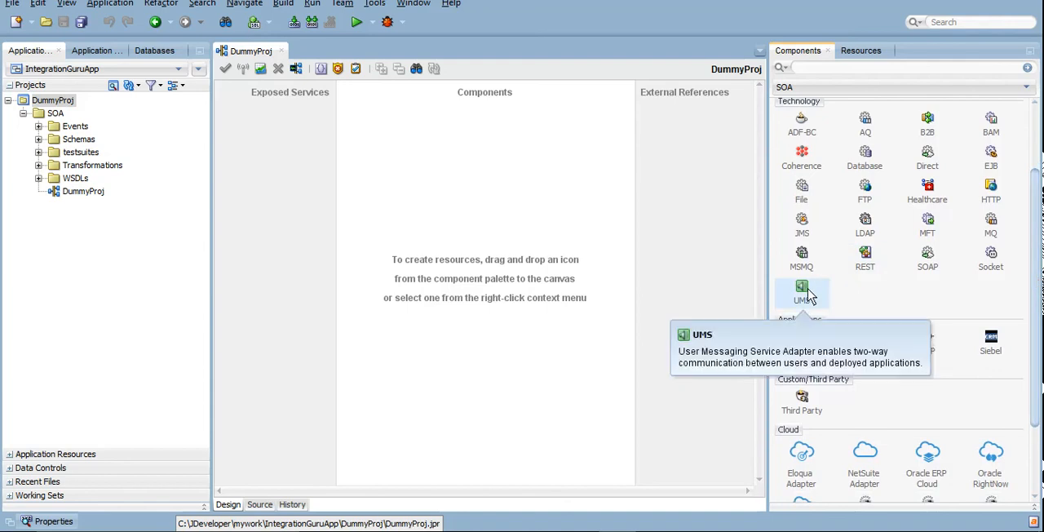
mouse_move(1028, 273)
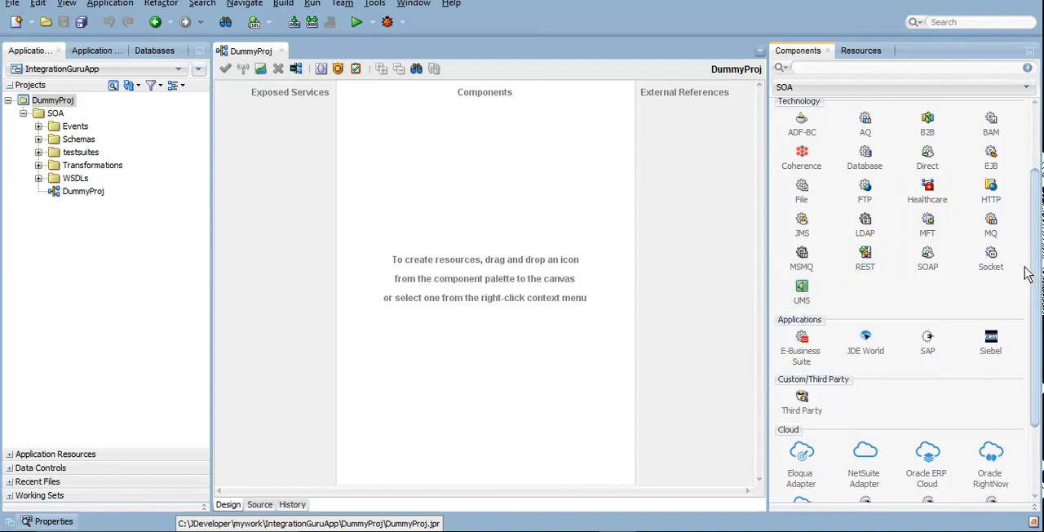
scroll(down, 3)
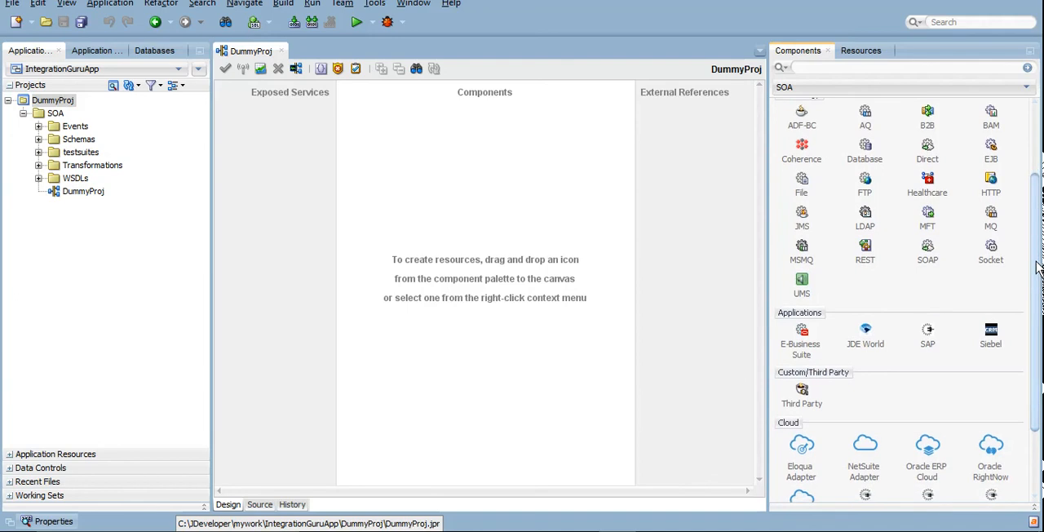
mouse_move(928, 149)
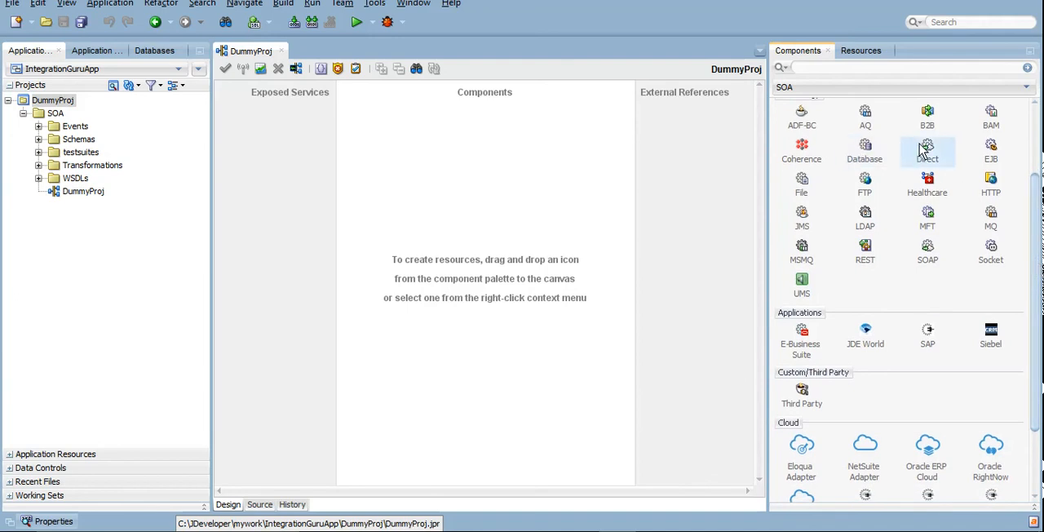
mouse_move(875, 187)
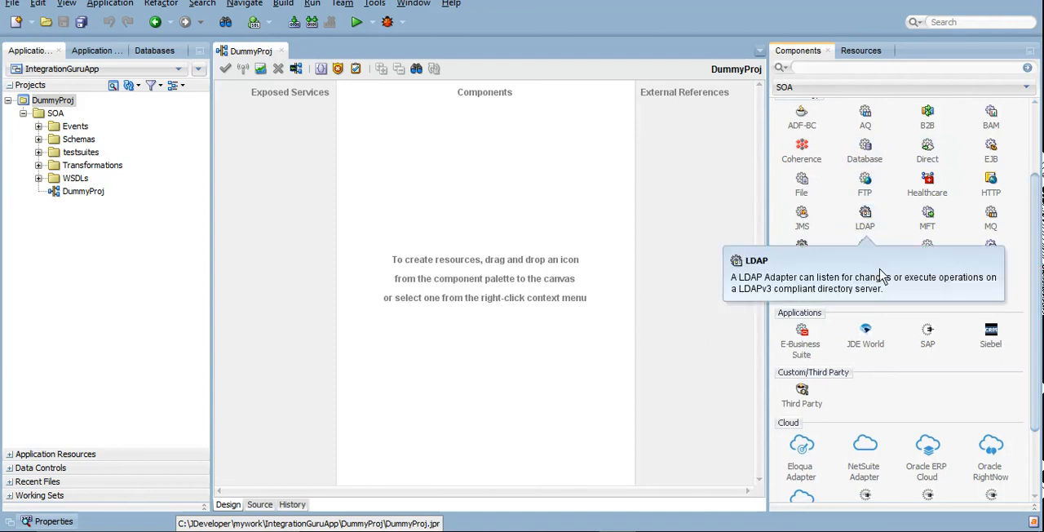
mouse_move(604, 259)
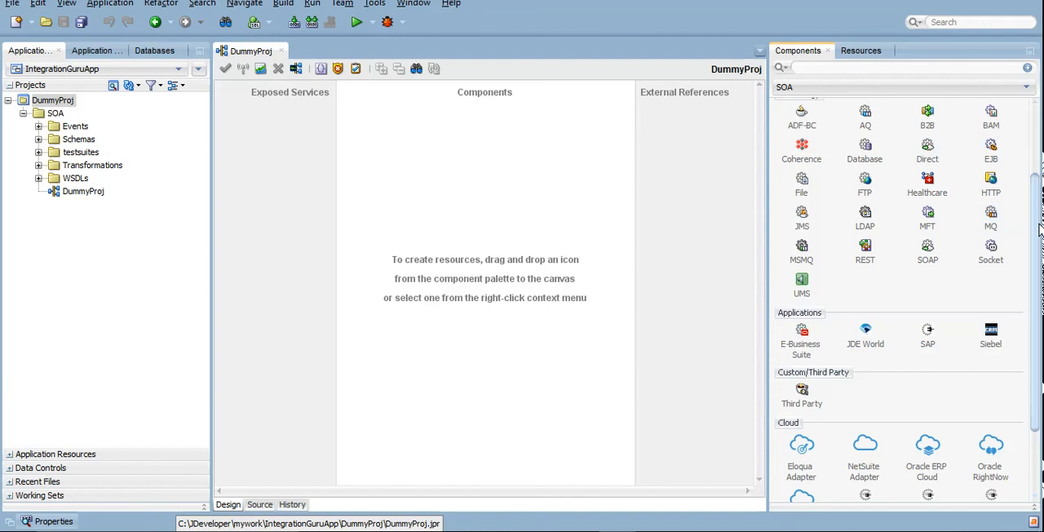
Scroll the Component Palette down to the Cloud adapters section
scroll(down, 3)
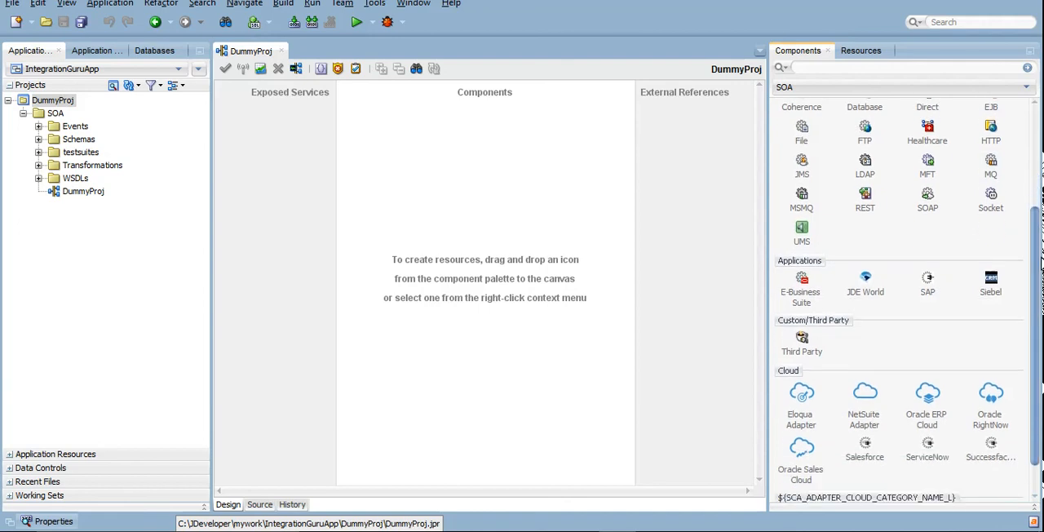
scroll(down, 3)
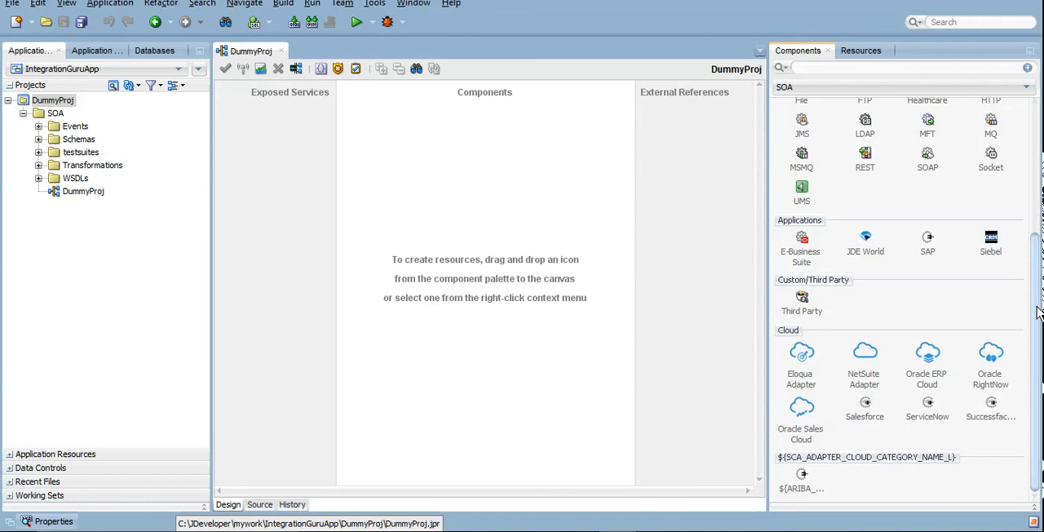
mouse_move(802, 364)
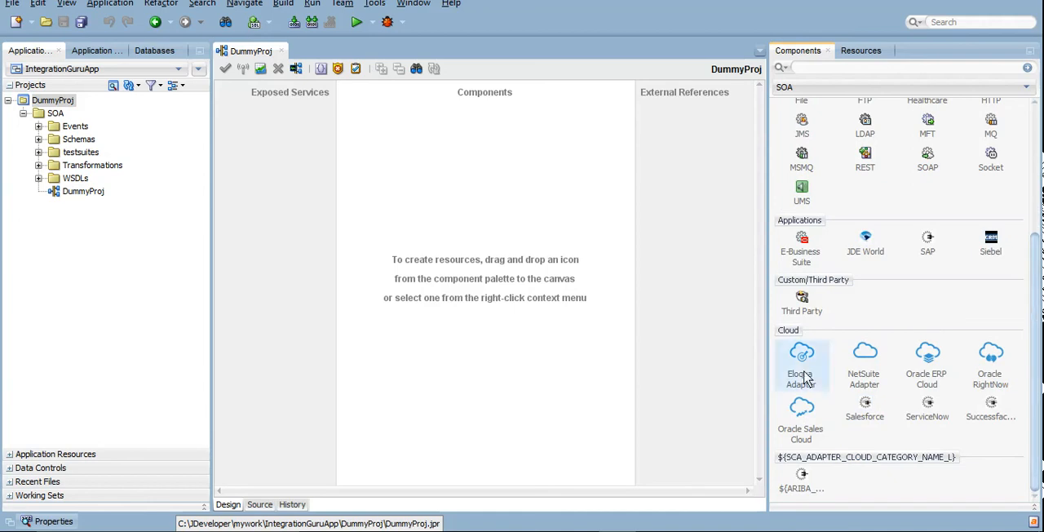
mouse_move(789, 402)
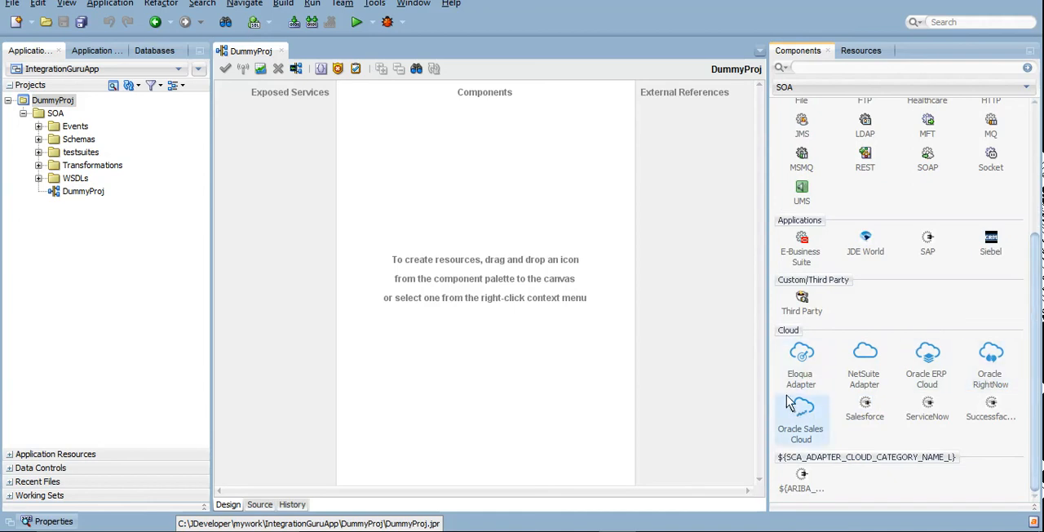
mouse_move(927, 412)
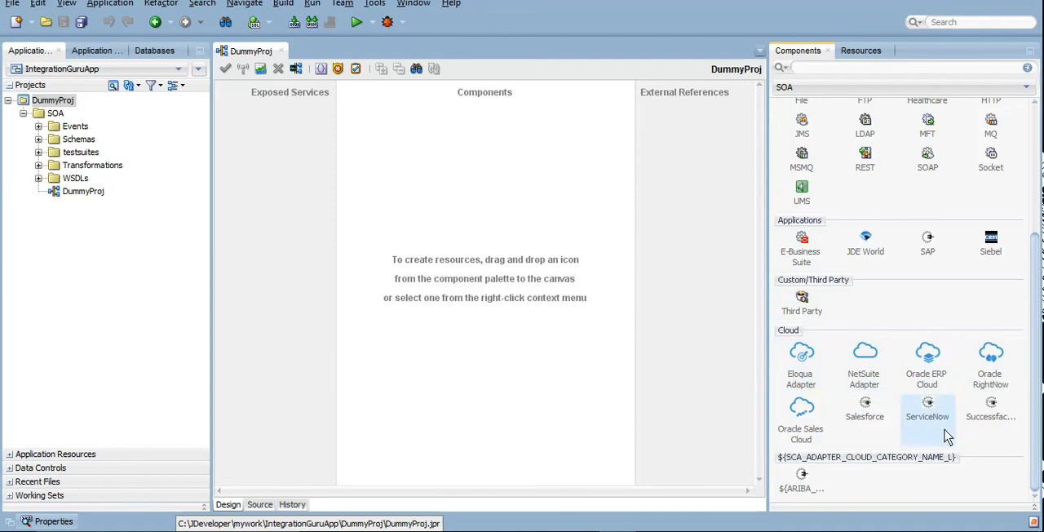
mouse_move(928, 369)
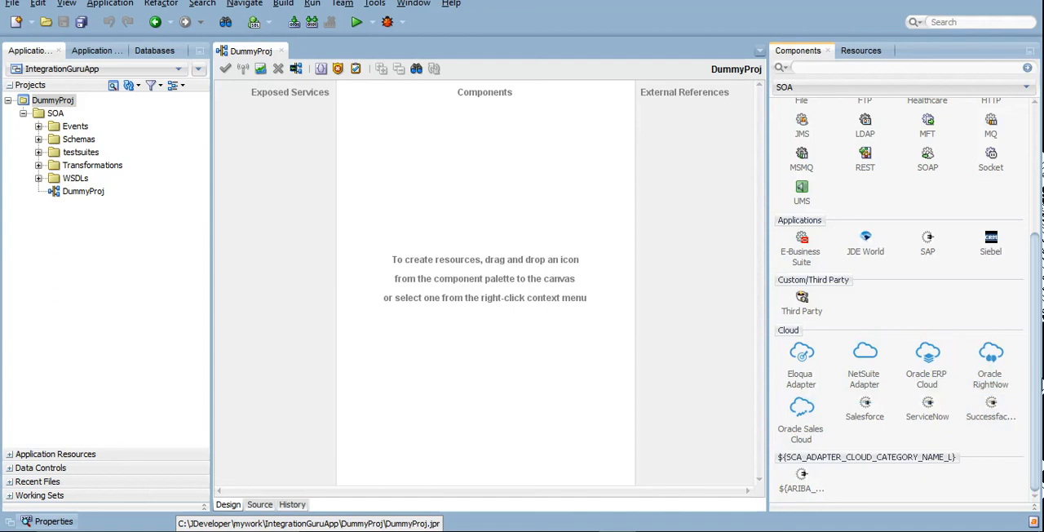
mouse_move(1037, 377)
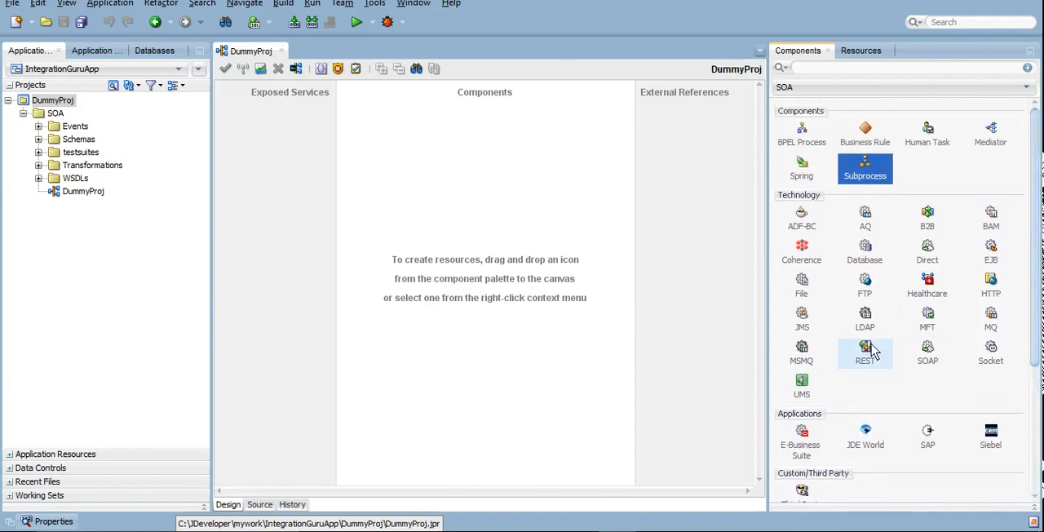
mouse_move(927, 351)
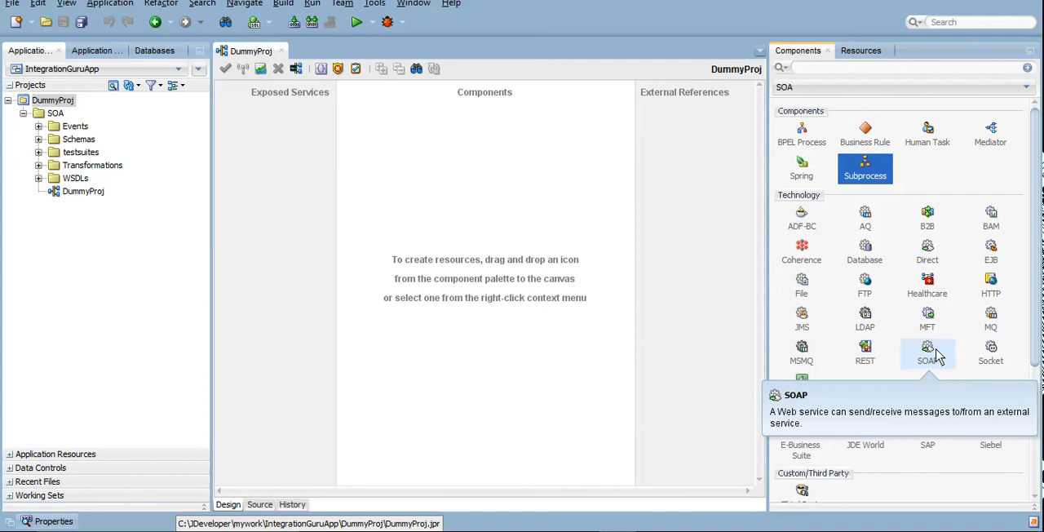
mouse_move(801, 134)
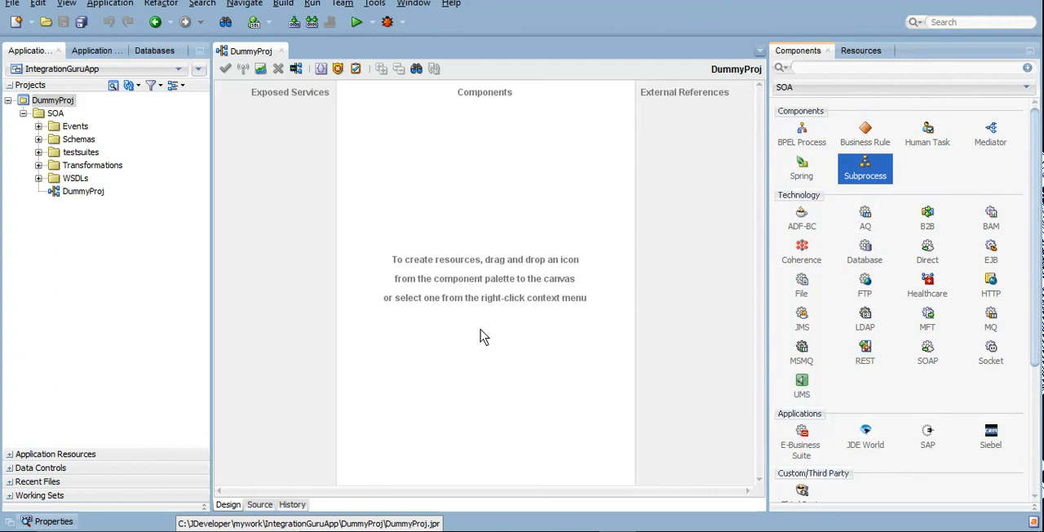
mouse_move(739, 182)
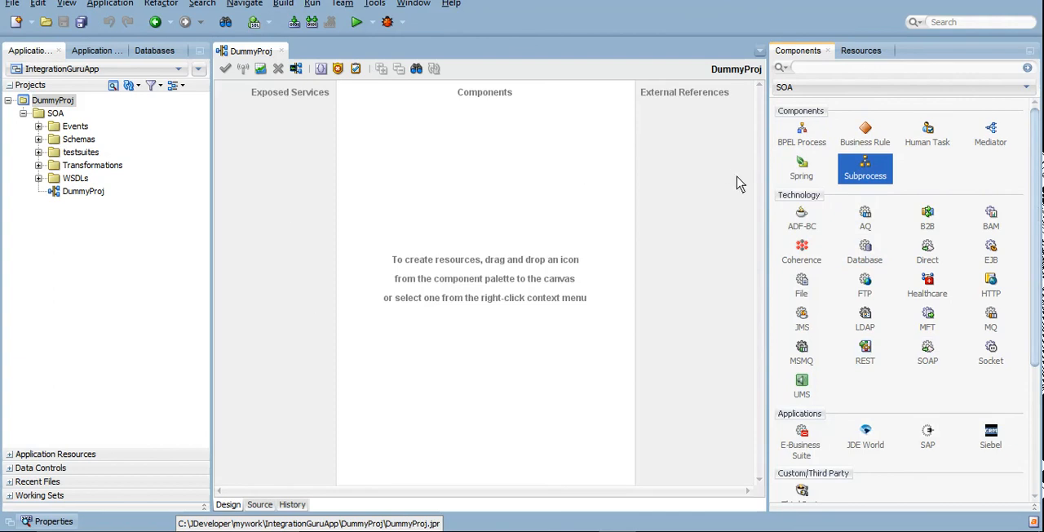
mouse_move(501, 213)
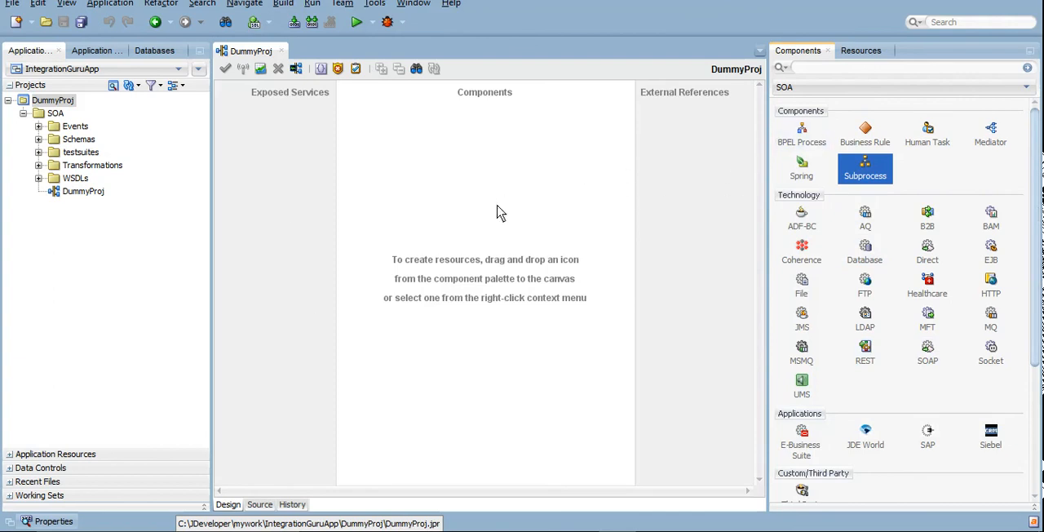
mouse_move(908, 394)
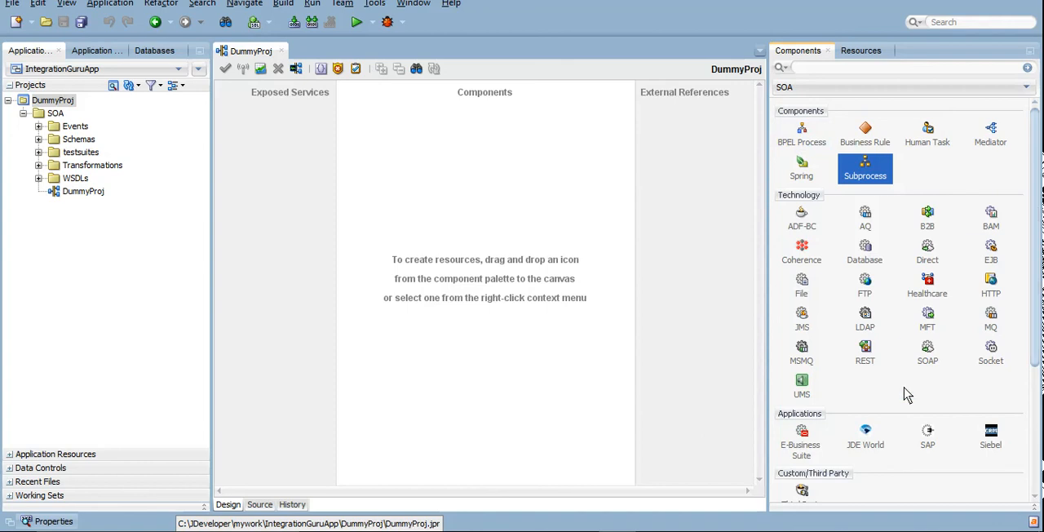
mouse_move(401, 196)
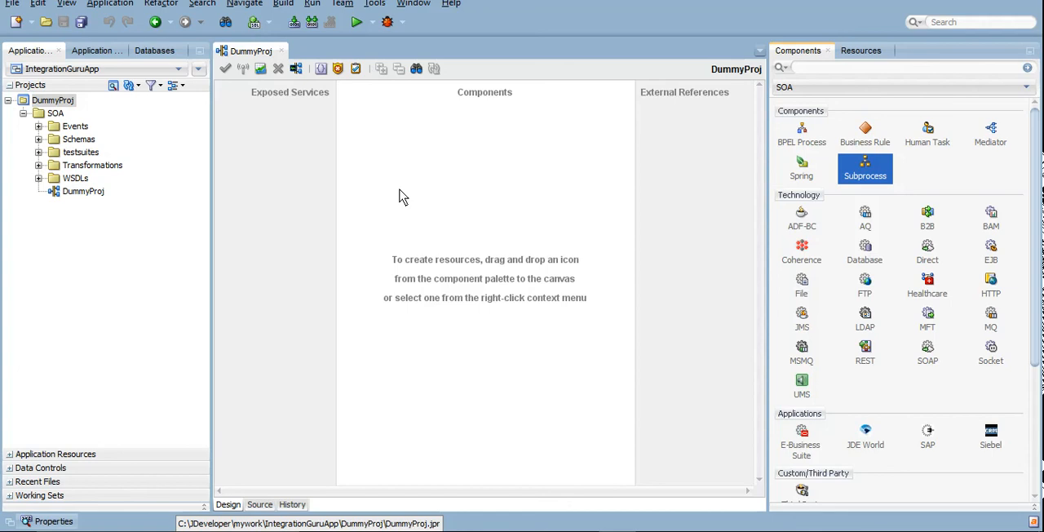
mouse_move(520, 206)
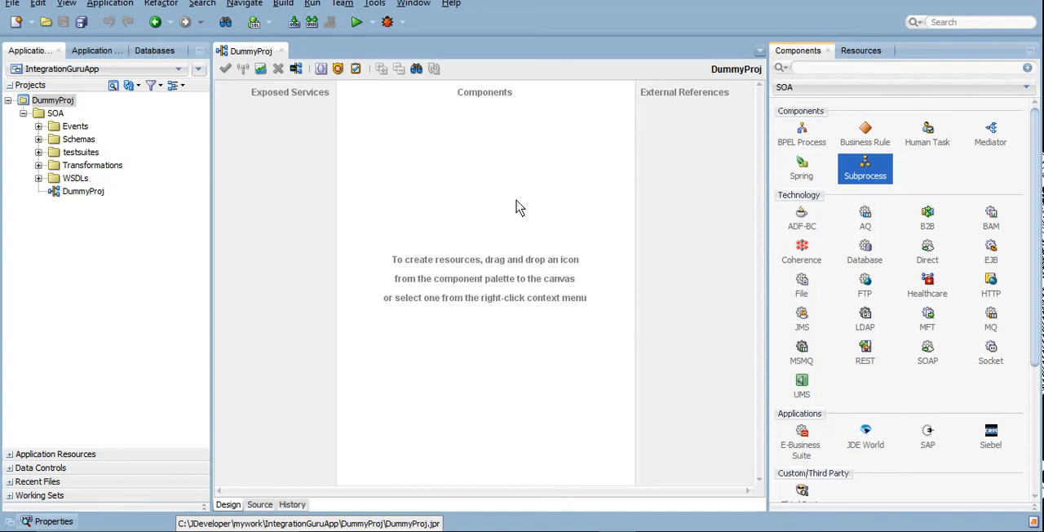
mouse_move(776, 464)
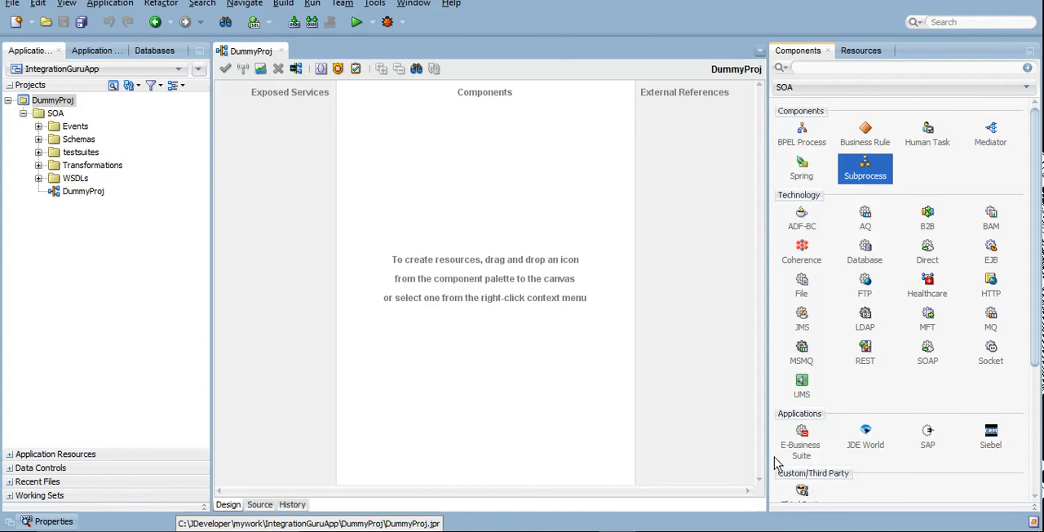